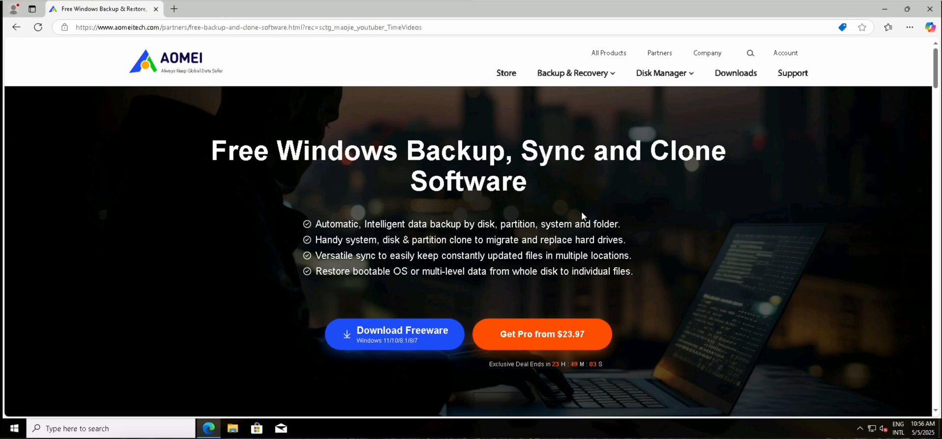
pyautogui.moveTo(540, 239)
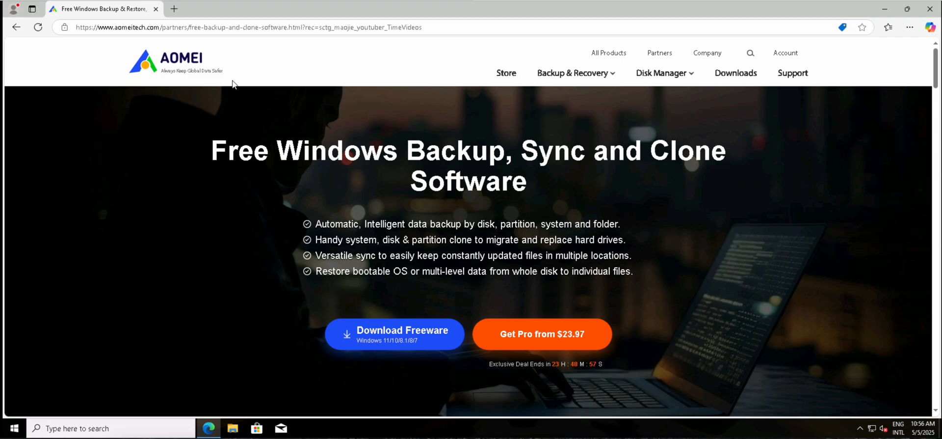
pyautogui.moveTo(466, 235)
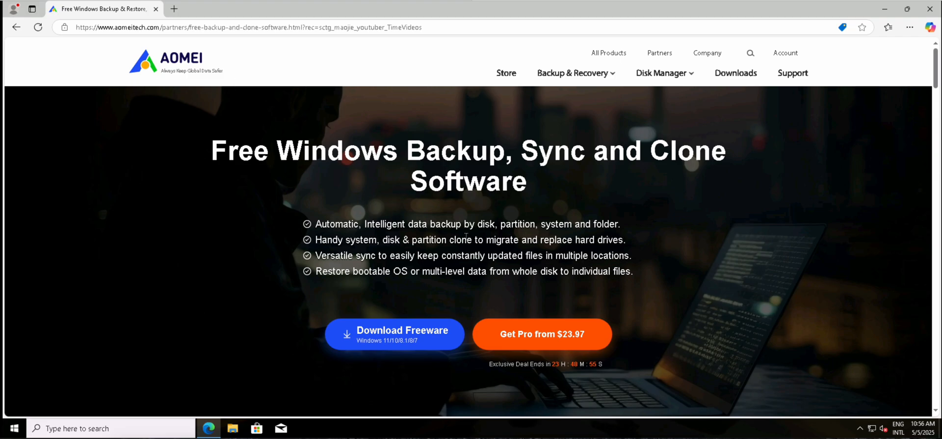
pyautogui.moveTo(670, 264)
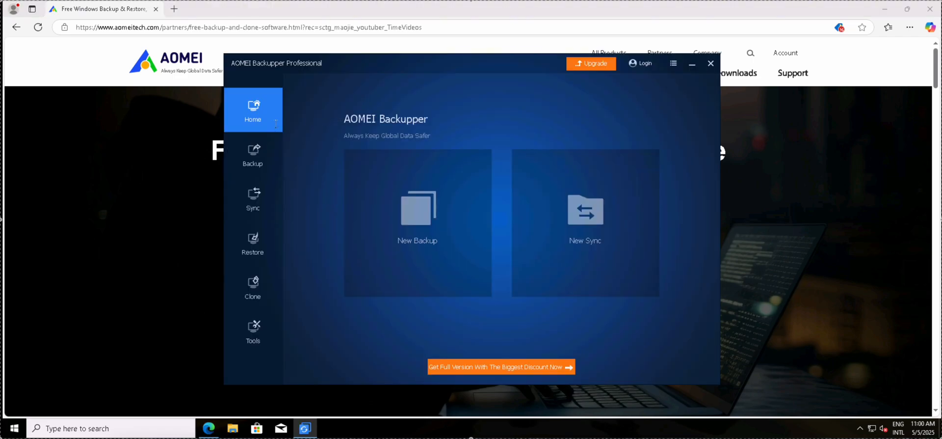
pyautogui.moveTo(585, 227)
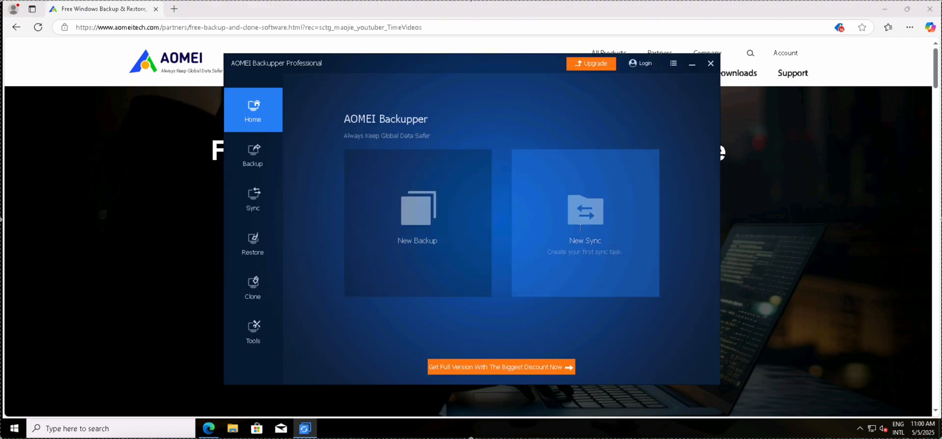
# - View the backup types, then the sync modes: Basic, Real-Time, Mirror and Two-Way
pyautogui.click(253, 154)
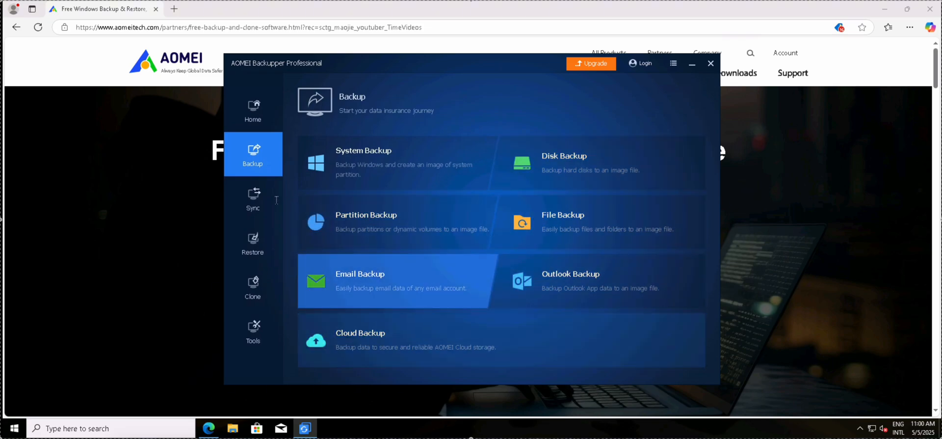
pyautogui.click(253, 198)
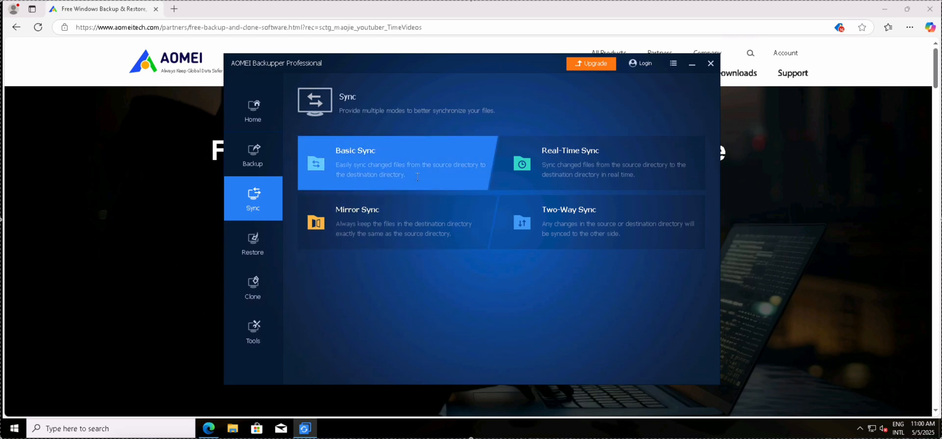
pyautogui.moveTo(492, 172)
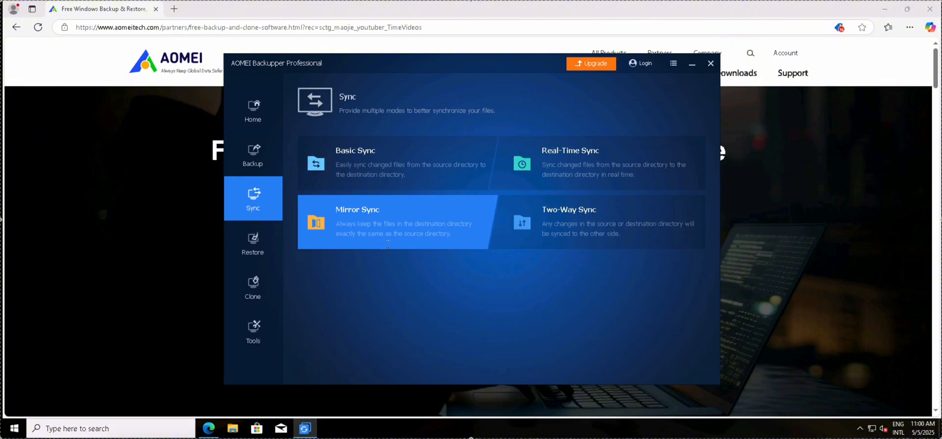
pyautogui.moveTo(480, 257)
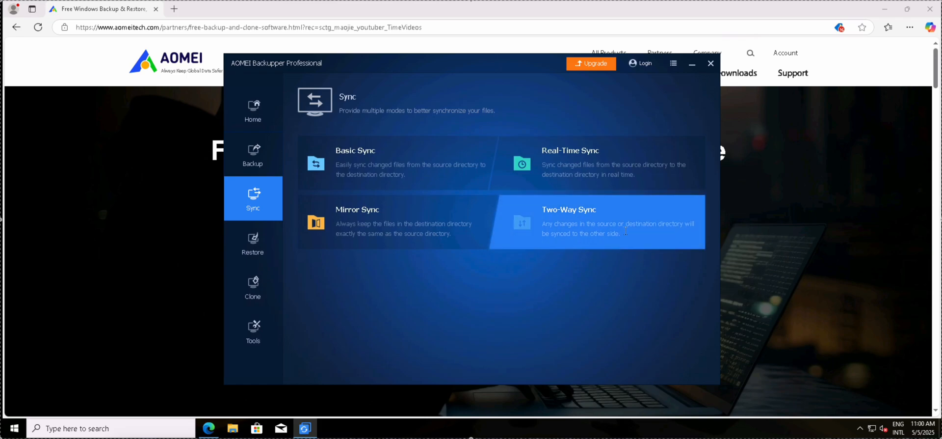
pyautogui.moveTo(588, 244)
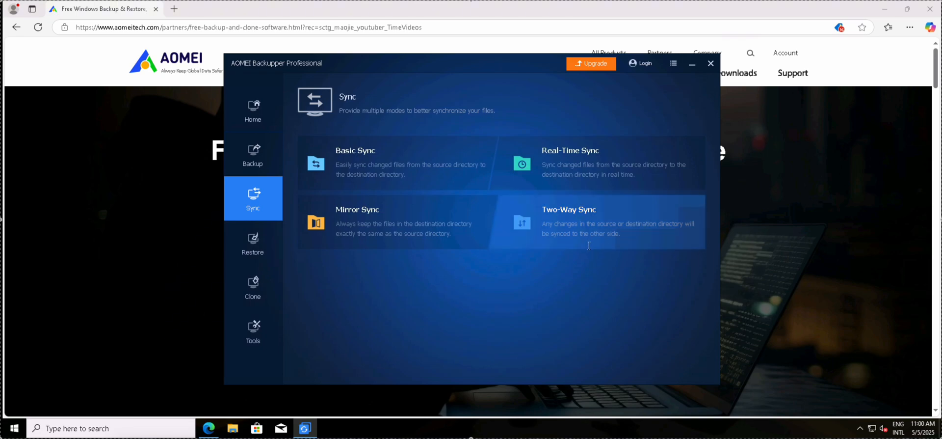
# - Look over the Restore and Clone screens, then switch to the Tools collection
pyautogui.click(252, 243)
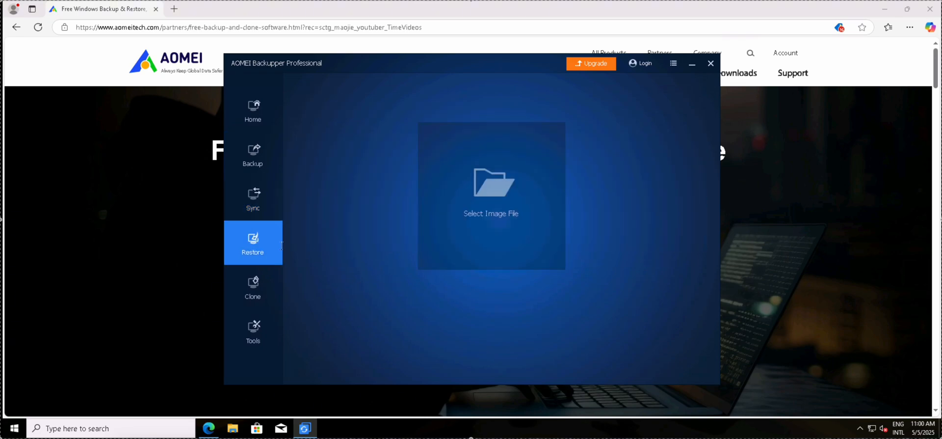
pyautogui.click(252, 286)
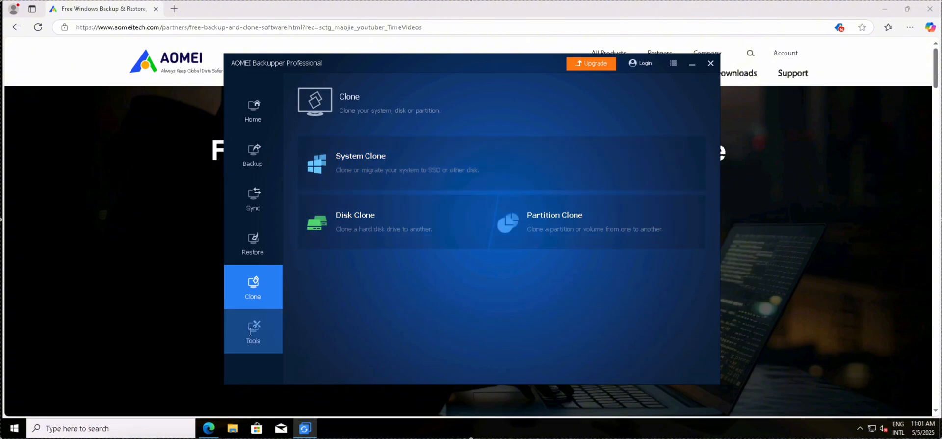
pyautogui.click(252, 331)
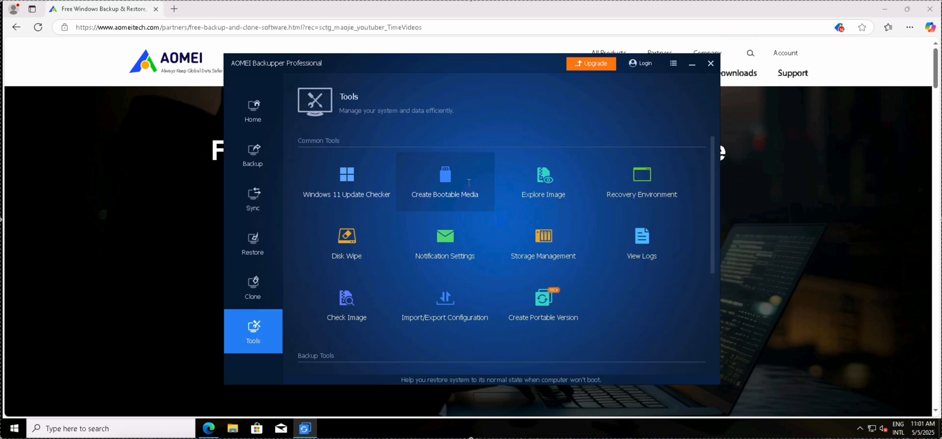
pyautogui.moveTo(450, 182)
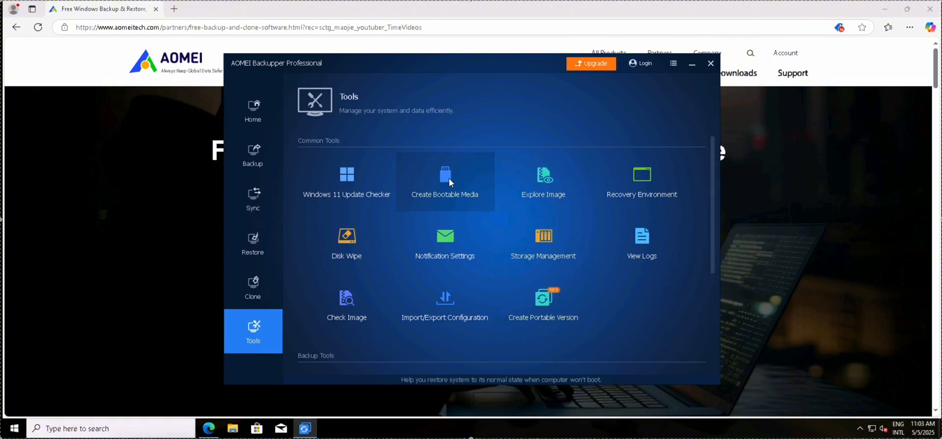
pyautogui.click(445, 180)
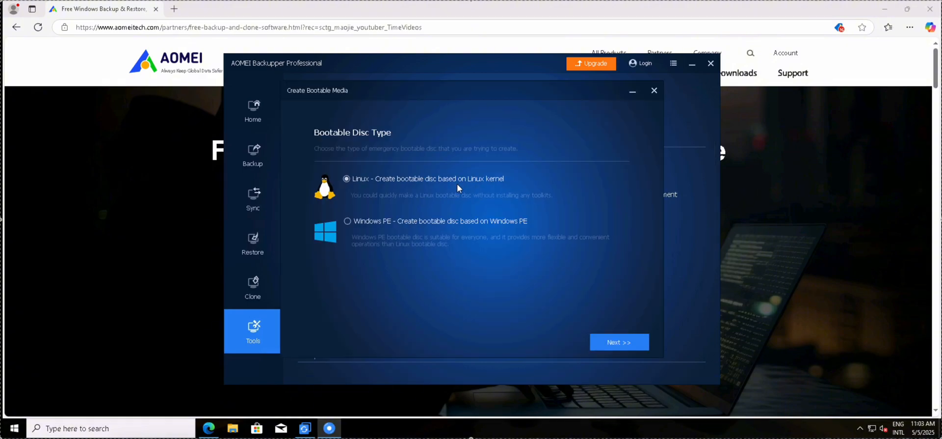
pyautogui.moveTo(417, 194)
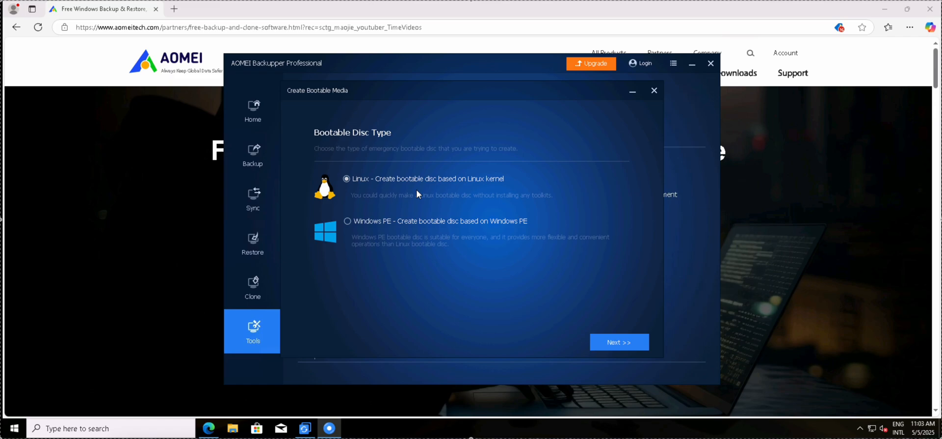
pyautogui.moveTo(368, 226)
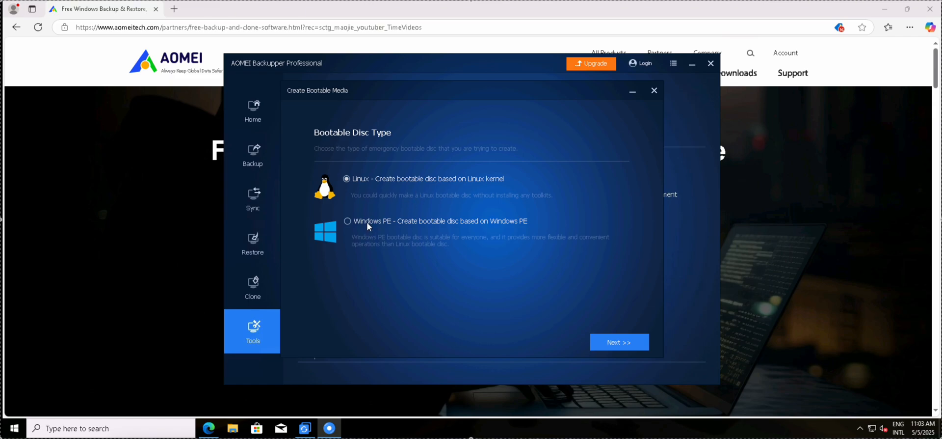
pyautogui.click(347, 220)
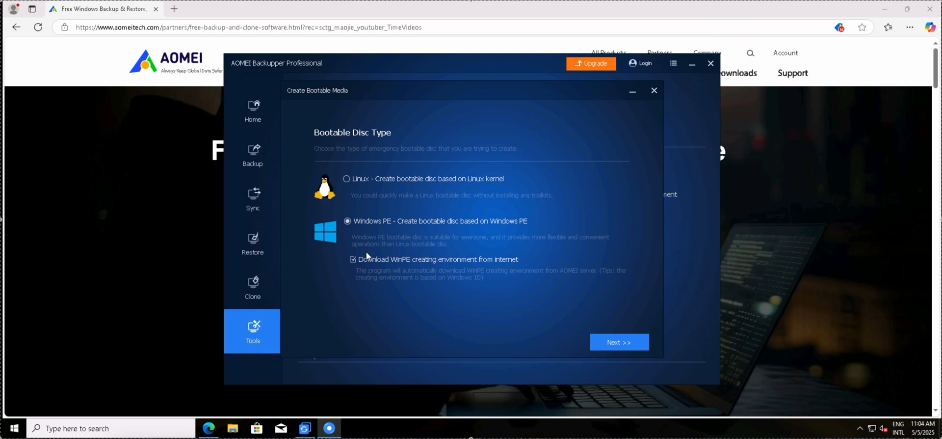
pyautogui.moveTo(448, 278)
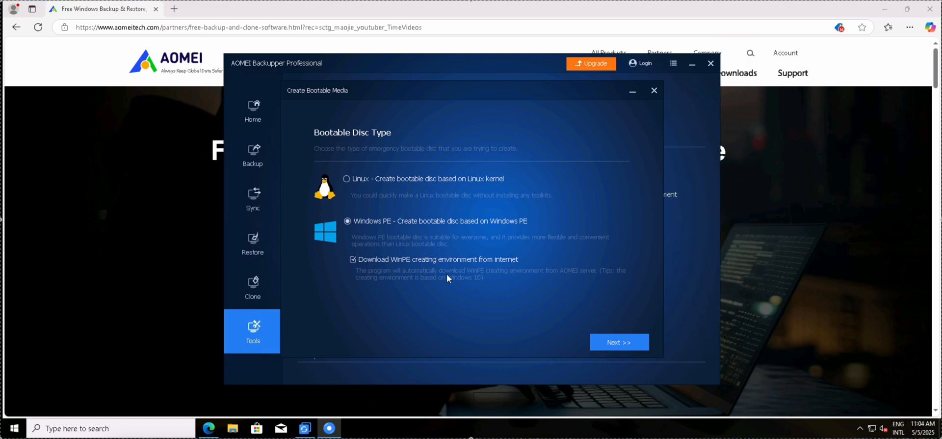
pyautogui.moveTo(421, 272)
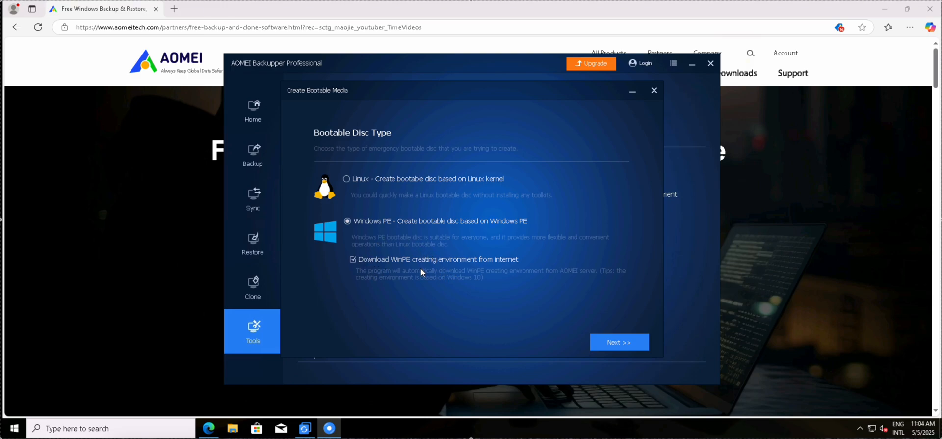
pyautogui.moveTo(501, 281)
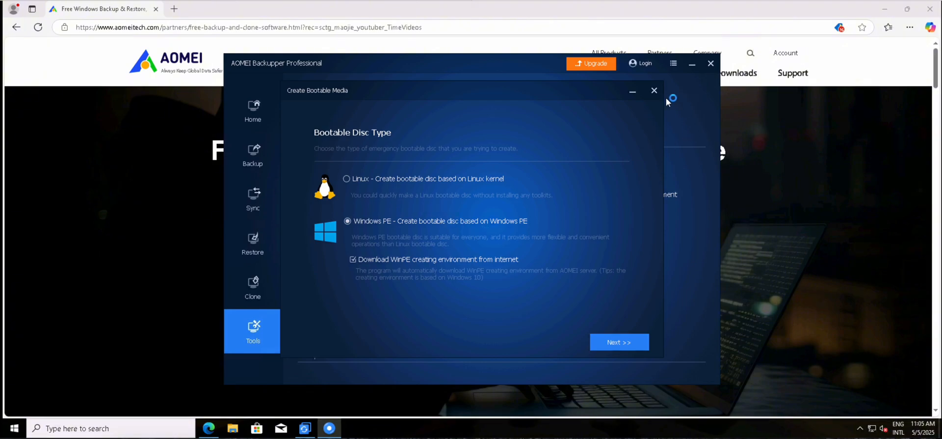
pyautogui.click(654, 90)
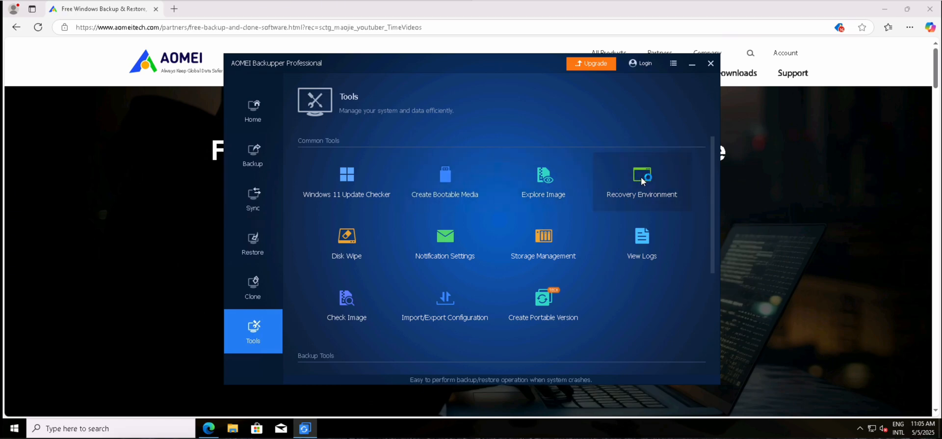
# - In Recovery Environment settings, enable the boot option and proceed to the creation confirmation
pyautogui.click(642, 180)
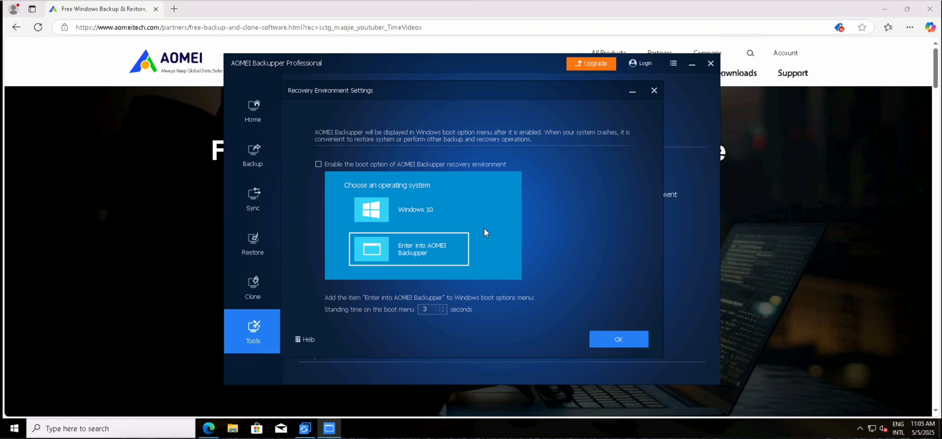
pyautogui.moveTo(488, 231)
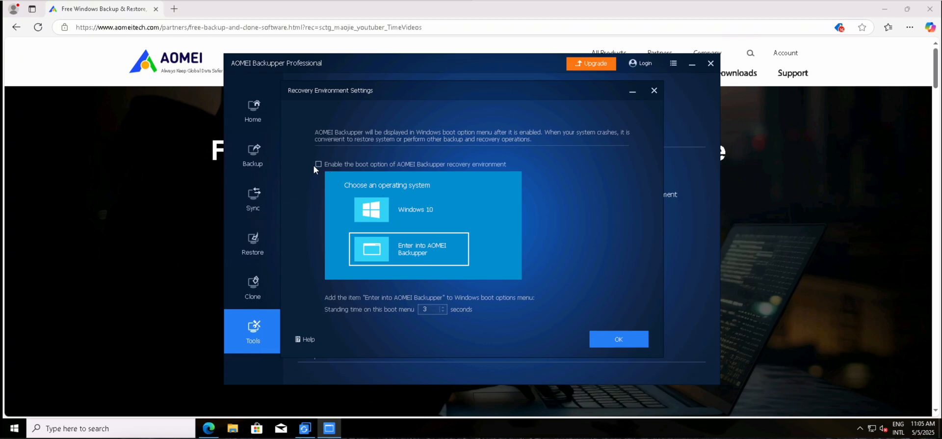
pyautogui.click(318, 164)
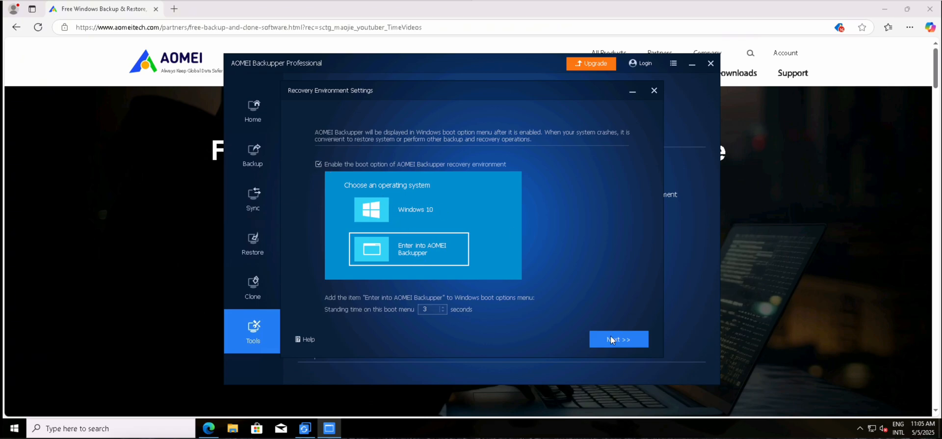
pyautogui.moveTo(564, 295)
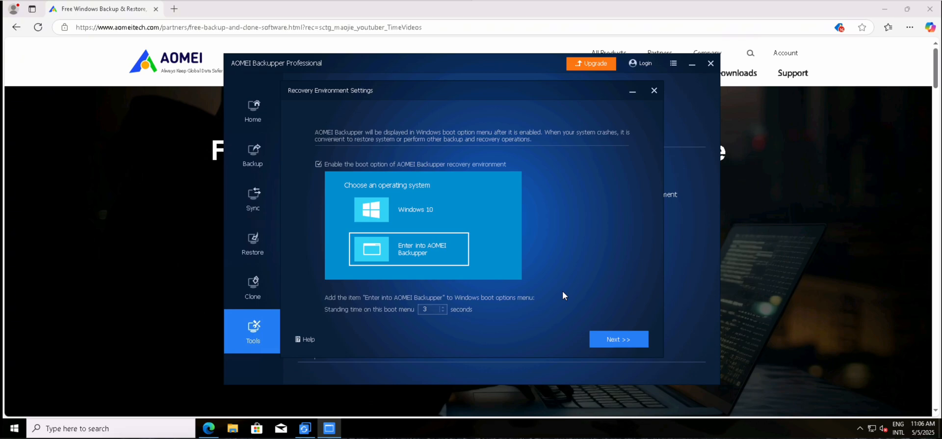
pyautogui.moveTo(477, 240)
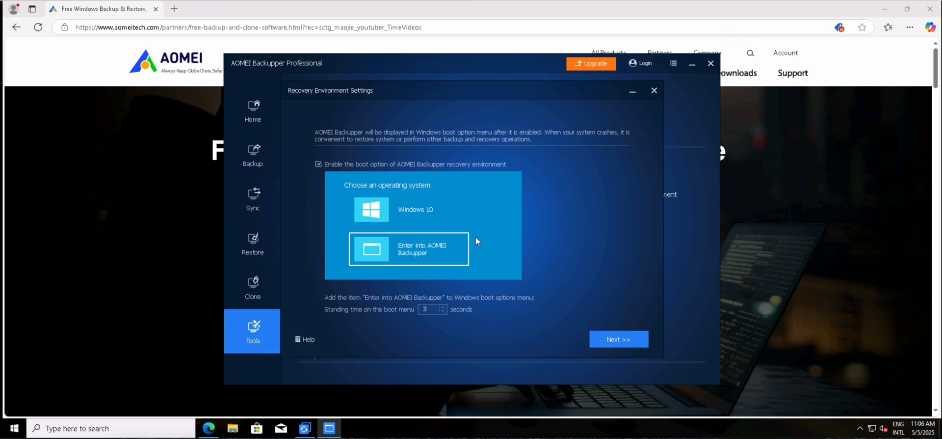
pyautogui.moveTo(496, 280)
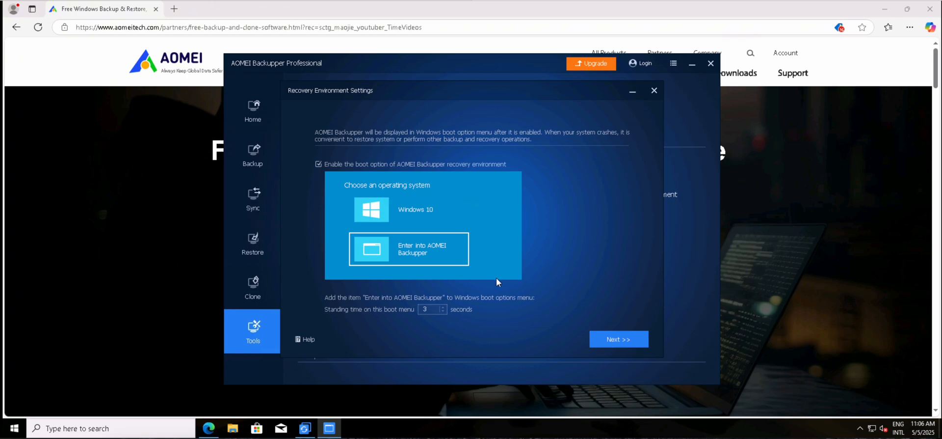
pyautogui.moveTo(426, 259)
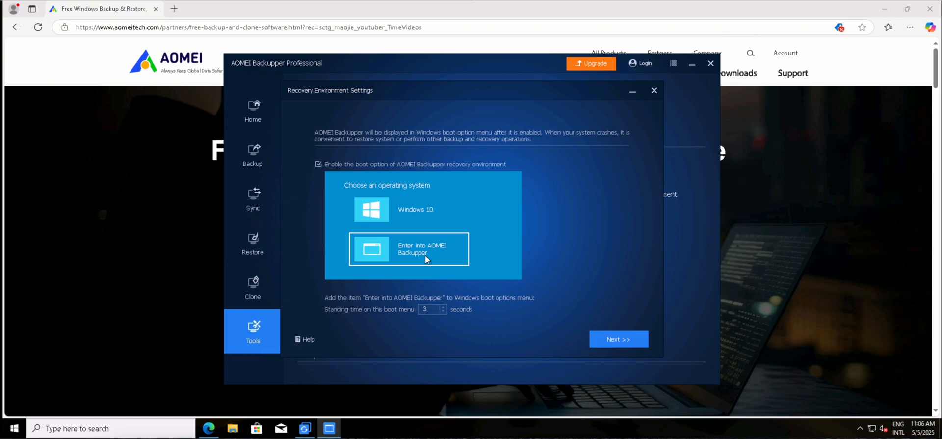
pyautogui.moveTo(421, 256)
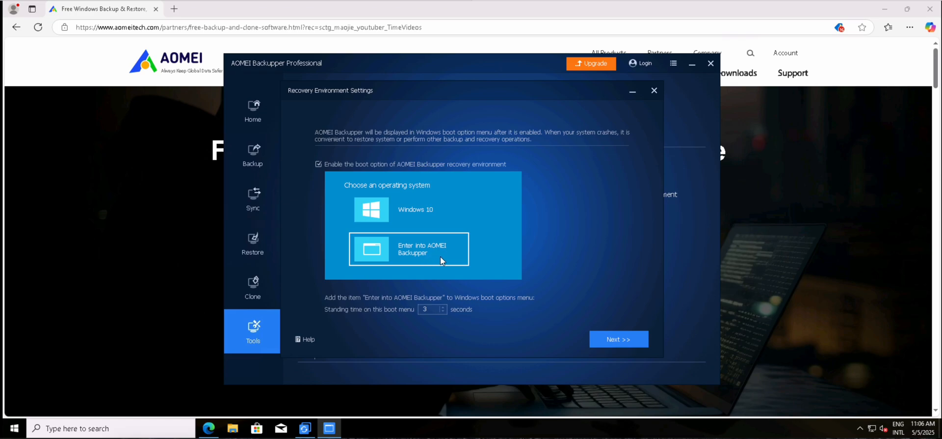
pyautogui.moveTo(463, 263)
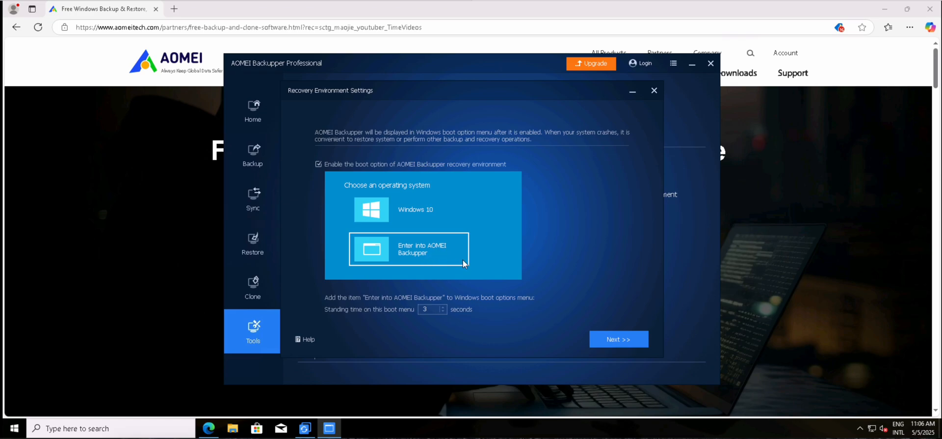
pyautogui.click(618, 339)
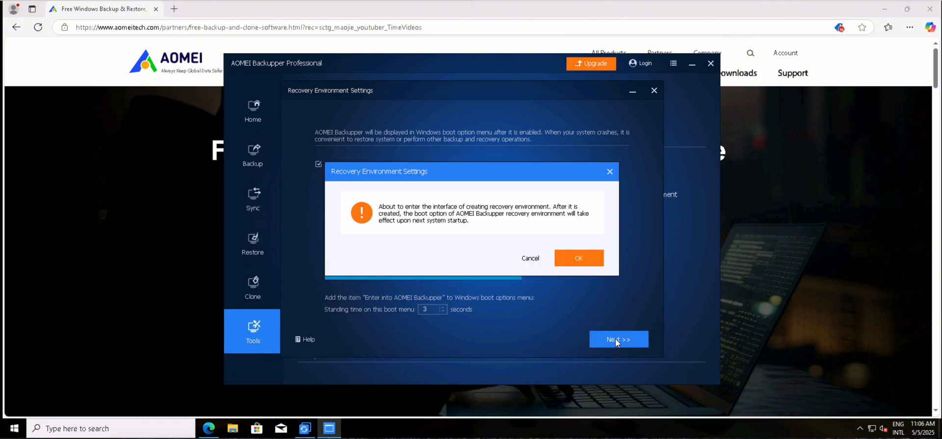
pyautogui.moveTo(528, 218)
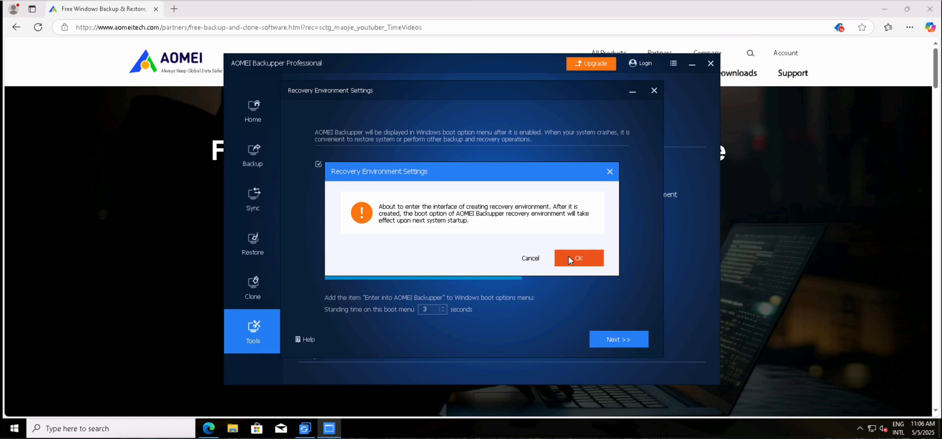
# - Confirm the prompt so the recovery environment download and WinPE creation begin
pyautogui.click(579, 258)
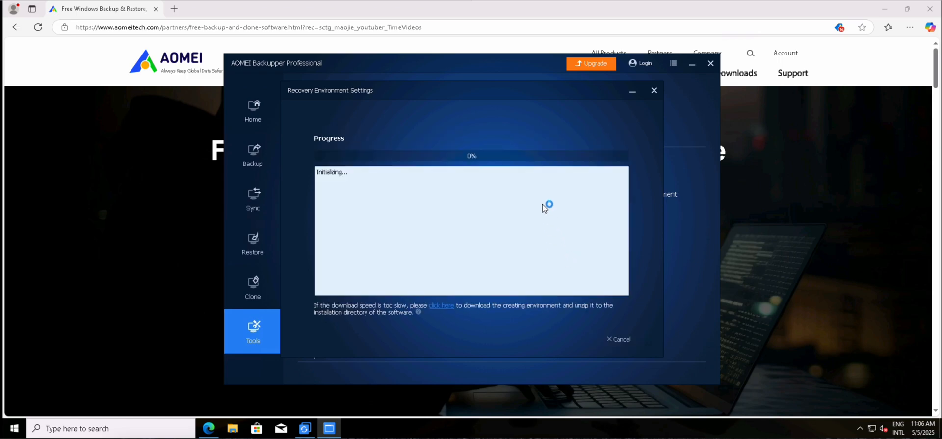
pyautogui.moveTo(515, 141)
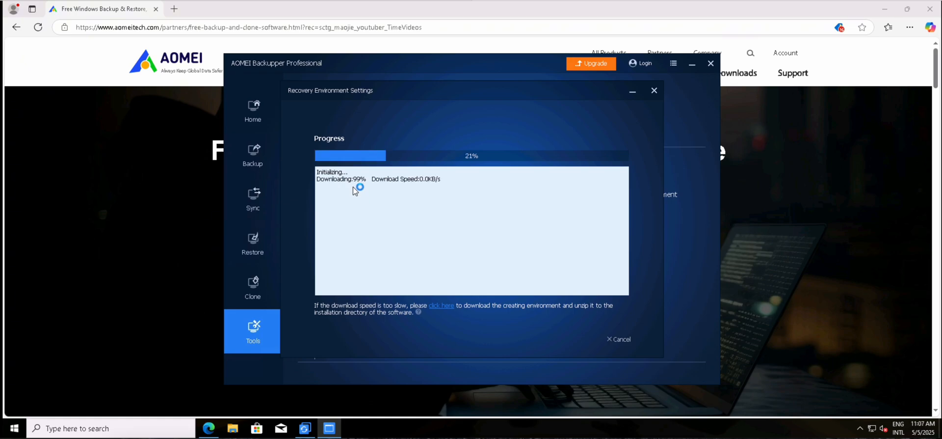
pyautogui.moveTo(366, 194)
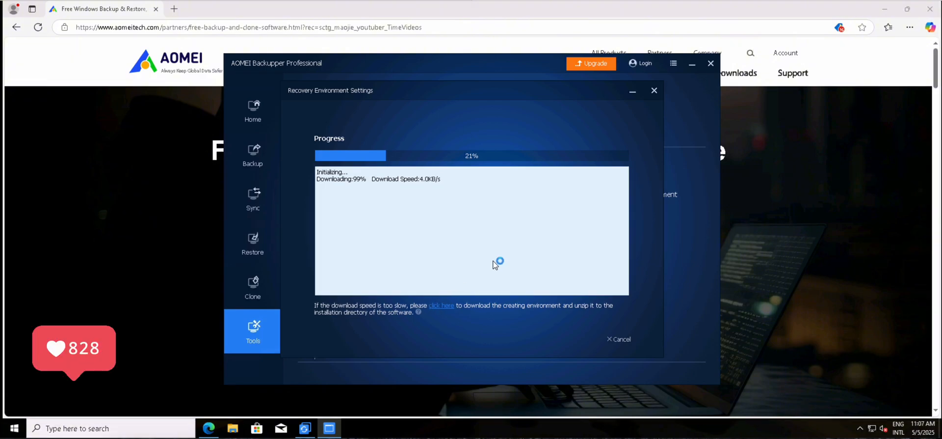
pyautogui.moveTo(498, 260)
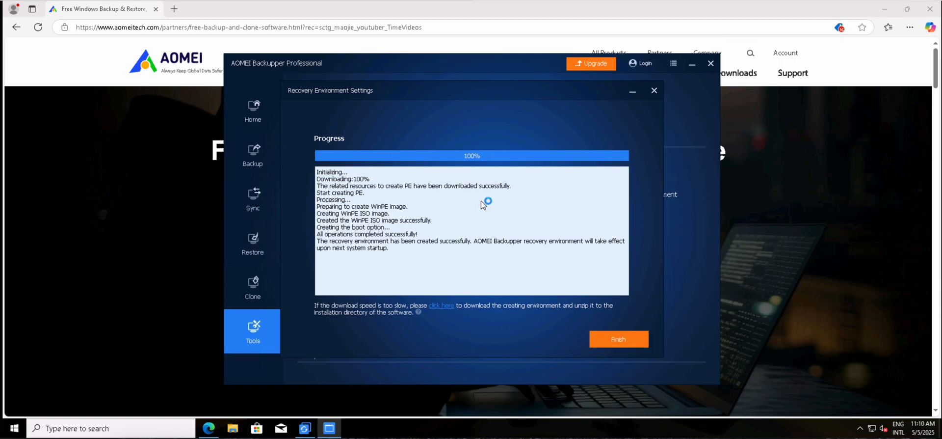
pyautogui.moveTo(468, 229)
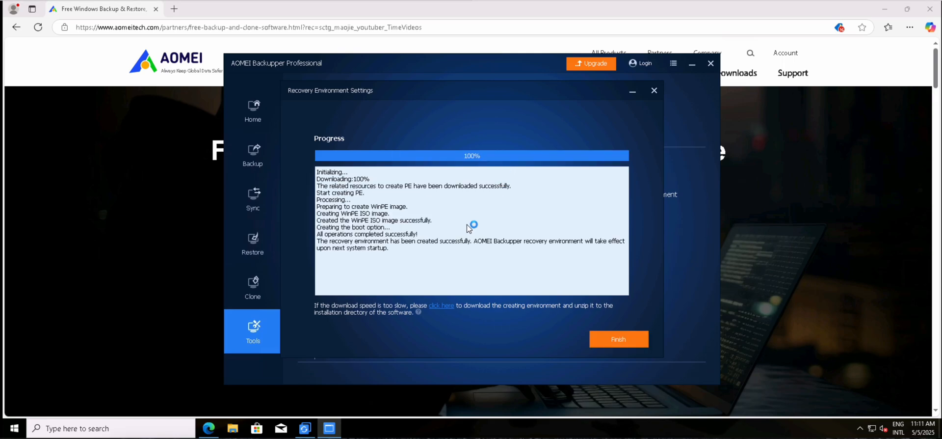
pyautogui.moveTo(464, 234)
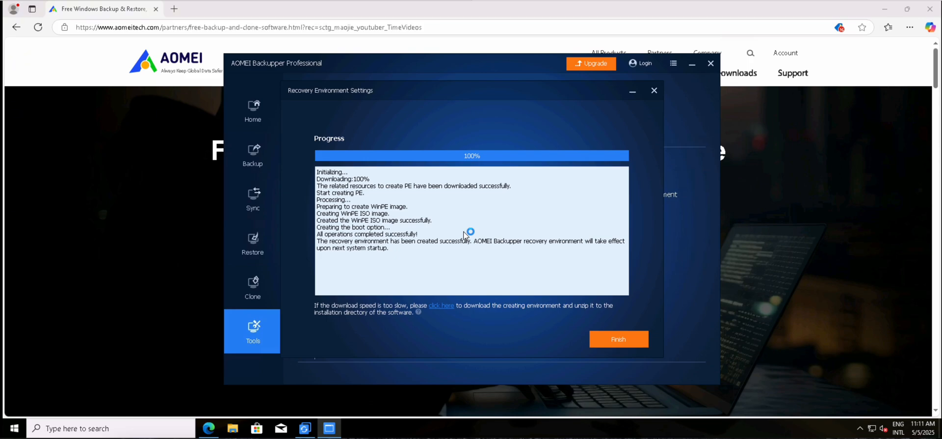
pyautogui.moveTo(432, 319)
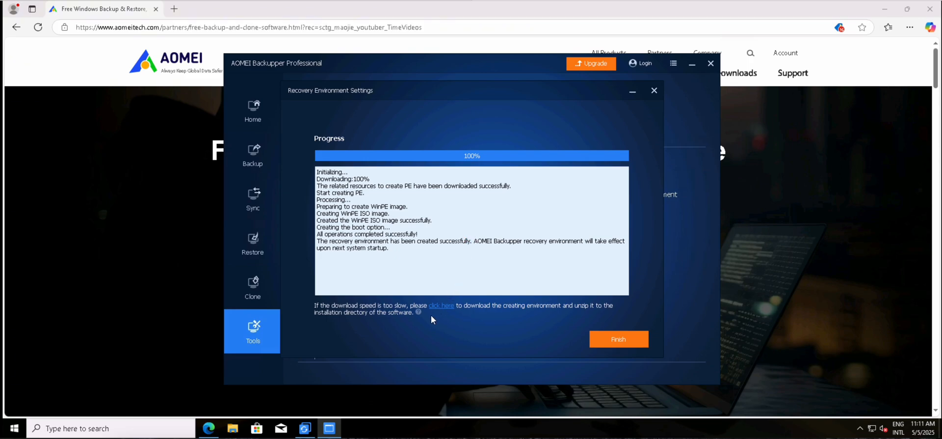
pyautogui.moveTo(418, 312)
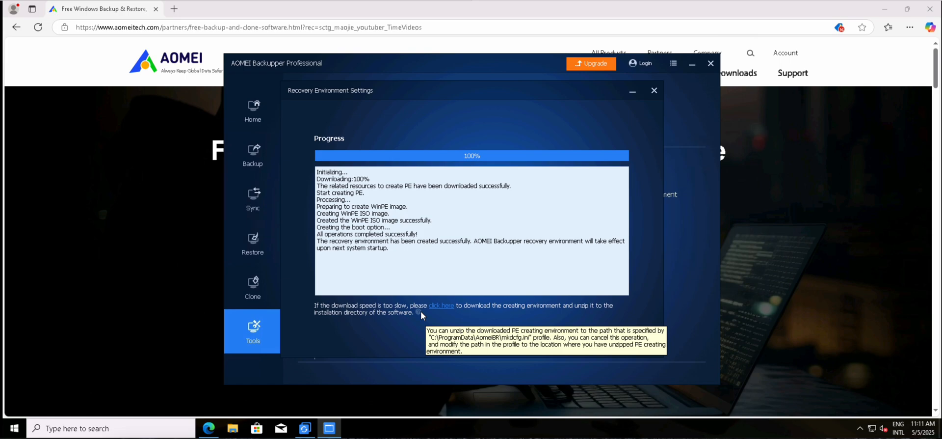
pyautogui.moveTo(626, 337)
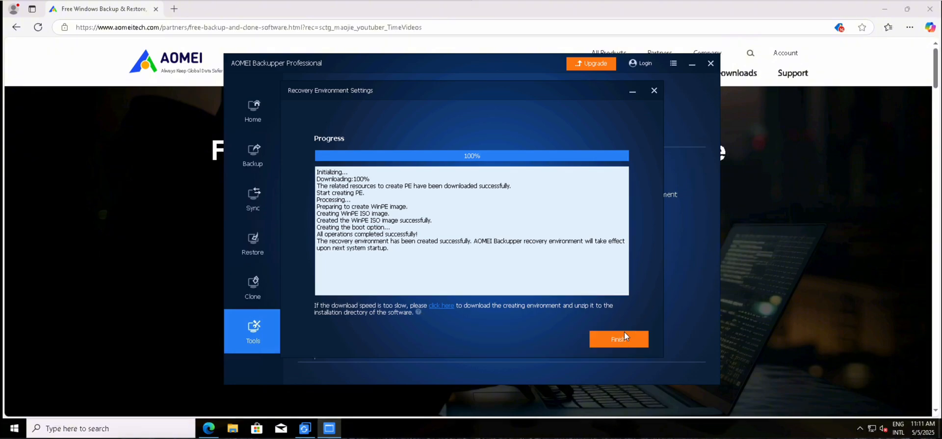
pyautogui.moveTo(621, 340)
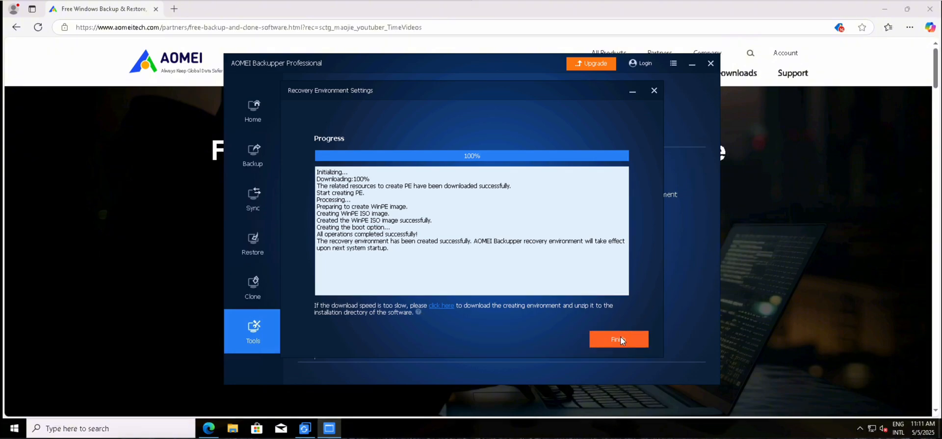
# - Finish the completed recovery environment setup, returning to the Tools page
pyautogui.click(619, 338)
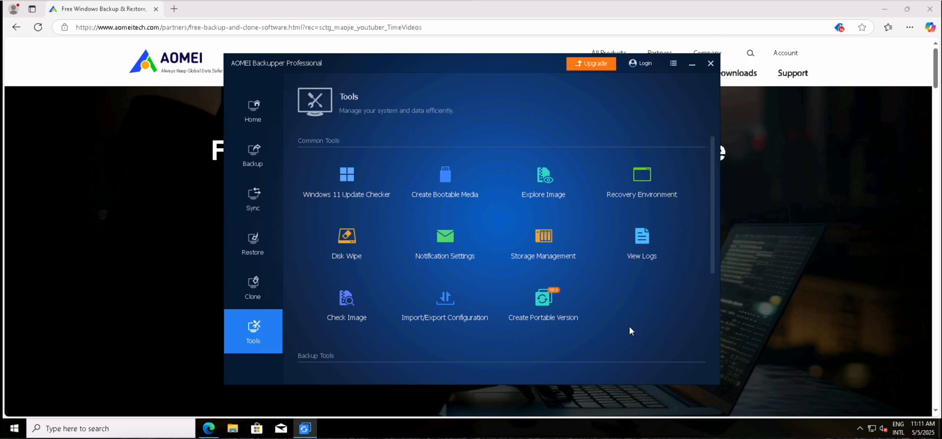
pyautogui.moveTo(626, 324)
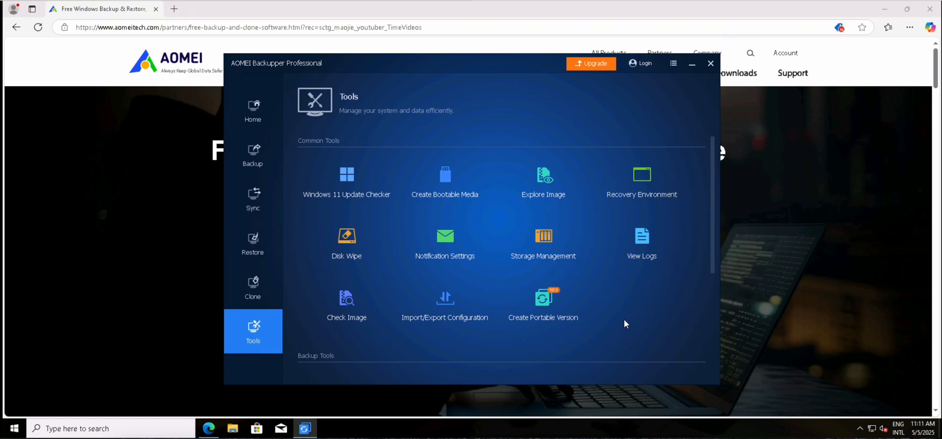
pyautogui.moveTo(614, 318)
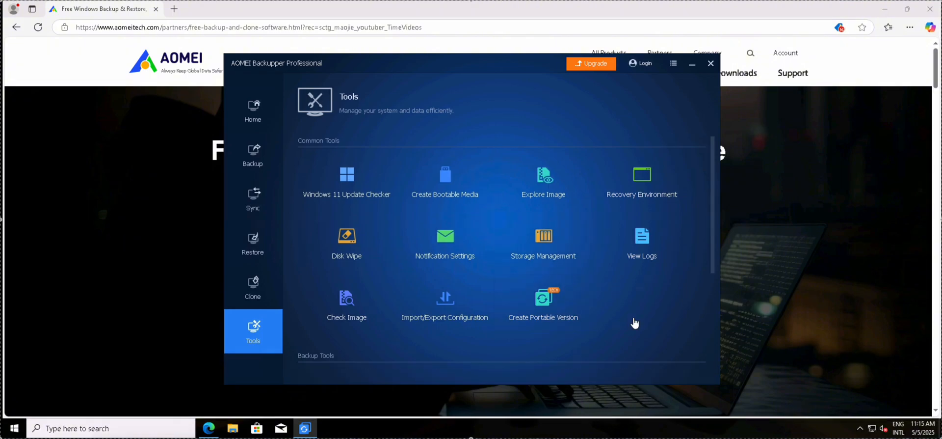
pyautogui.moveTo(549, 311)
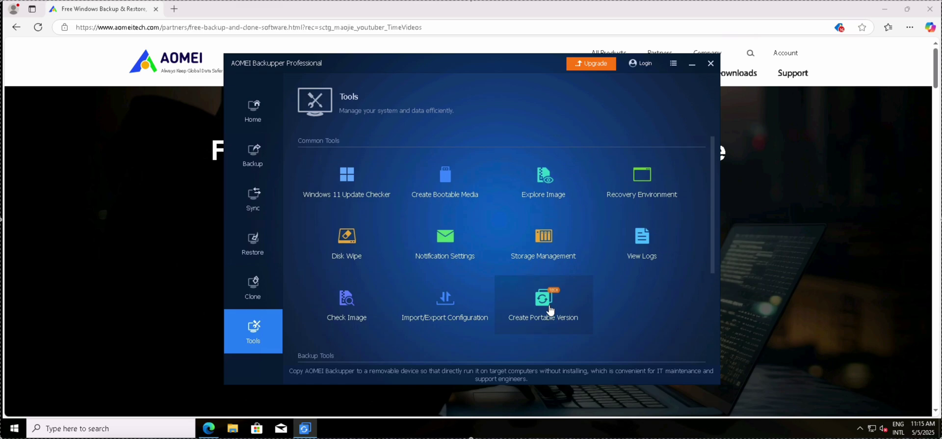
pyautogui.moveTo(533, 332)
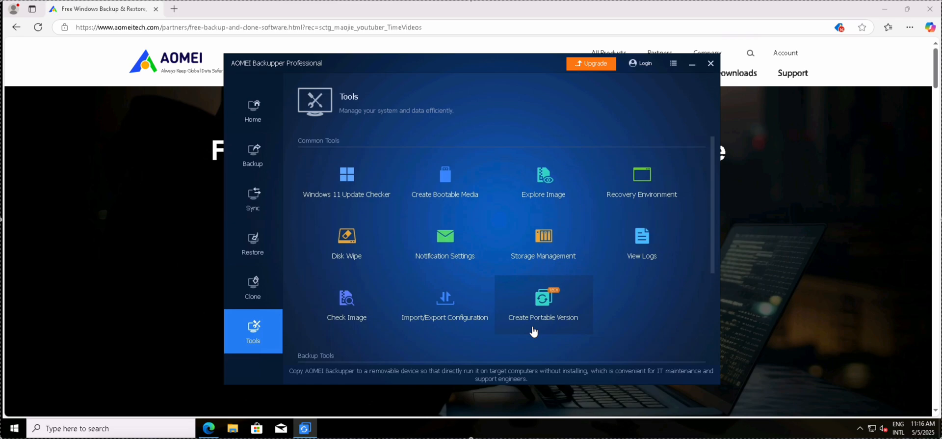
pyautogui.moveTo(583, 322)
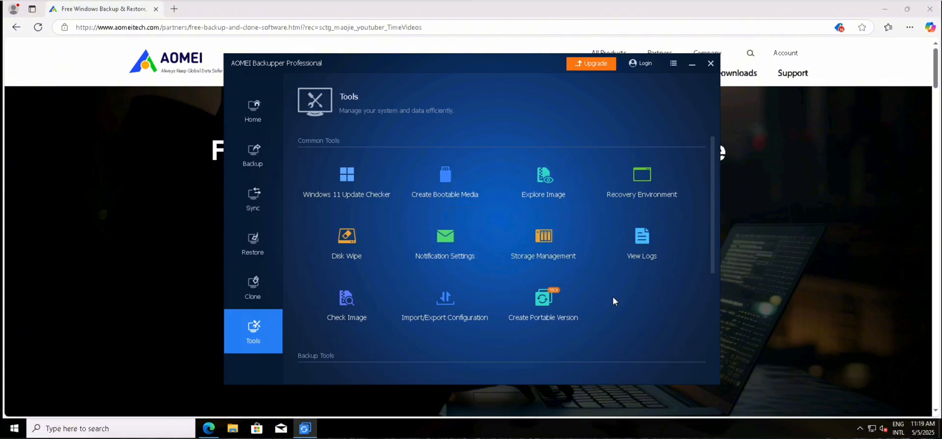
pyautogui.scroll(-3)
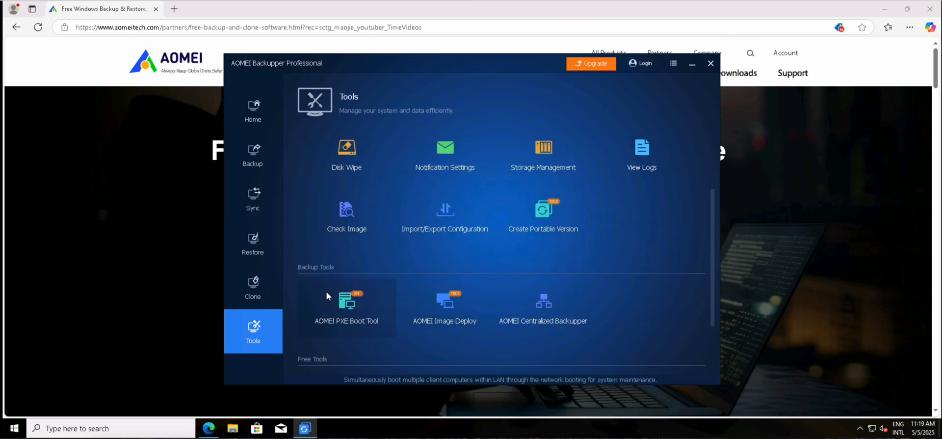
pyautogui.click(346, 304)
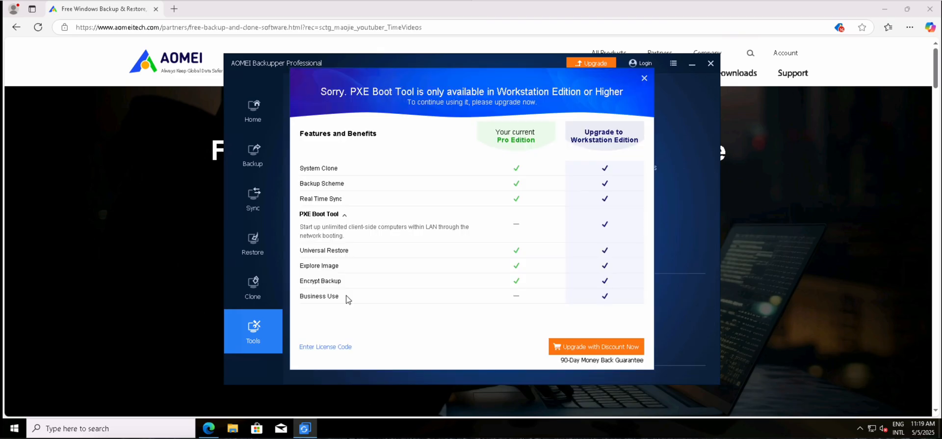
pyautogui.moveTo(371, 242)
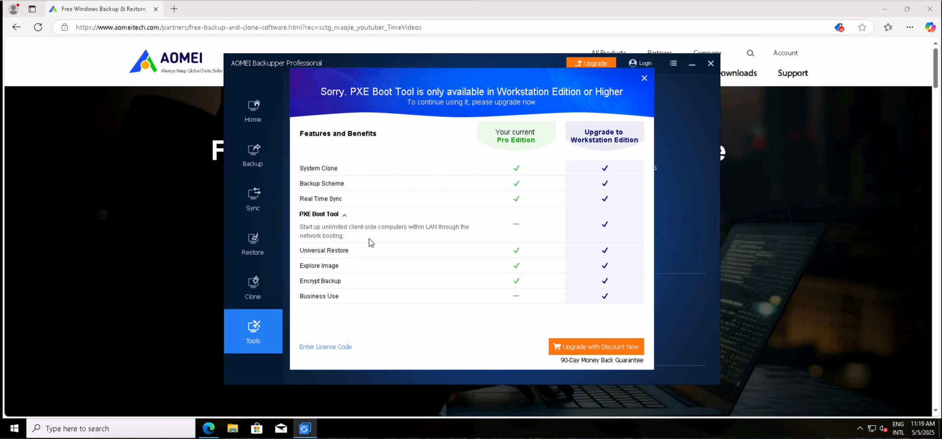
pyautogui.click(644, 78)
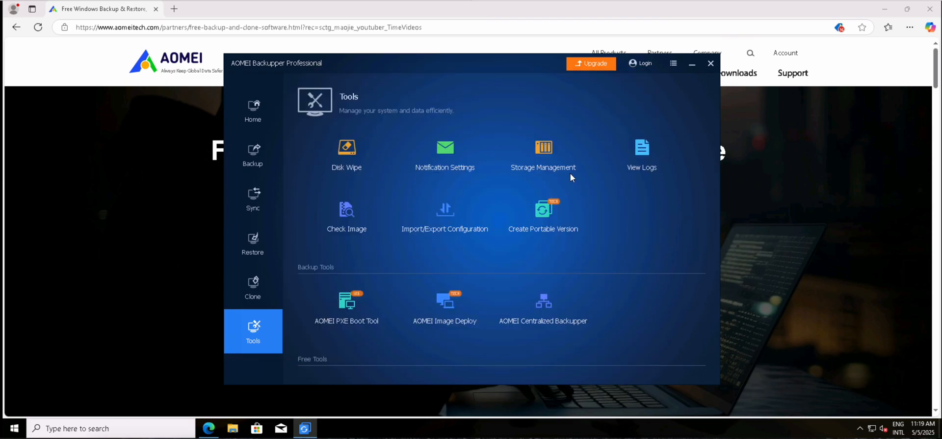
pyautogui.moveTo(449, 305)
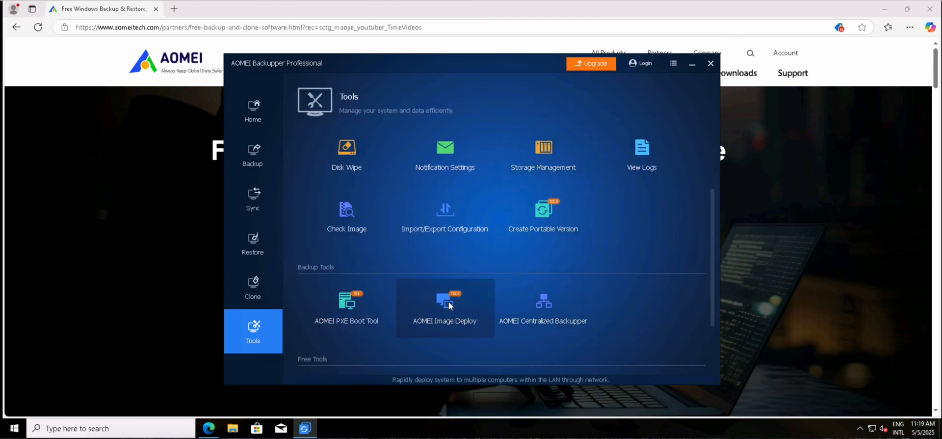
pyautogui.click(445, 301)
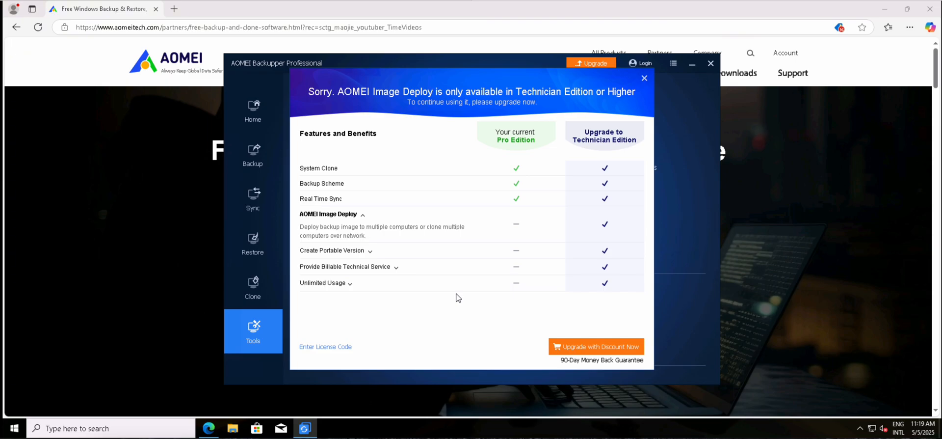
pyautogui.click(644, 78)
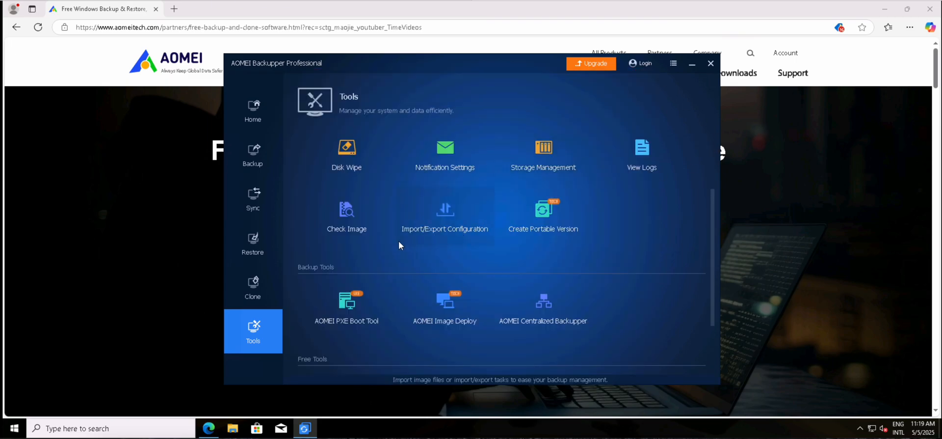
pyautogui.moveTo(342, 310)
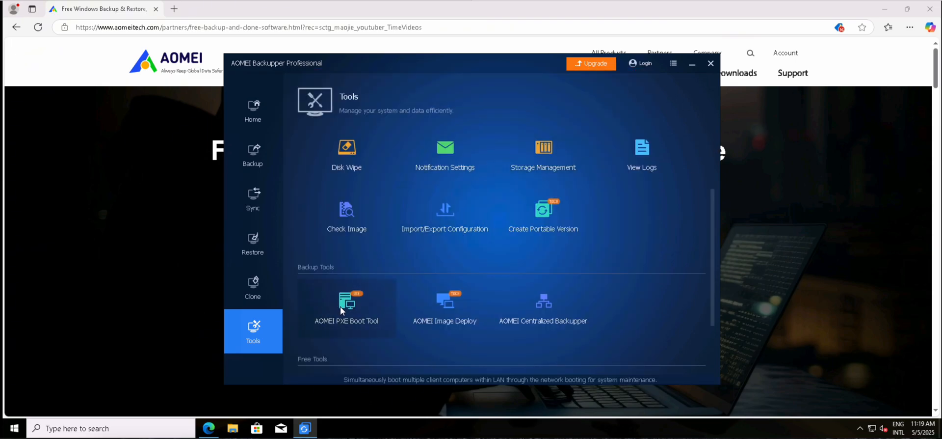
pyautogui.moveTo(452, 310)
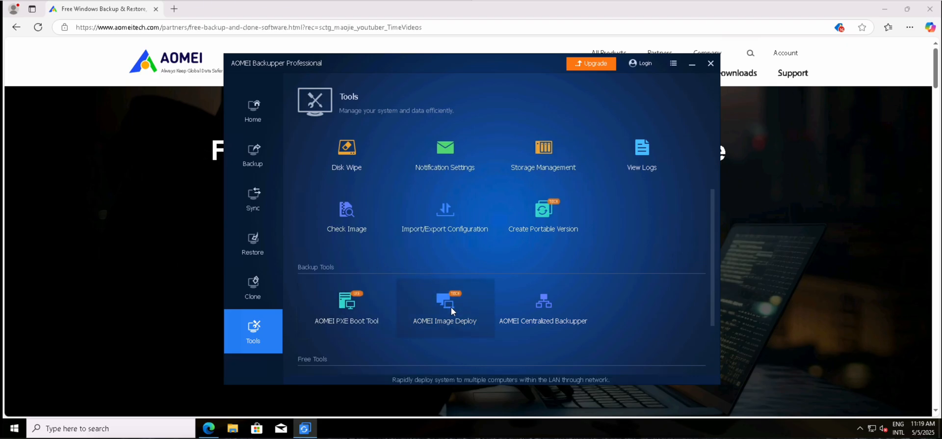
pyautogui.click(445, 303)
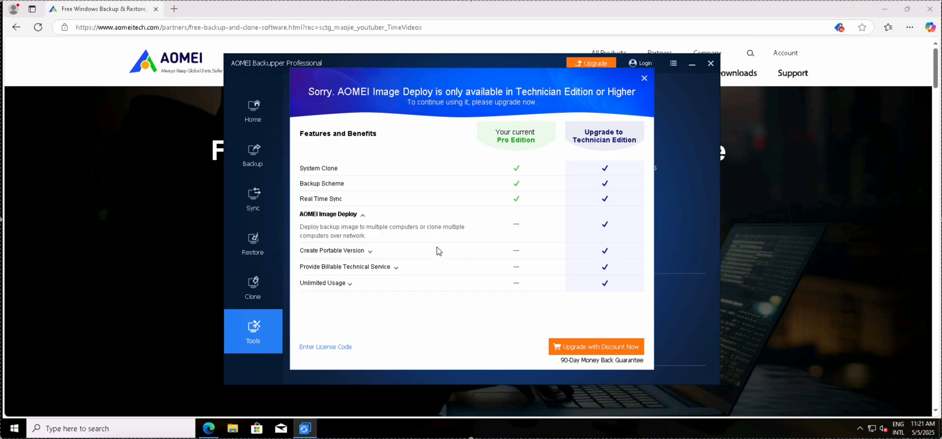
pyautogui.click(644, 78)
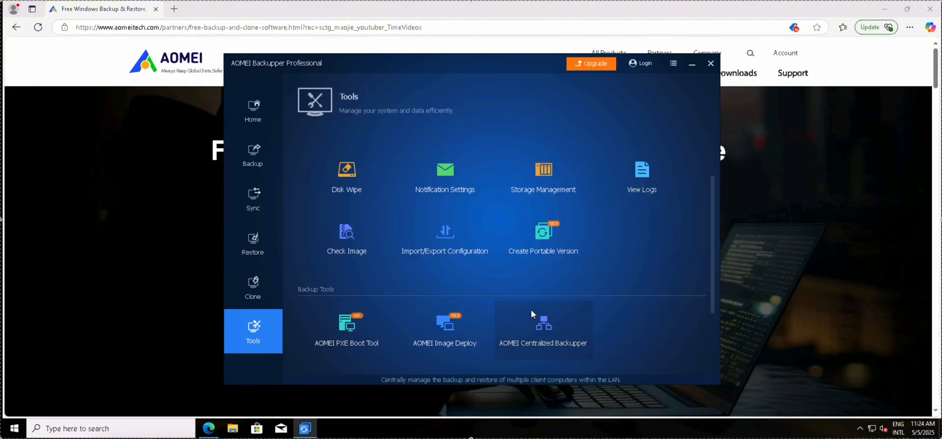
# - Open the AOMEI Centralized Backupper introduction from the Tools page
pyautogui.click(543, 327)
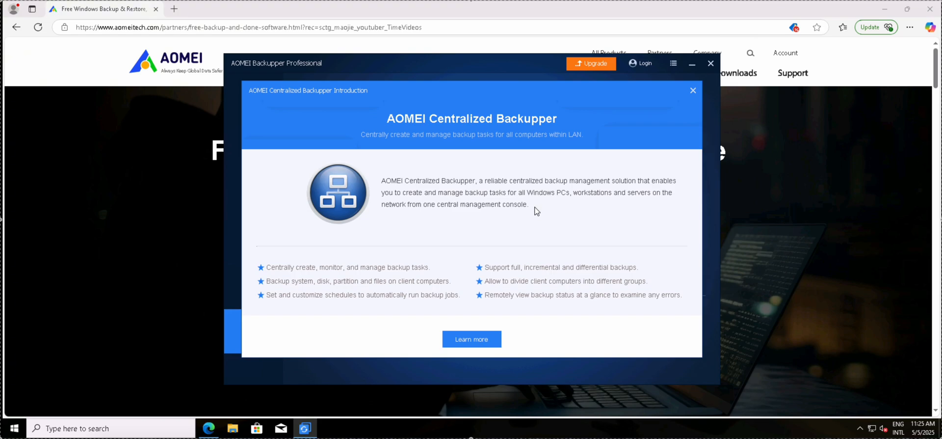
pyautogui.moveTo(531, 241)
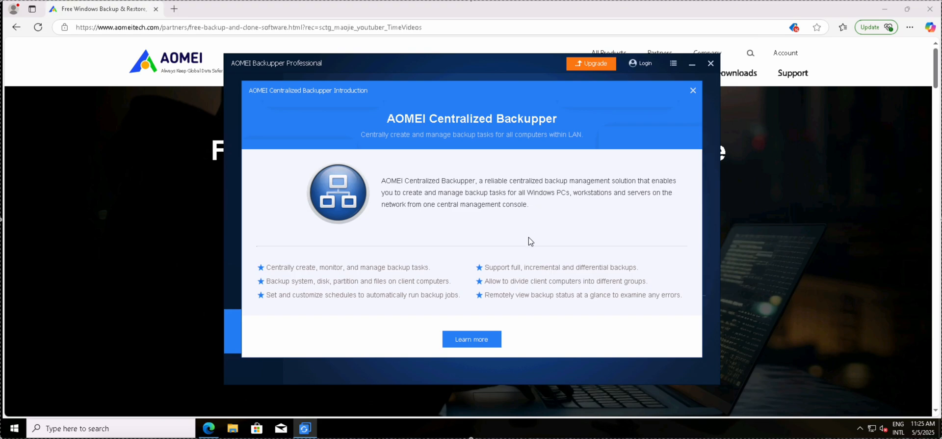
pyautogui.moveTo(528, 240)
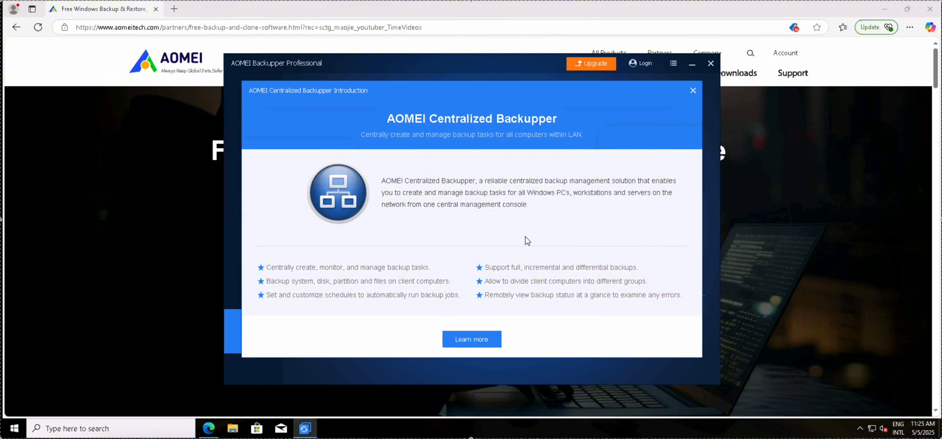
pyautogui.moveTo(547, 237)
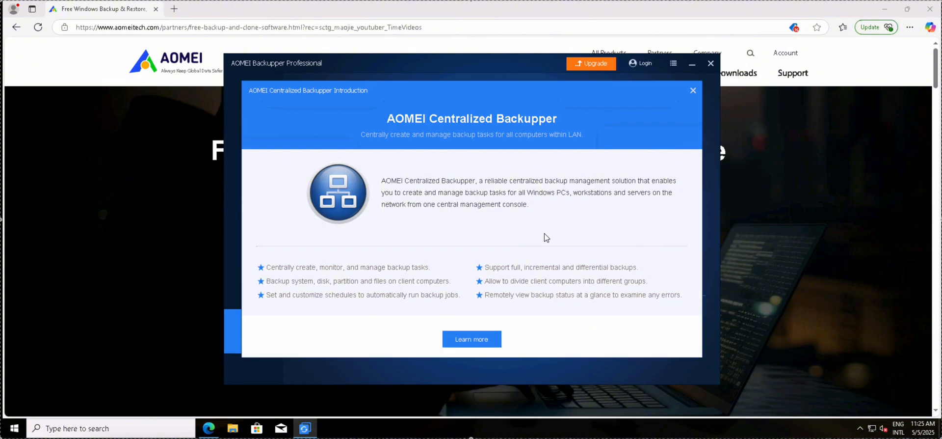
pyautogui.moveTo(572, 147)
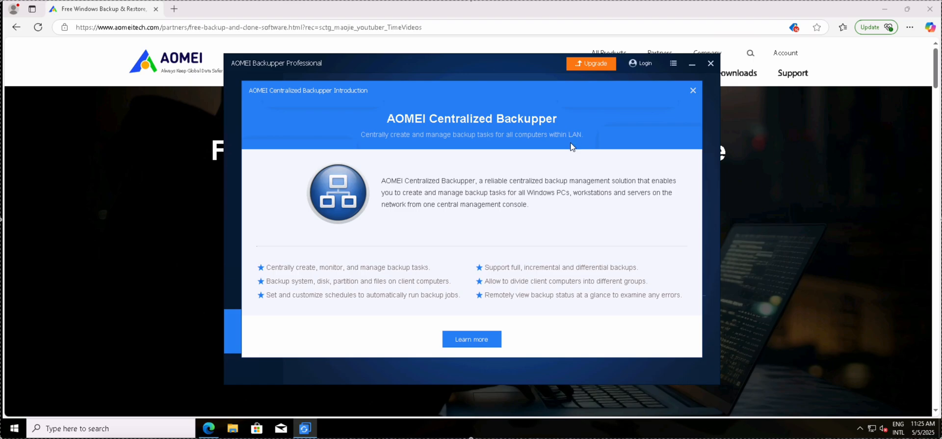
pyautogui.moveTo(447, 164)
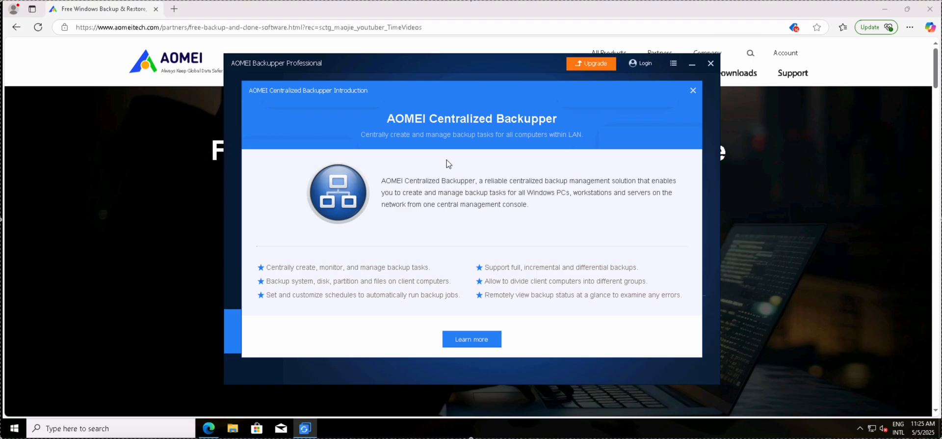
# - Close the Centralized Backupper introduction and scroll through the Tools list
pyautogui.click(693, 90)
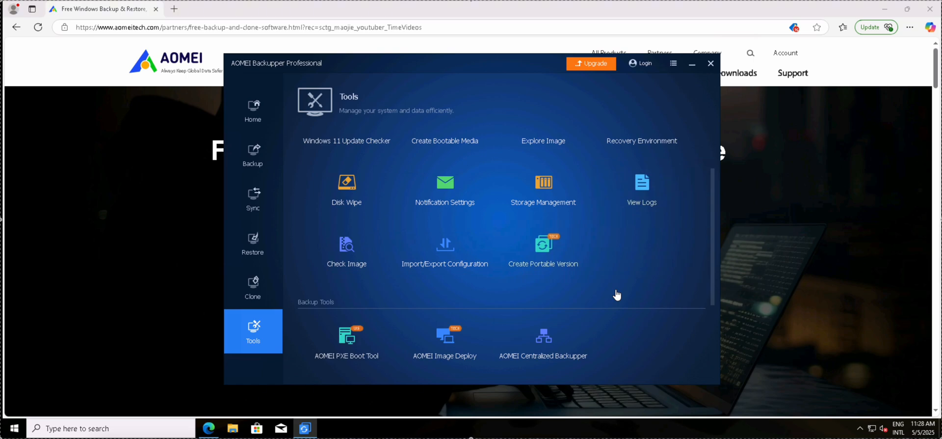
pyautogui.moveTo(613, 284)
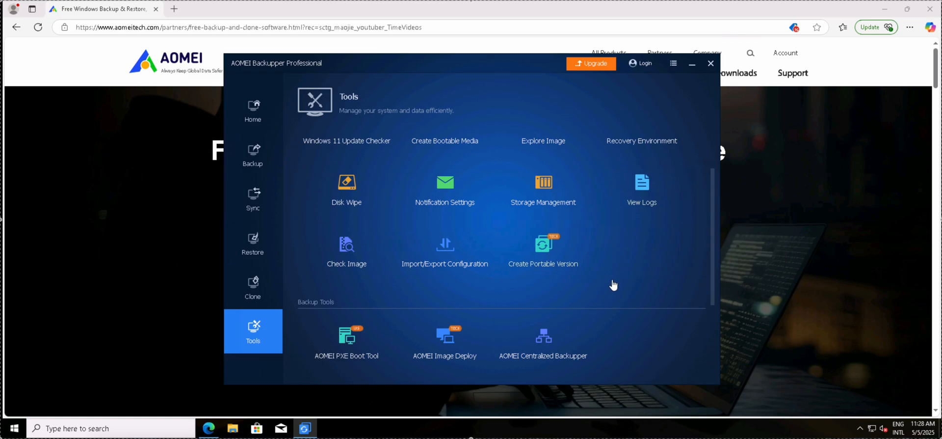
pyautogui.moveTo(615, 285)
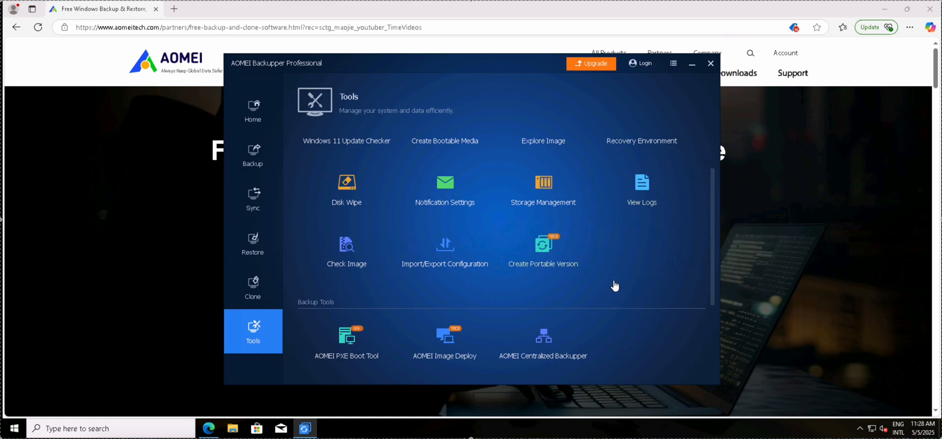
pyautogui.moveTo(618, 285)
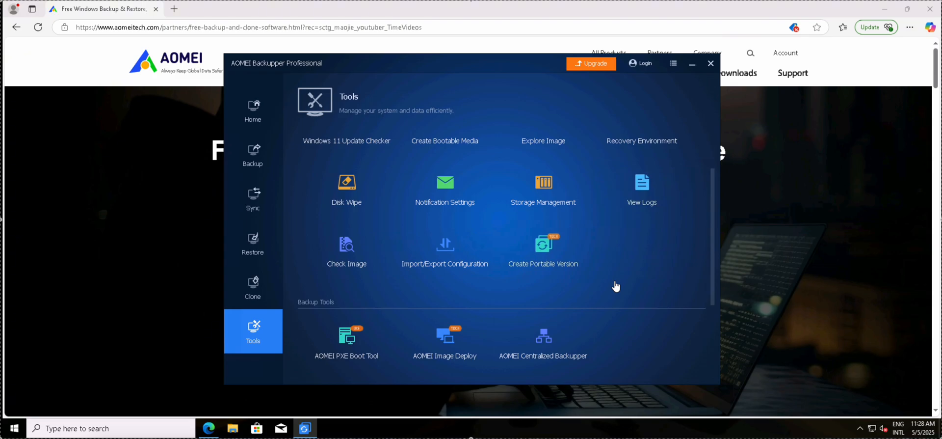
pyautogui.moveTo(618, 255)
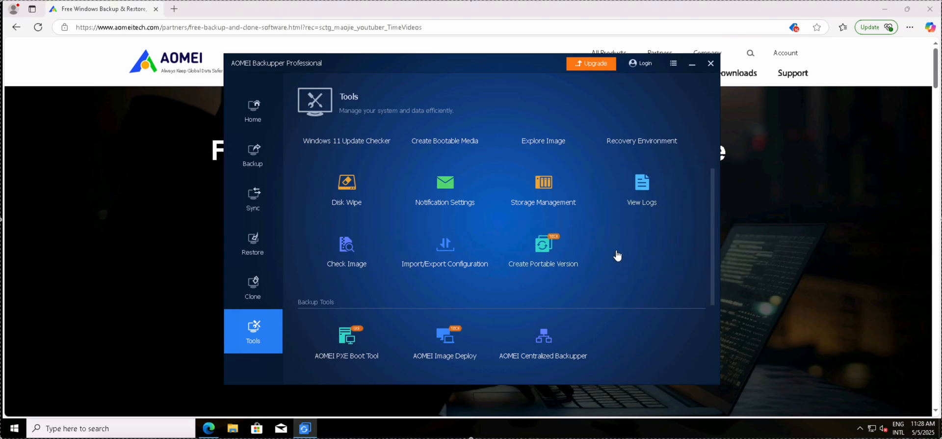
pyautogui.moveTo(620, 272)
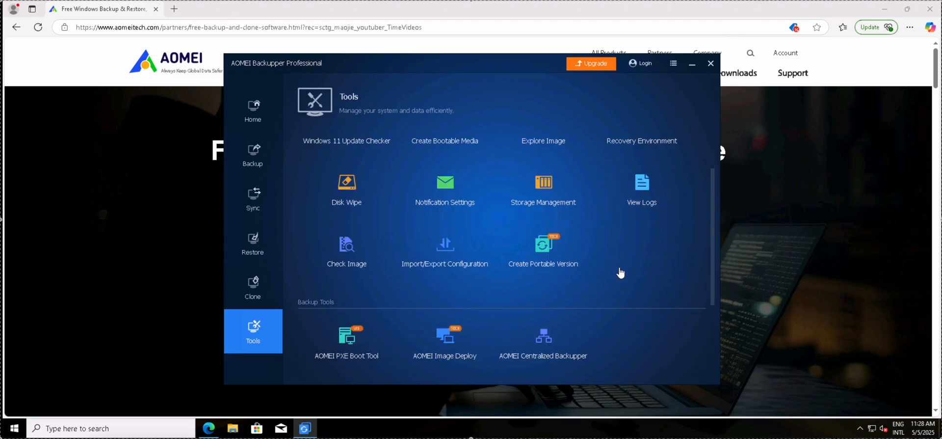
pyautogui.scroll(-3)
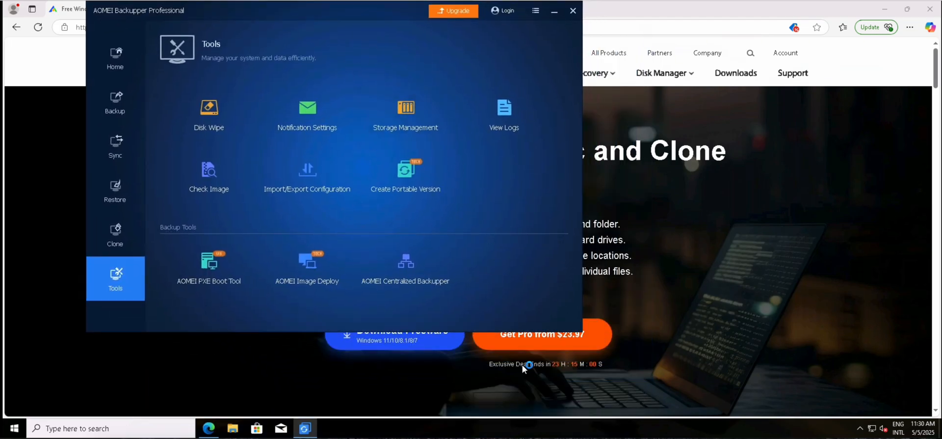
pyautogui.moveTo(557, 387)
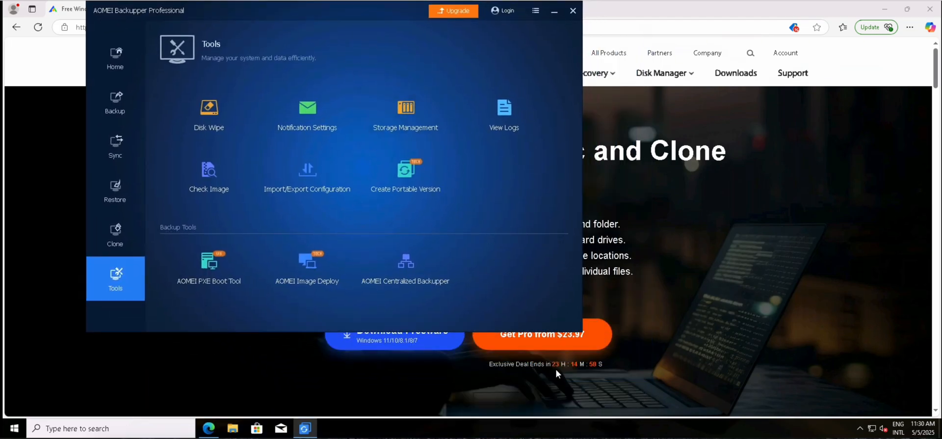
pyautogui.moveTo(367, 16)
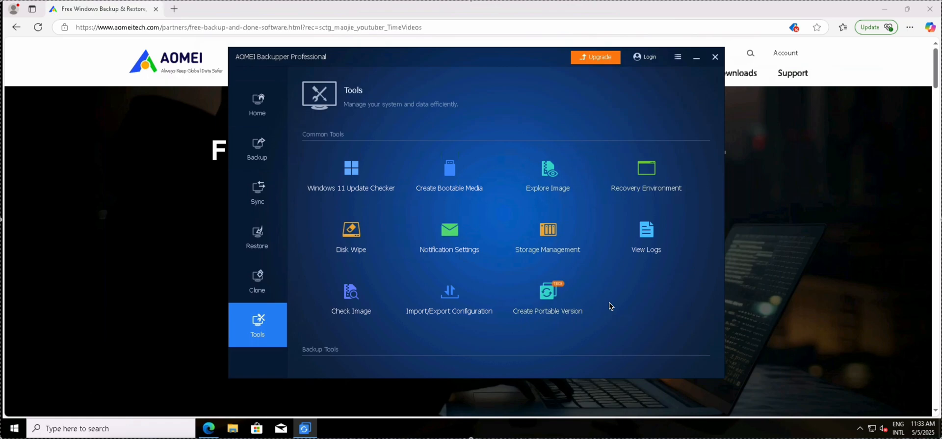
pyautogui.moveTo(608, 302)
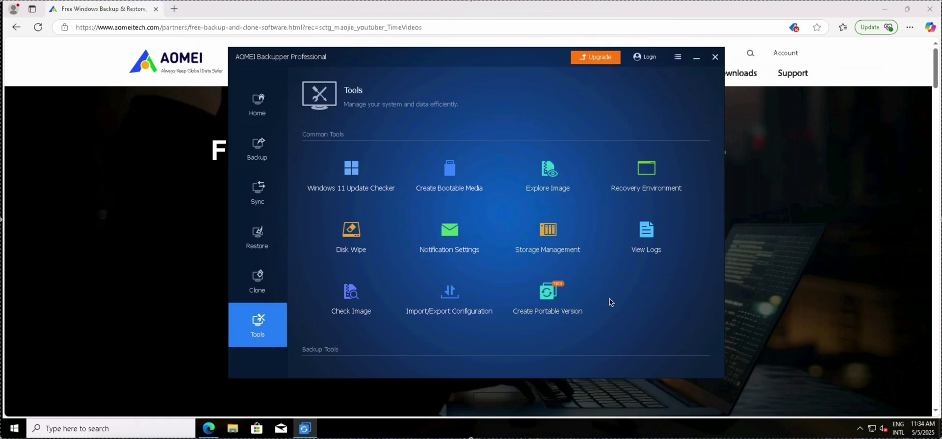
pyautogui.moveTo(630, 280)
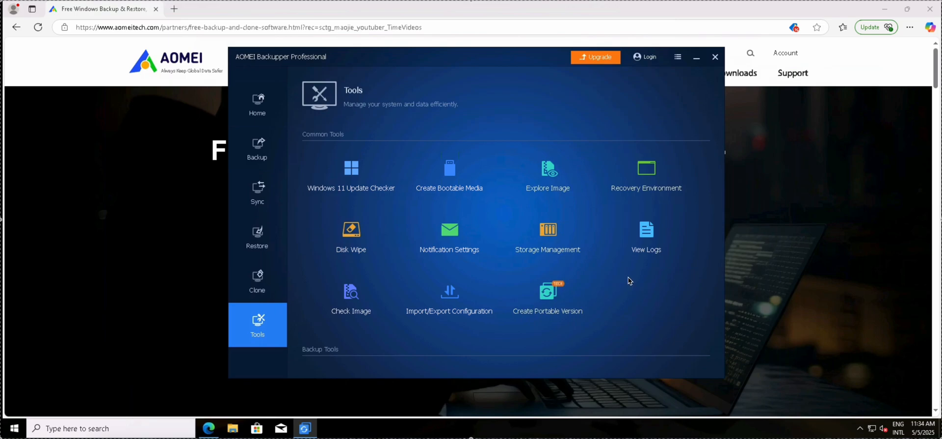
pyautogui.moveTo(520, 175)
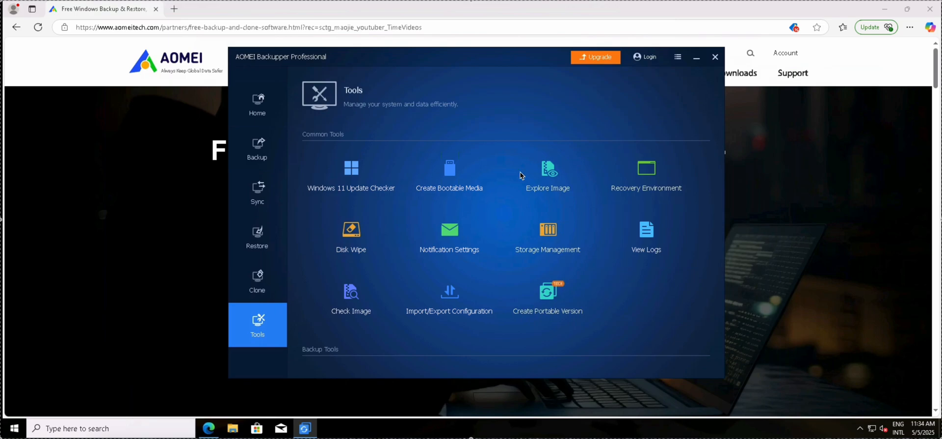
pyautogui.moveTo(275, 111)
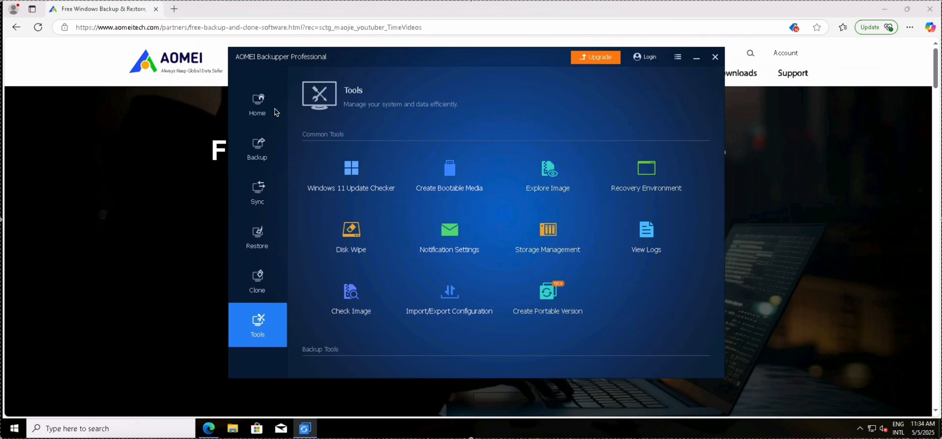
# - Start a new Disk Backup task with Disk2 (40 GB partition F:) as the source
pyautogui.click(257, 147)
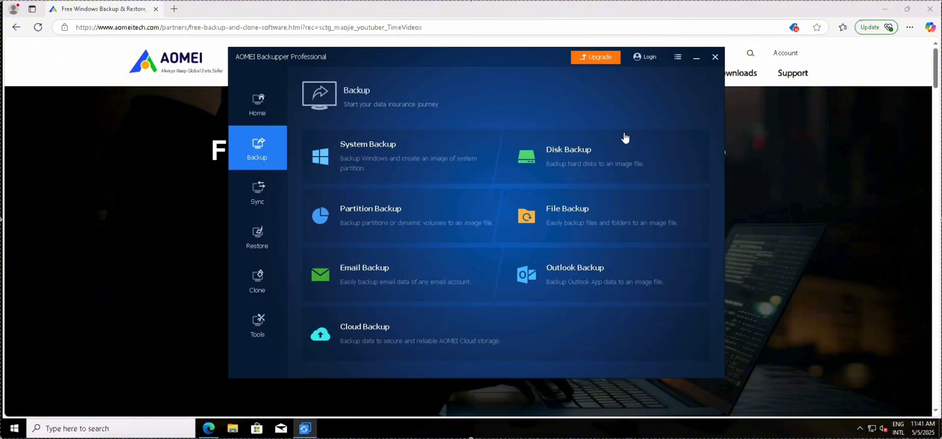
pyautogui.click(568, 156)
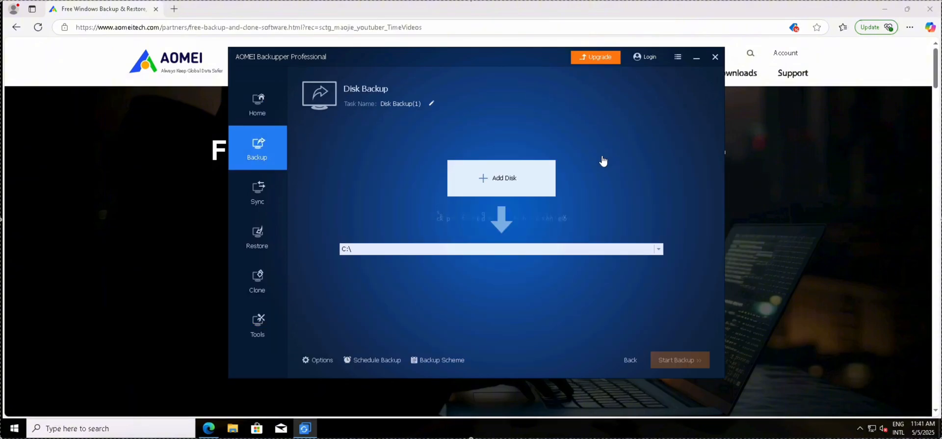
pyautogui.click(500, 177)
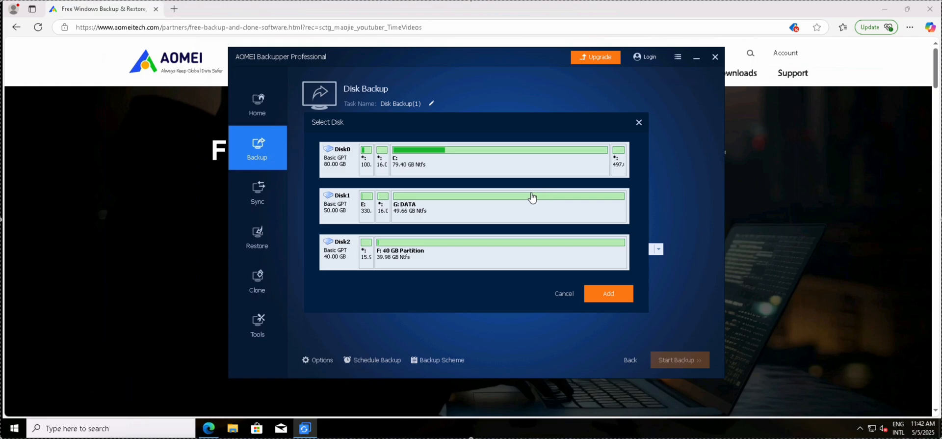
pyautogui.moveTo(500, 245)
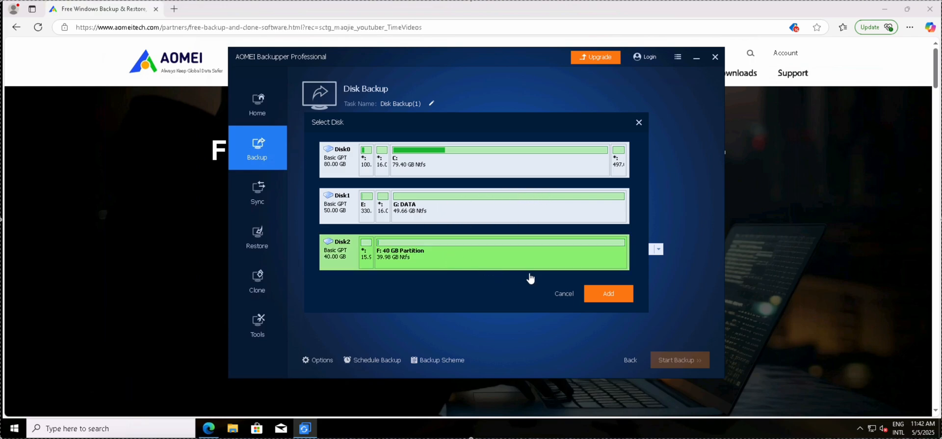
pyautogui.click(608, 294)
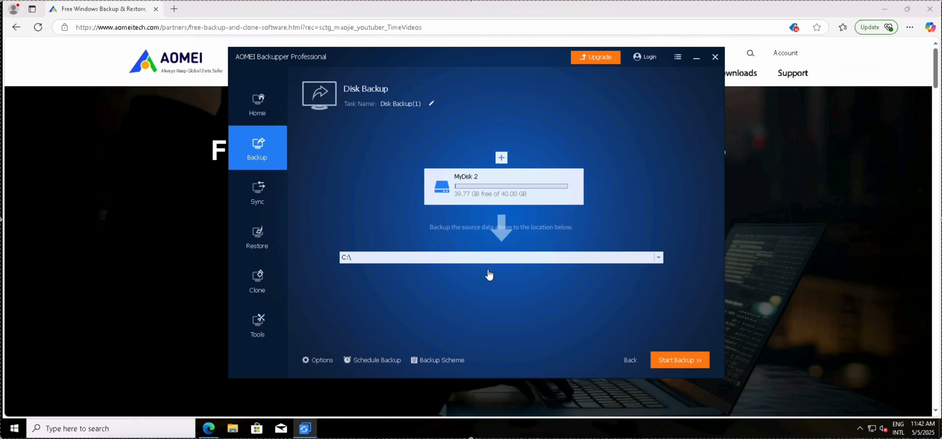
# - Choose a local path, the DATA (G:) drive, as the backup destination
pyautogui.click(658, 257)
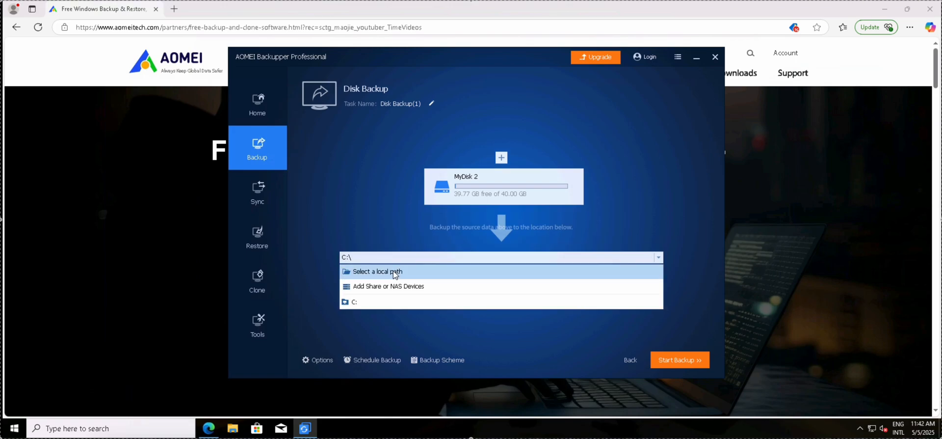
pyautogui.click(377, 272)
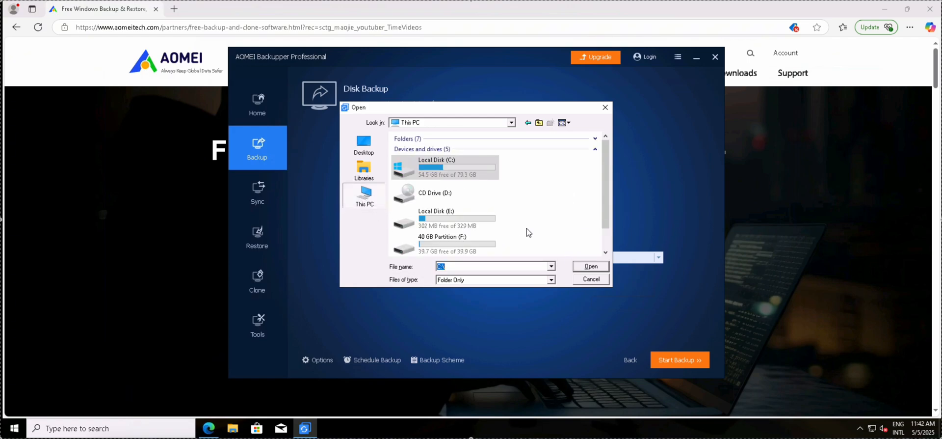
pyautogui.scroll(-3)
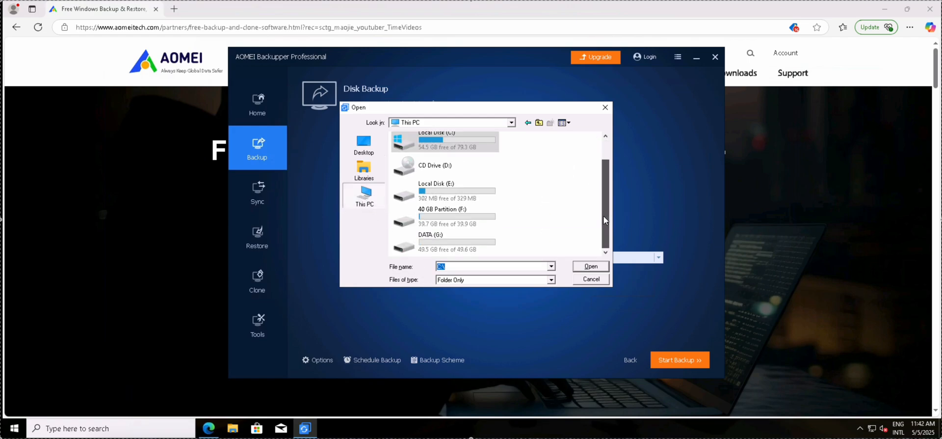
pyautogui.click(445, 241)
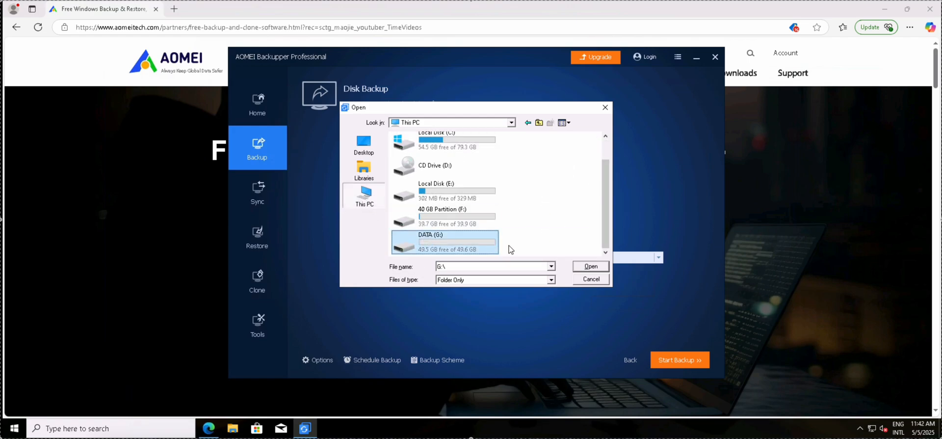
pyautogui.click(591, 266)
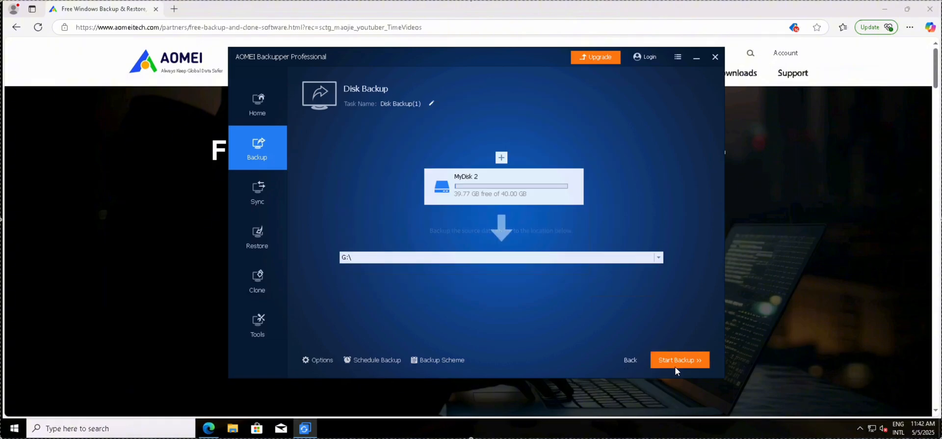
# - Run the disk backup, then in File Explorer open G:\Disk Backup(1) to show the .adi image
pyautogui.click(679, 359)
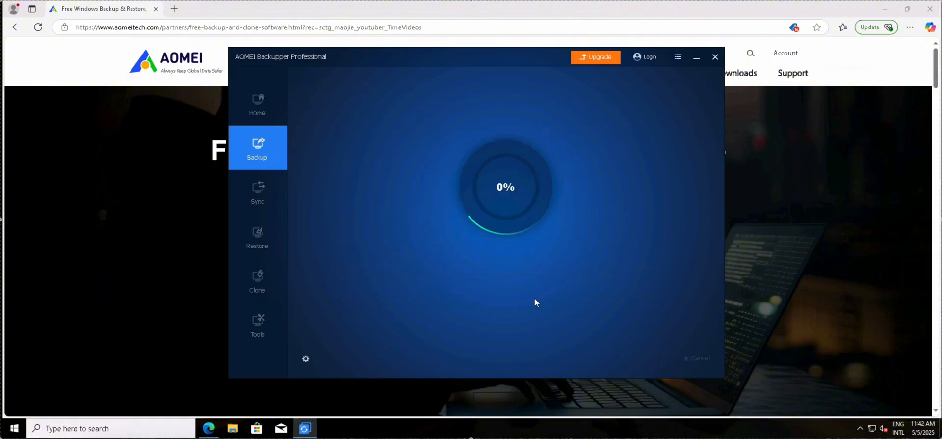
pyautogui.moveTo(242, 417)
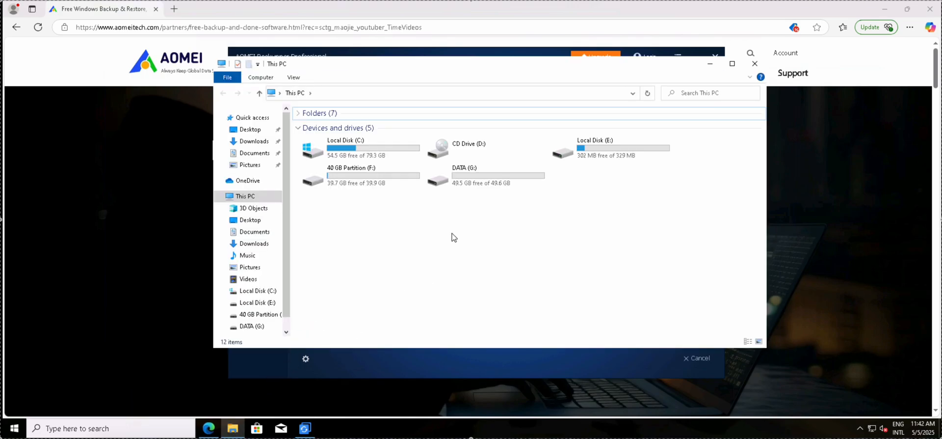
pyautogui.press('ctrl+a')
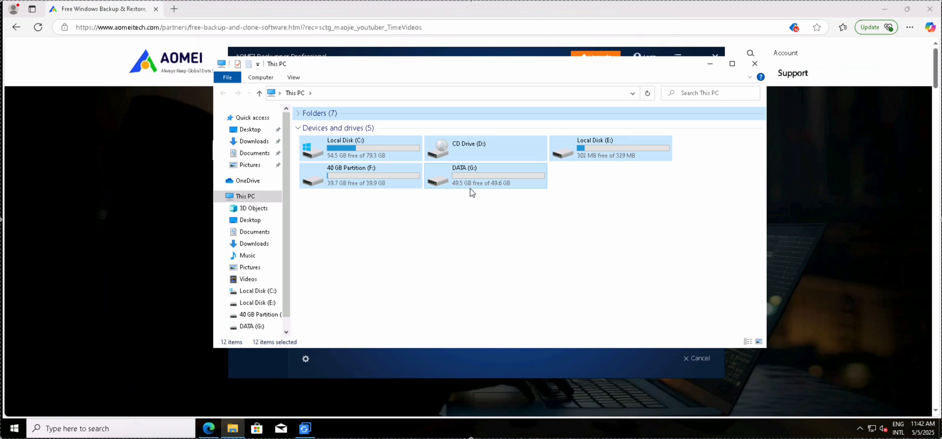
pyautogui.click(485, 175)
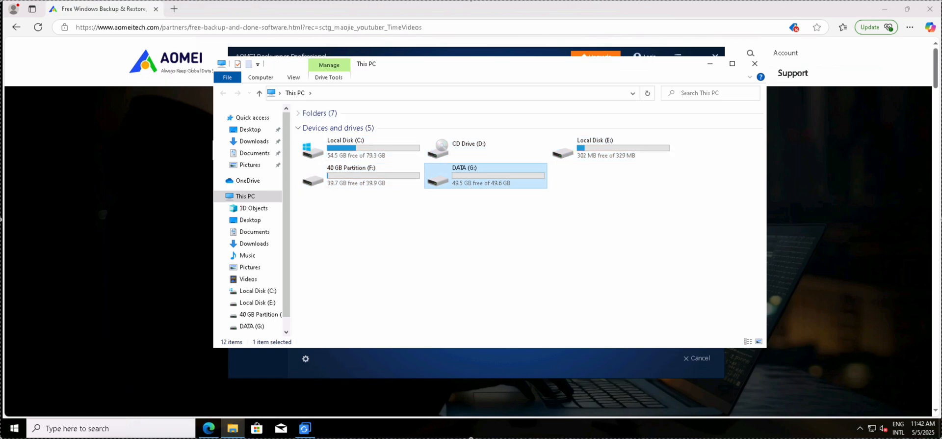
pyautogui.doubleClick(463, 175)
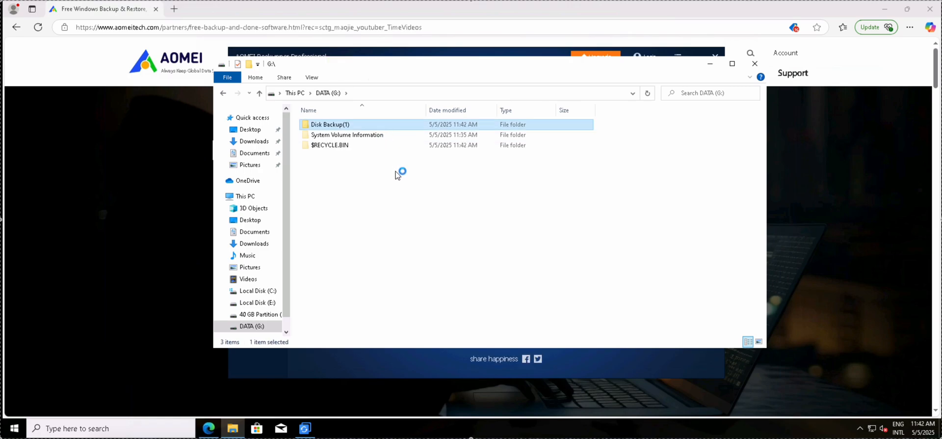
pyautogui.doubleClick(330, 124)
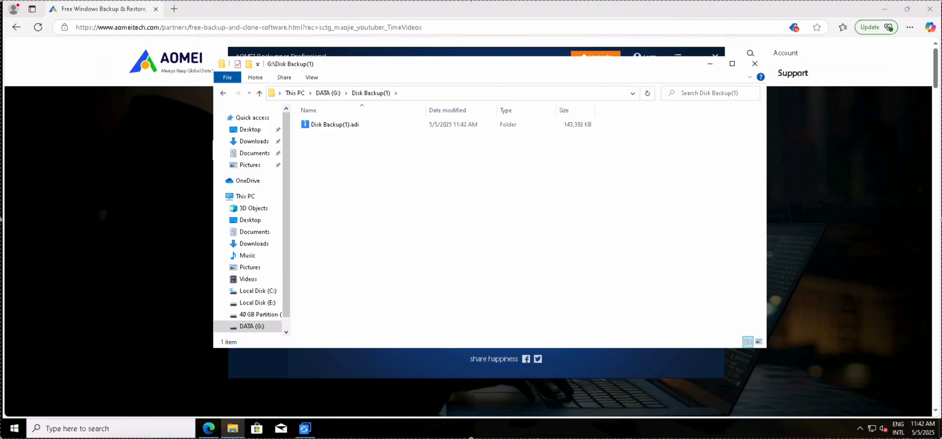
pyautogui.moveTo(689, 232)
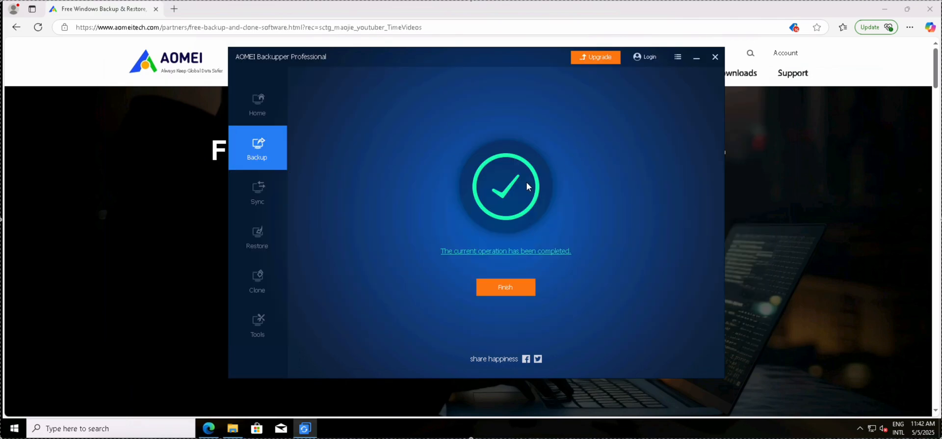
pyautogui.moveTo(518, 295)
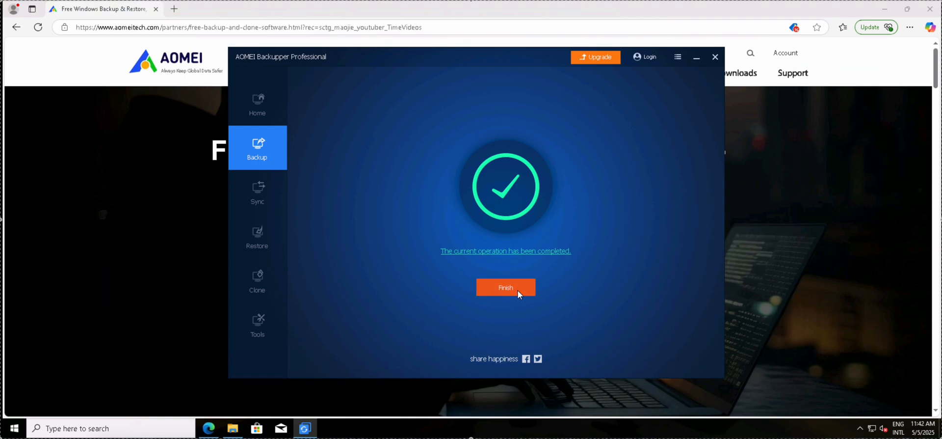
# - Dismiss the completed operation, open Disk Backup(1) for editing and cancel out
pyautogui.click(506, 286)
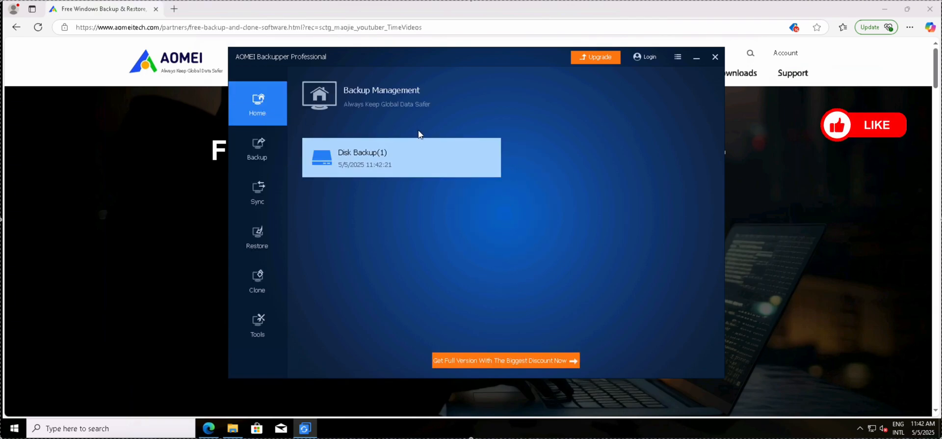
pyautogui.moveTo(490, 159)
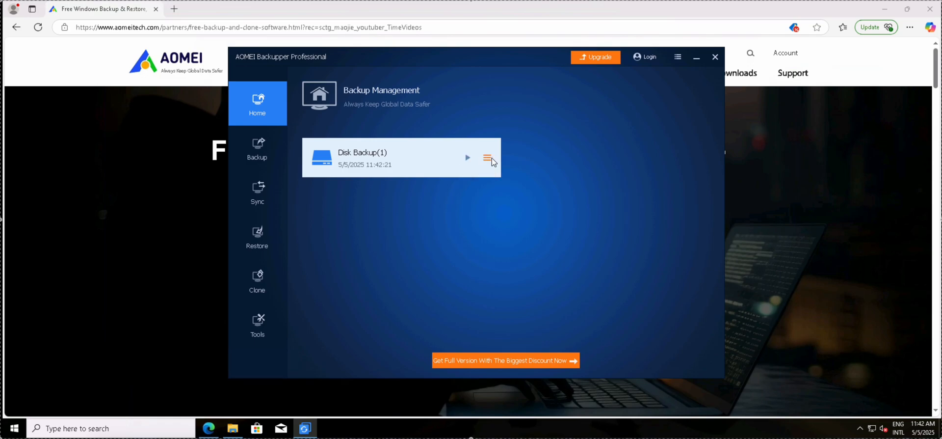
pyautogui.click(487, 157)
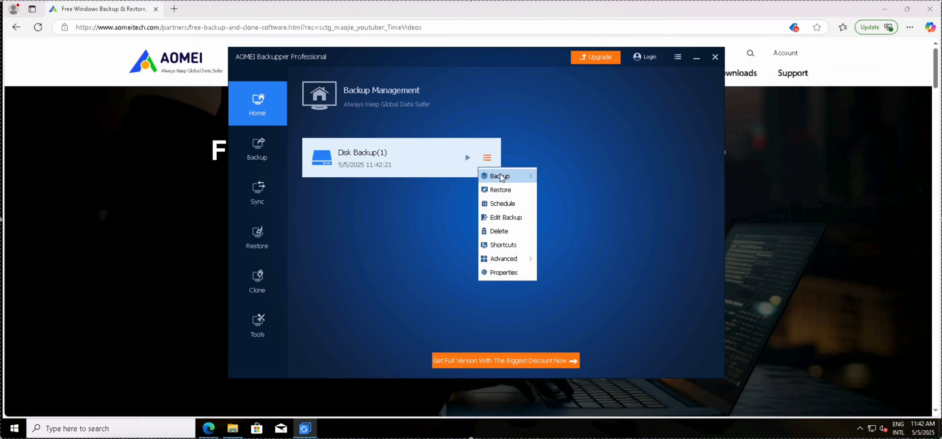
pyautogui.moveTo(500, 175)
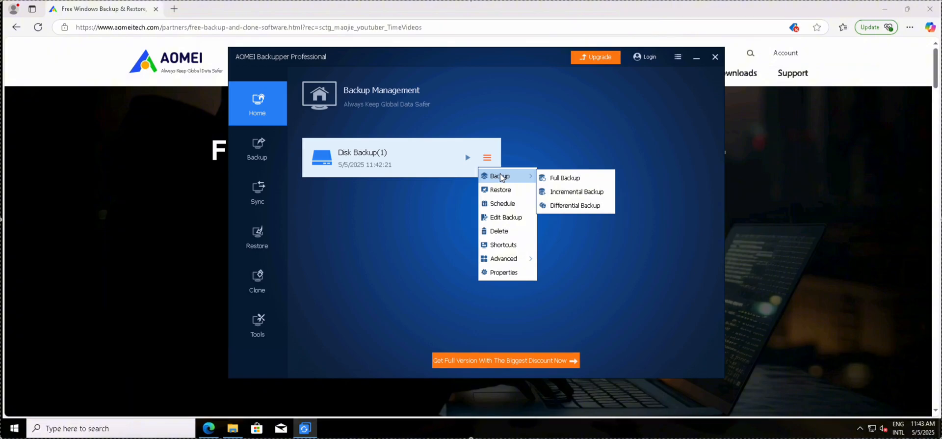
pyautogui.moveTo(503, 185)
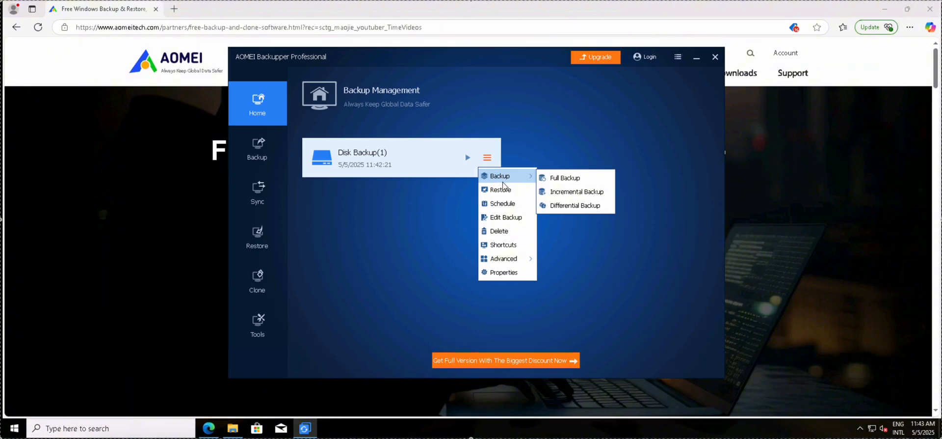
pyautogui.moveTo(509, 210)
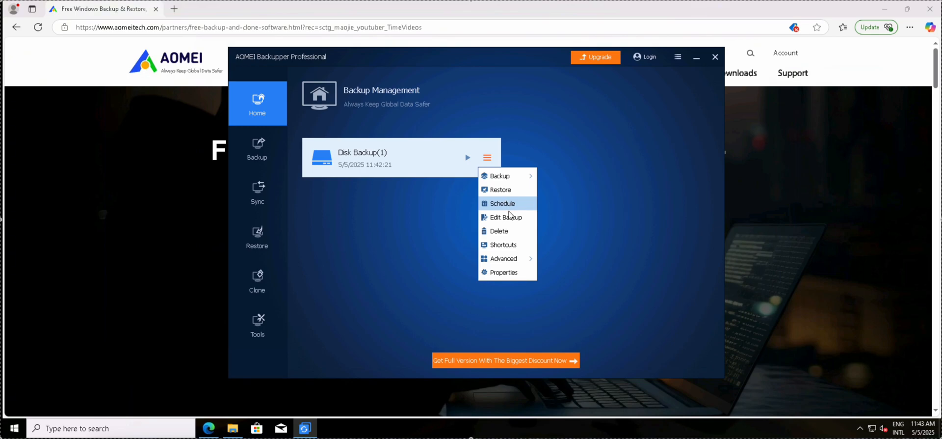
pyautogui.click(505, 216)
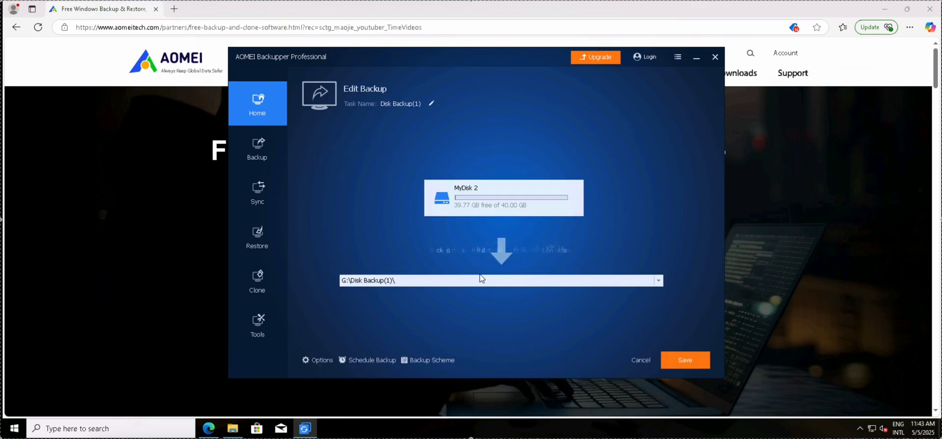
pyautogui.click(685, 359)
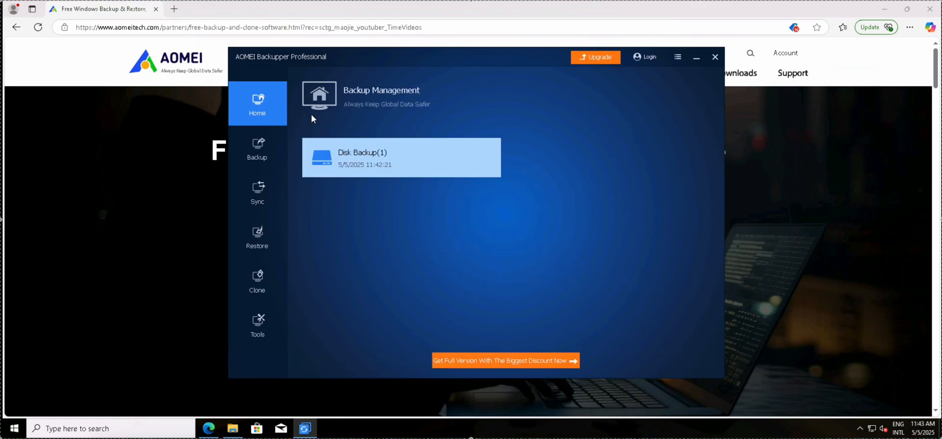
# - Start deleting the Disk Backup(1) task and cancel, leaving it listed
pyautogui.click(486, 157)
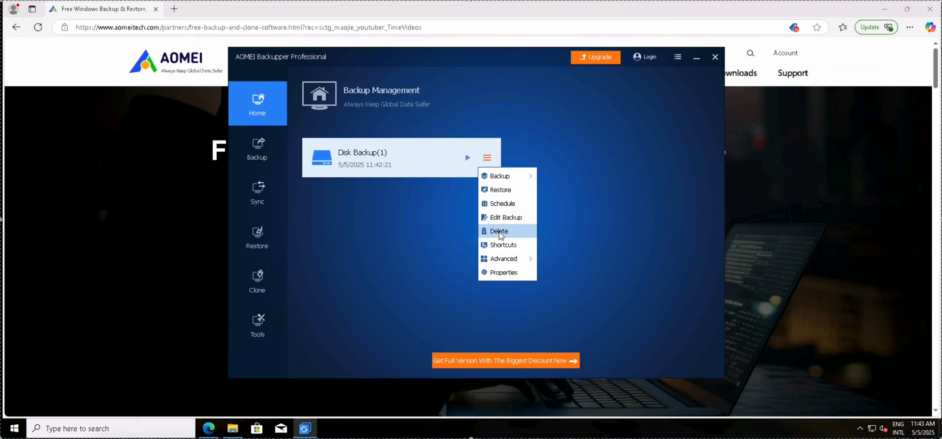
pyautogui.click(498, 231)
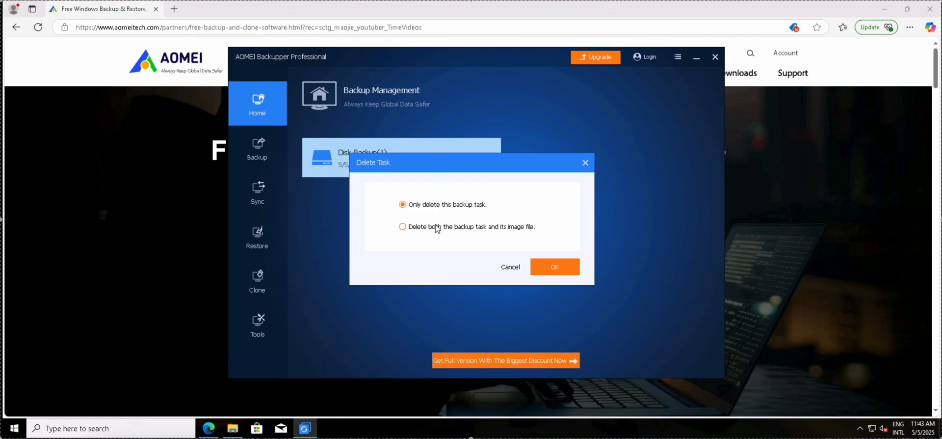
pyautogui.moveTo(467, 235)
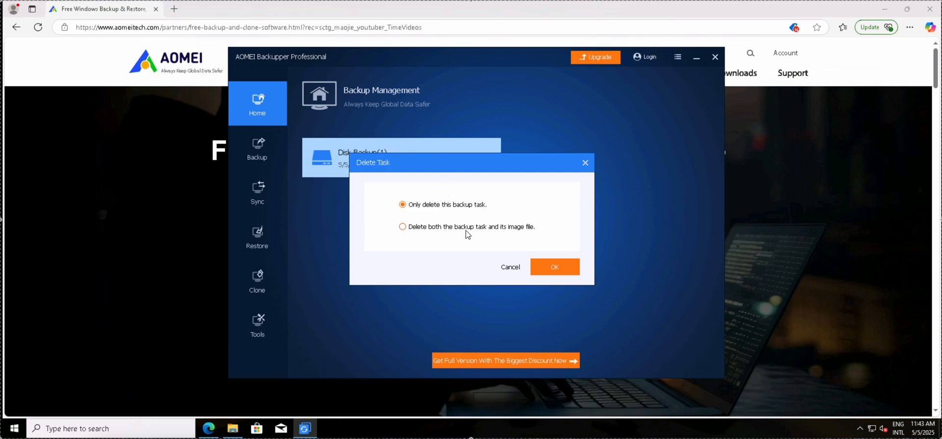
pyautogui.click(510, 266)
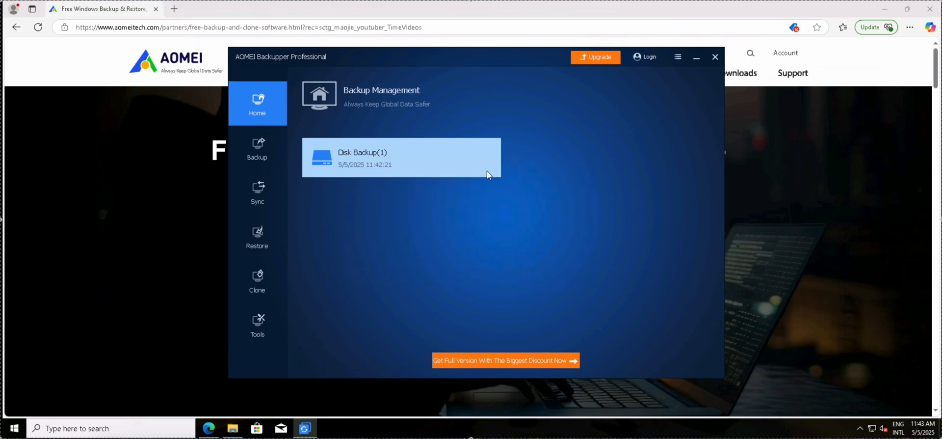
pyautogui.click(487, 157)
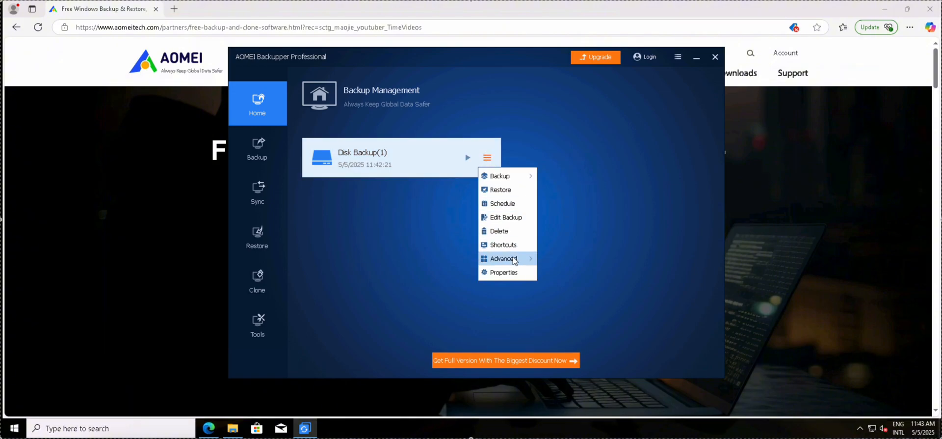
pyautogui.click(504, 273)
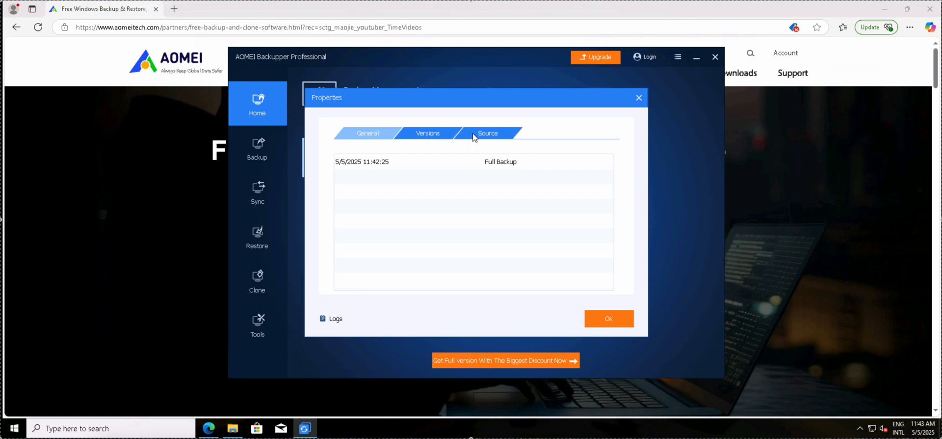
pyautogui.click(367, 133)
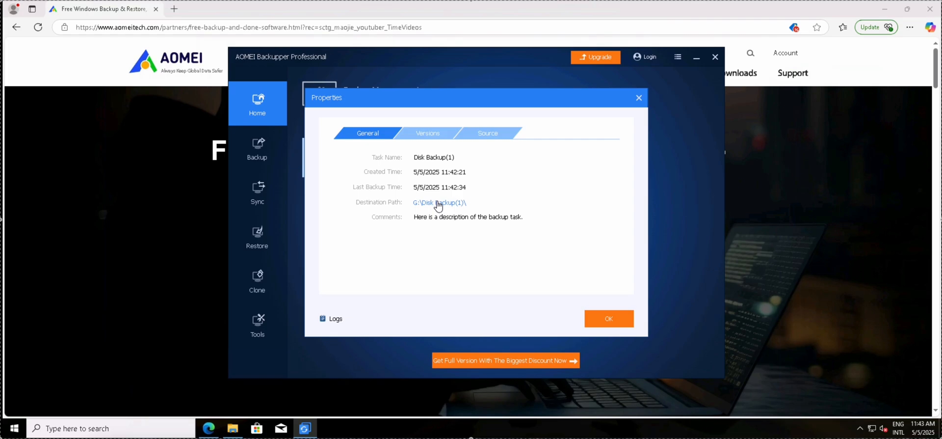
pyautogui.click(438, 203)
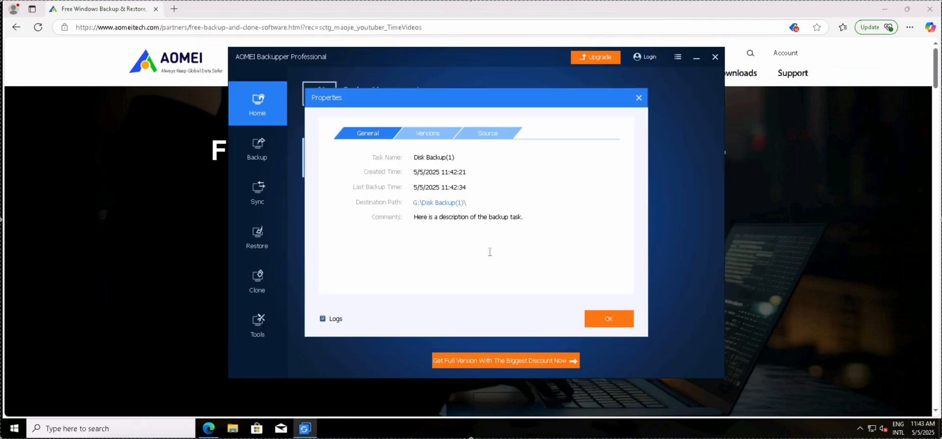
pyautogui.click(609, 319)
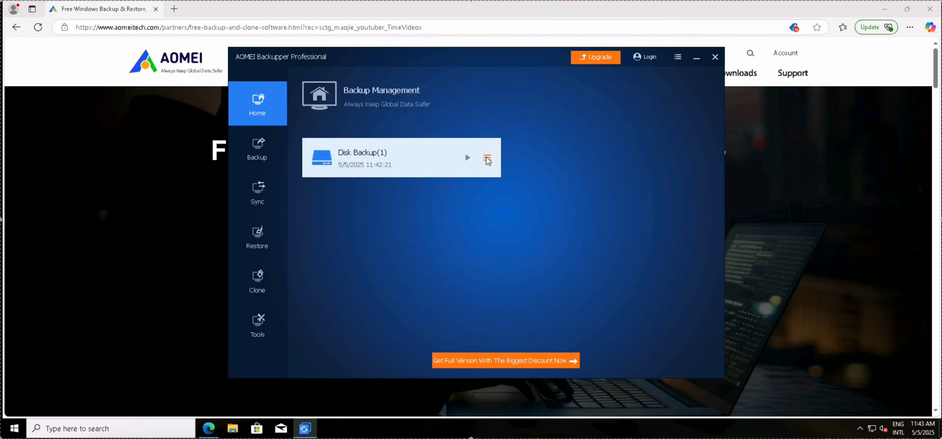
pyautogui.click(487, 158)
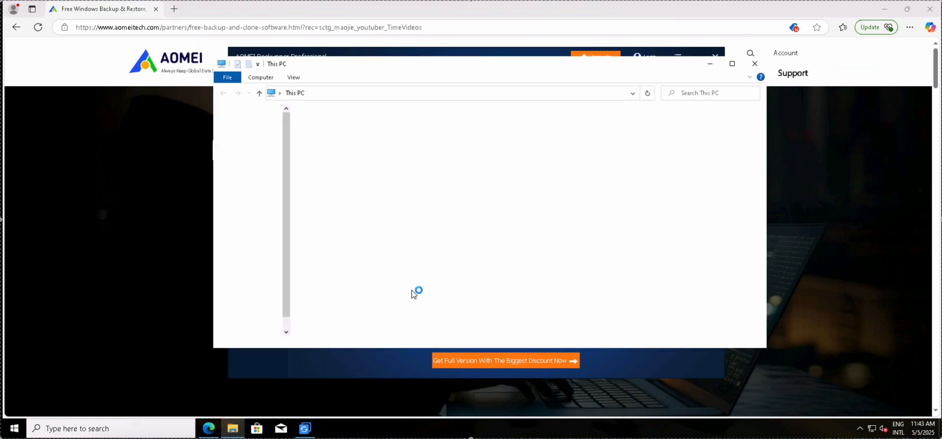
# - Browse DATA (G:) > Disk Backup(1) to confirm the Disk Backup(1).adi image is present
pyautogui.click(486, 175)
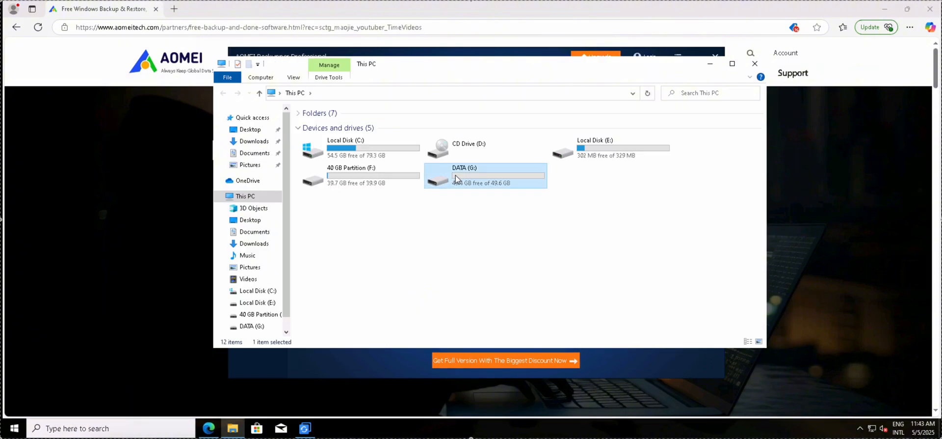
pyautogui.doubleClick(458, 175)
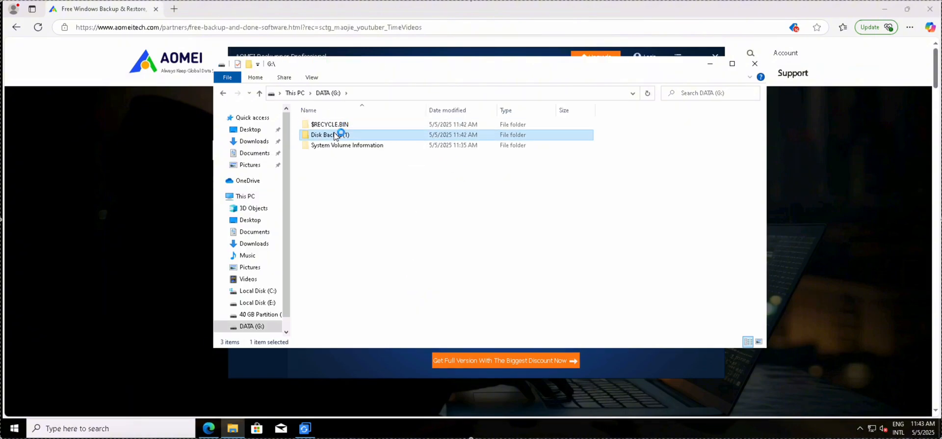
pyautogui.doubleClick(340, 134)
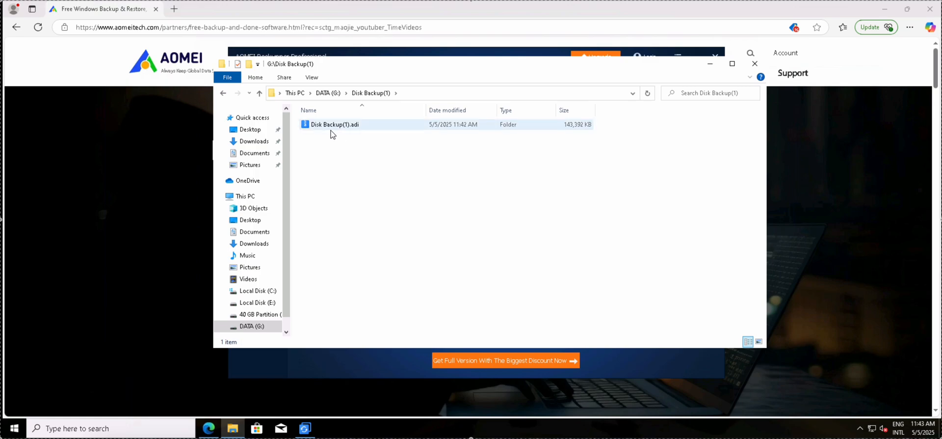
pyautogui.moveTo(333, 133)
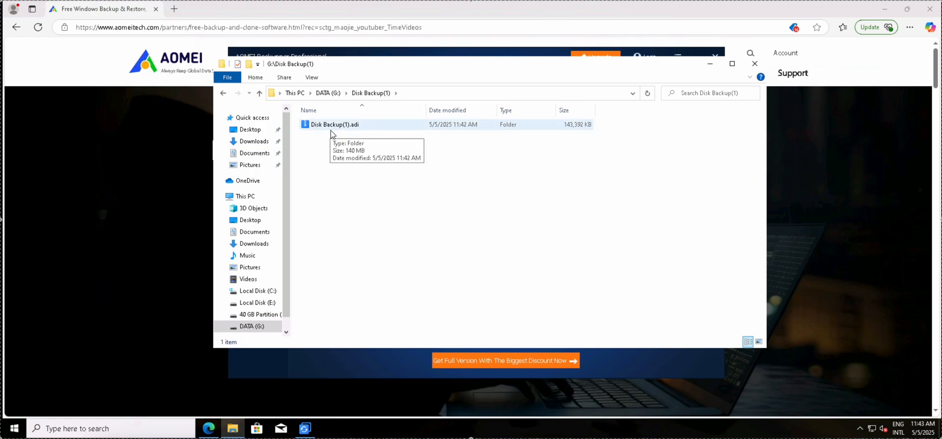
pyautogui.moveTo(329, 207)
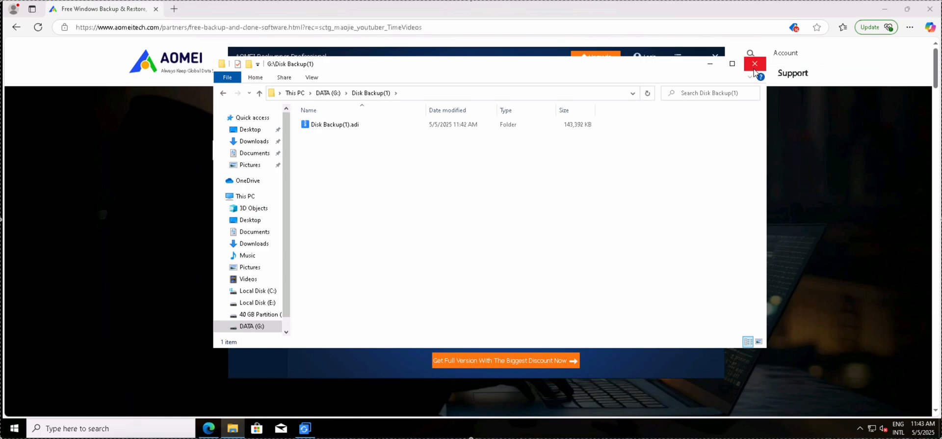
# - Explore the Disk Backup(1) image, choosing its backup point to mount as a virtual partition
pyautogui.click(488, 157)
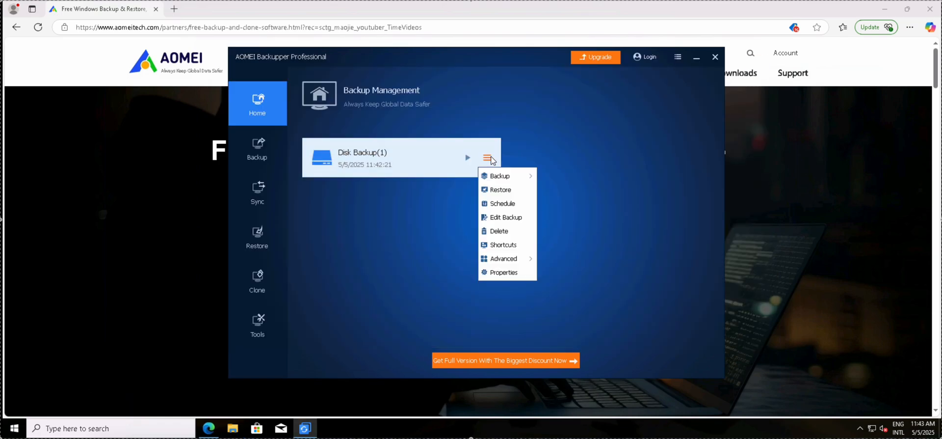
pyautogui.moveTo(513, 258)
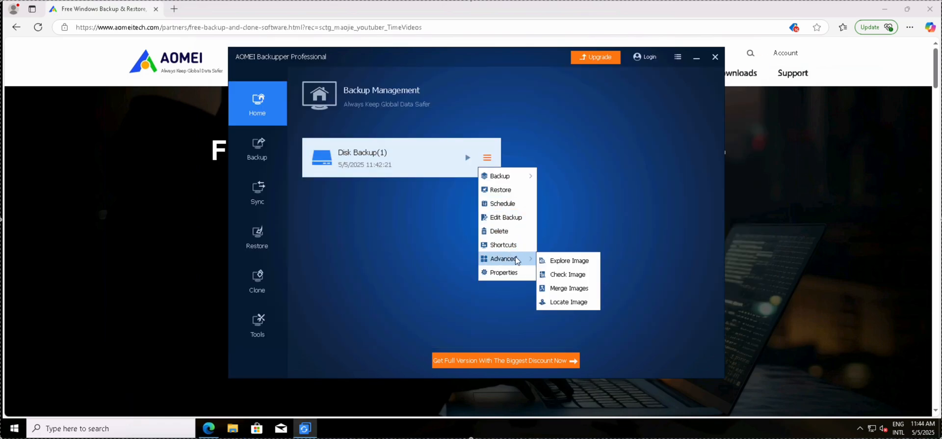
pyautogui.moveTo(562, 288)
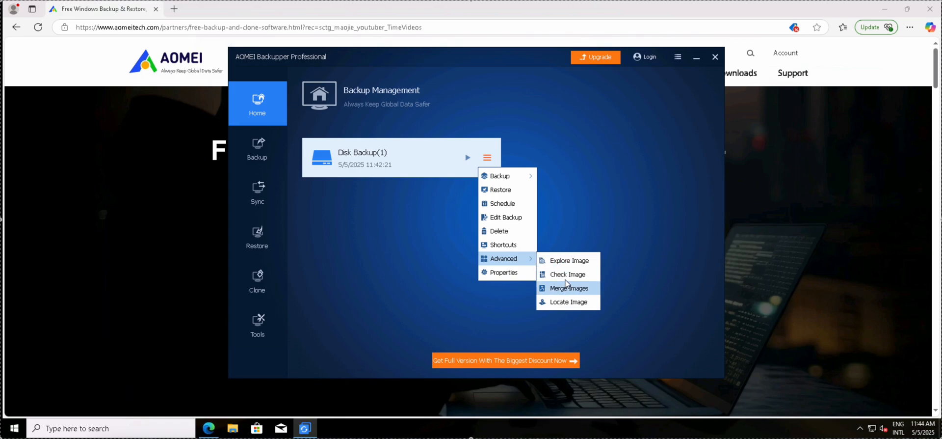
pyautogui.click(568, 260)
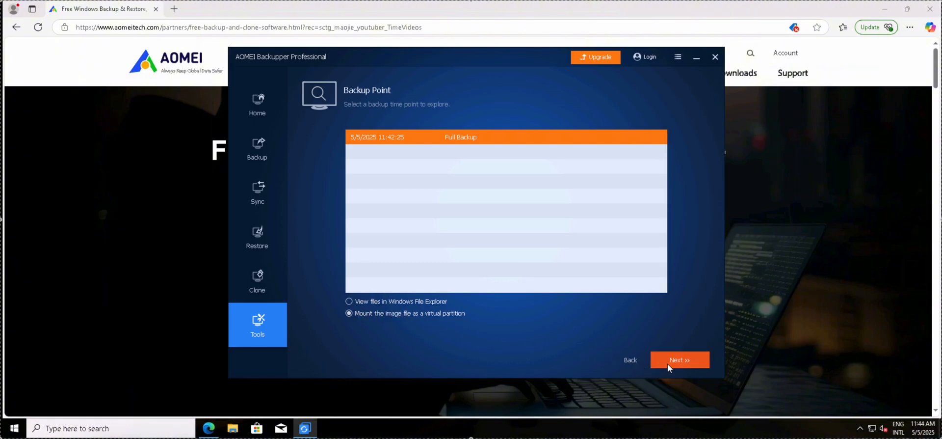
pyautogui.click(680, 359)
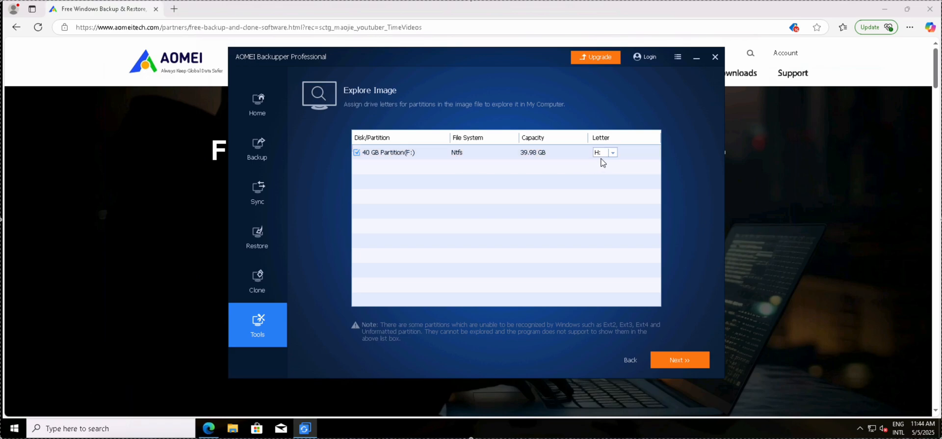
# - Assign drive letter P: to the partition and finish attaching it
pyautogui.click(612, 152)
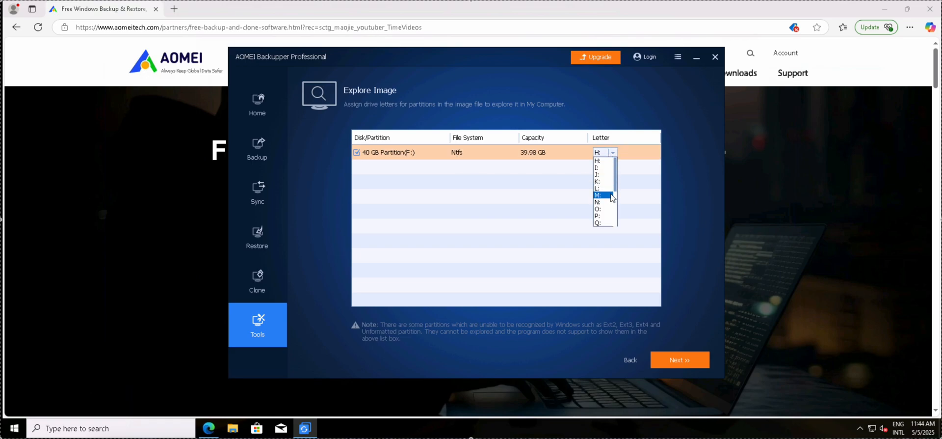
pyautogui.click(597, 161)
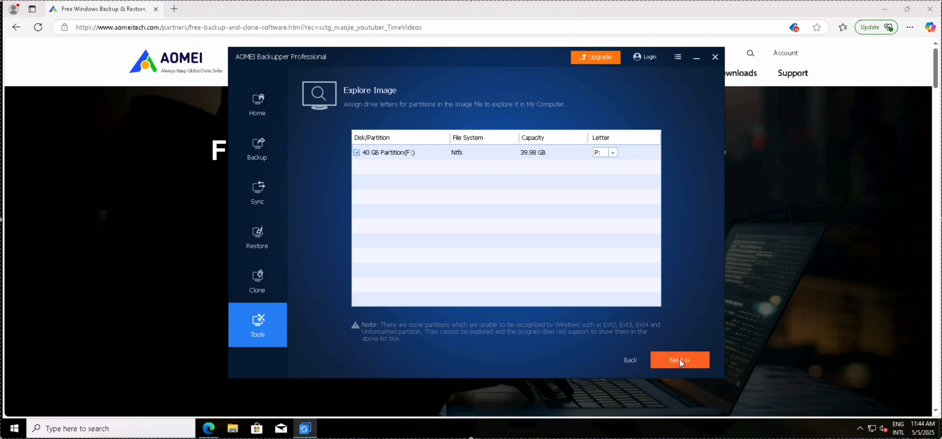
pyautogui.click(679, 360)
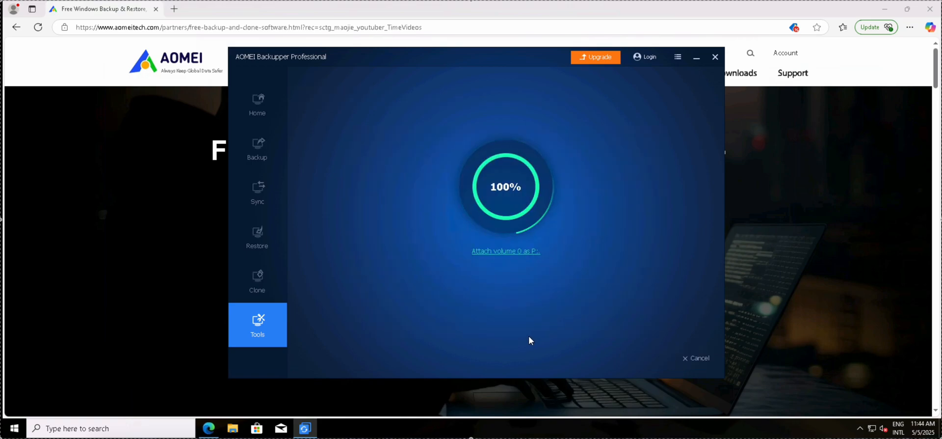
pyautogui.moveTo(473, 334)
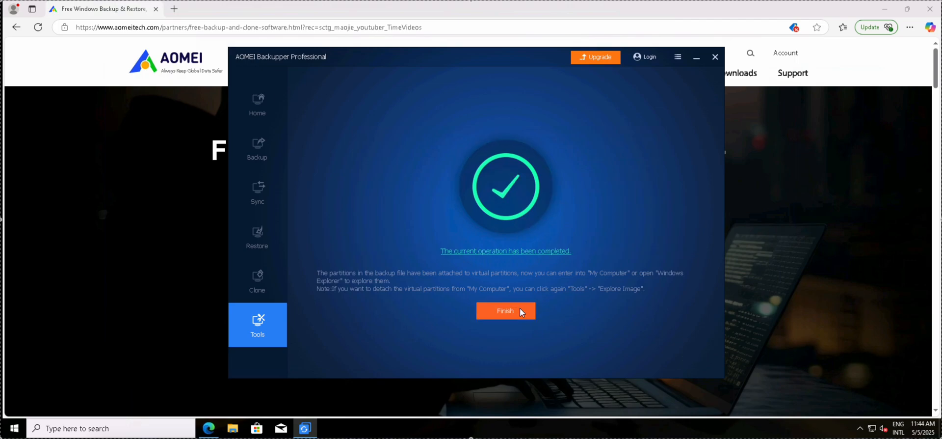
pyautogui.click(505, 310)
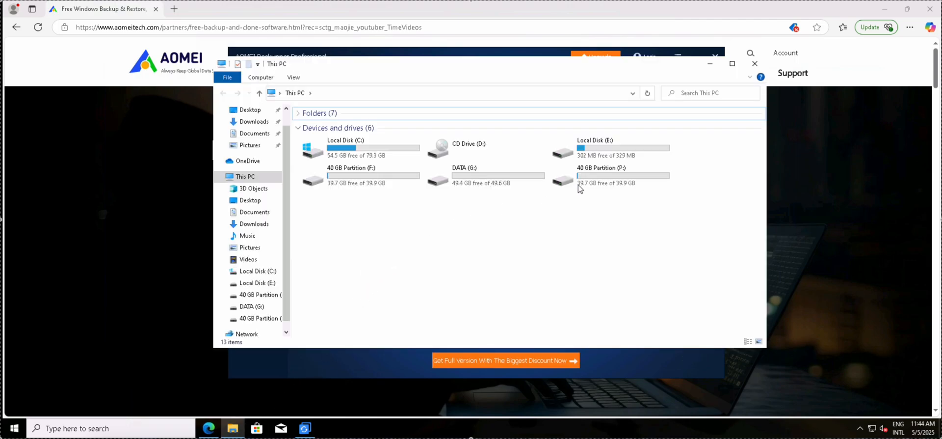
pyautogui.click(600, 175)
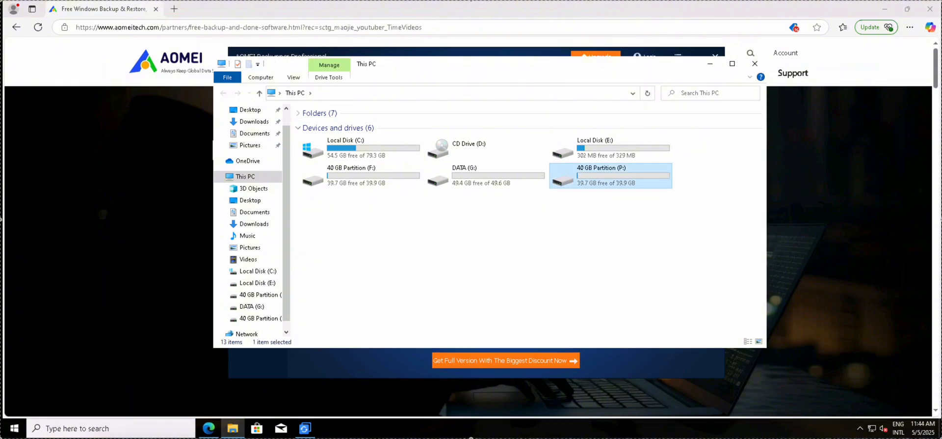
pyautogui.doubleClick(610, 175)
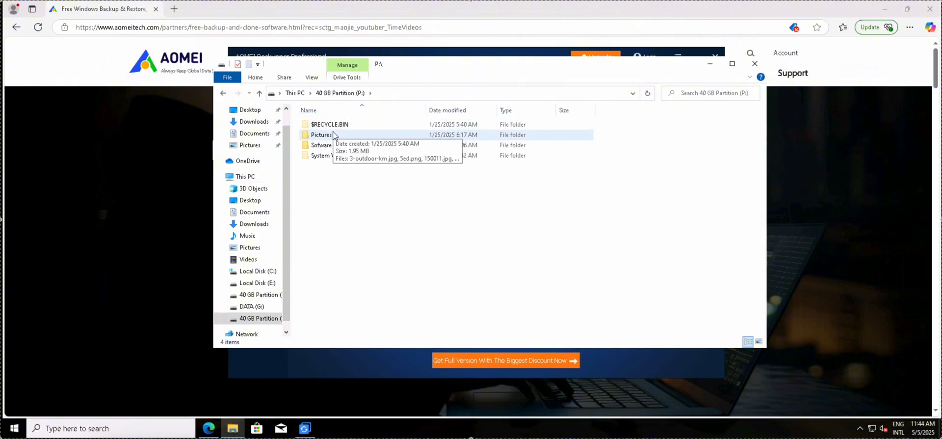
pyautogui.doubleClick(321, 134)
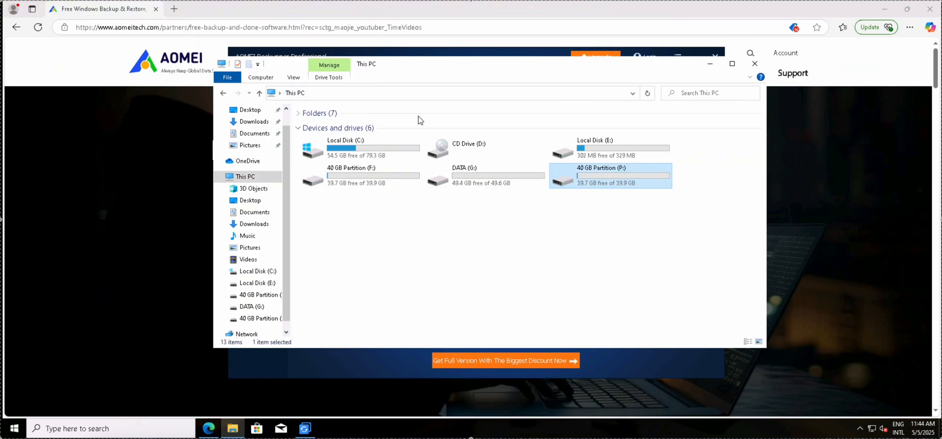
pyautogui.click(359, 175)
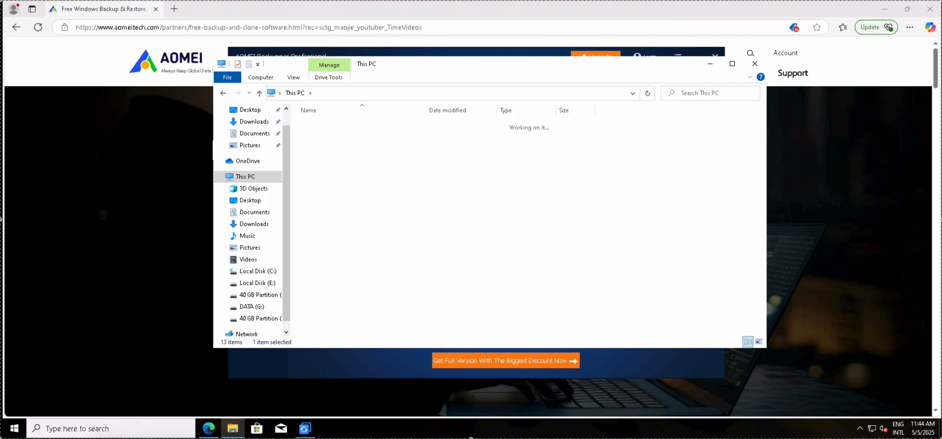
pyautogui.click(260, 295)
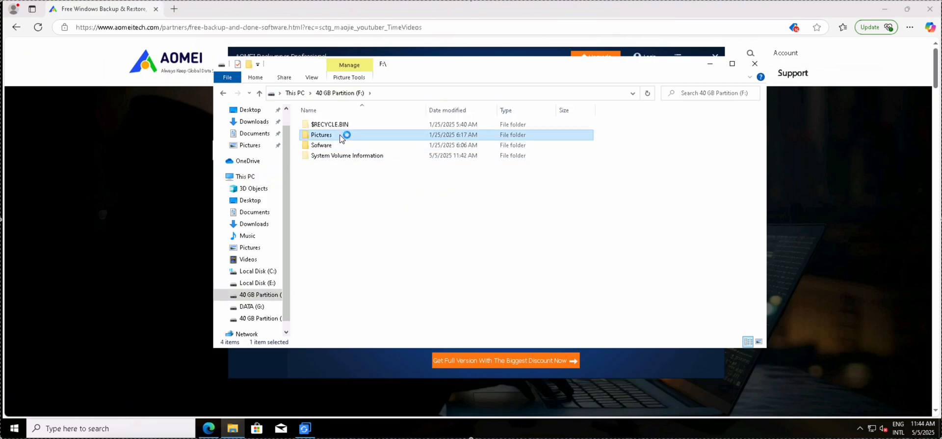
pyautogui.doubleClick(320, 134)
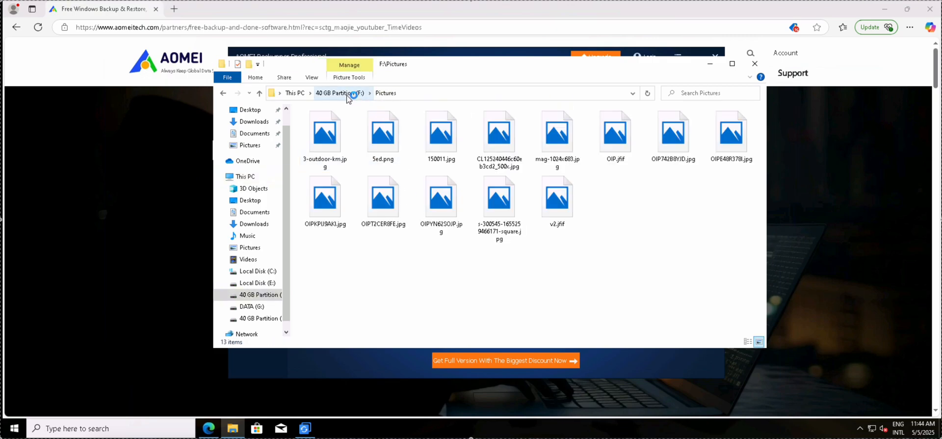
pyautogui.click(340, 92)
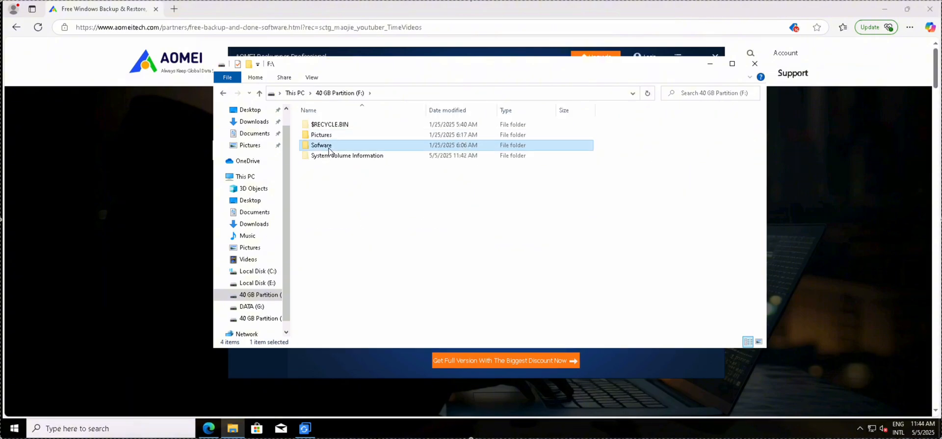
pyautogui.doubleClick(321, 145)
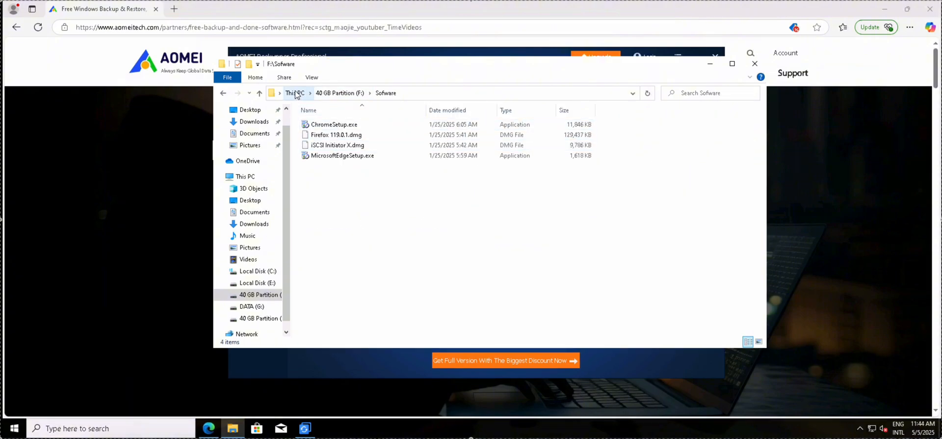
pyautogui.click(293, 93)
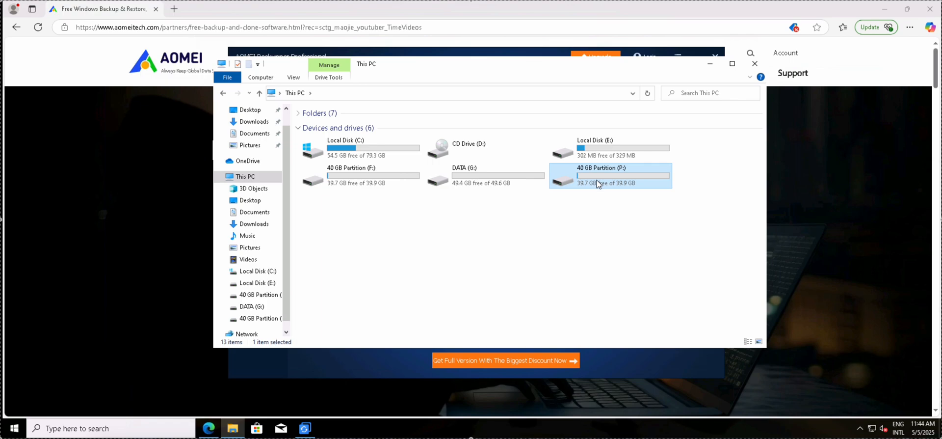
pyautogui.doubleClick(600, 175)
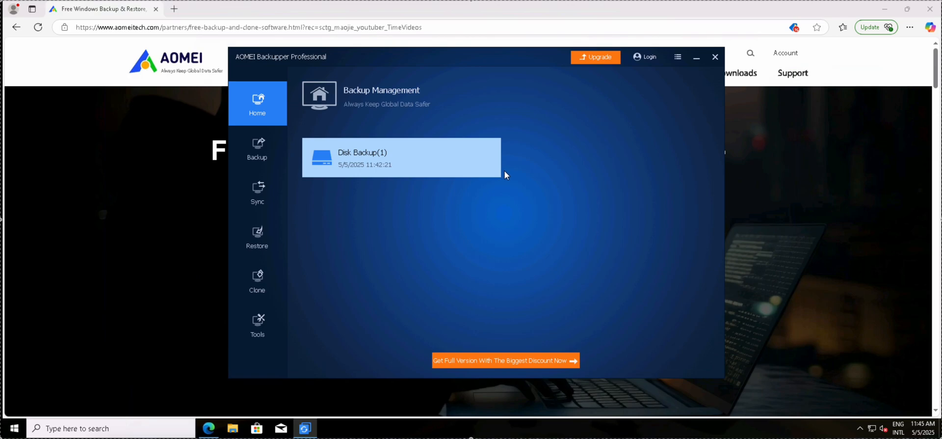
pyautogui.moveTo(454, 214)
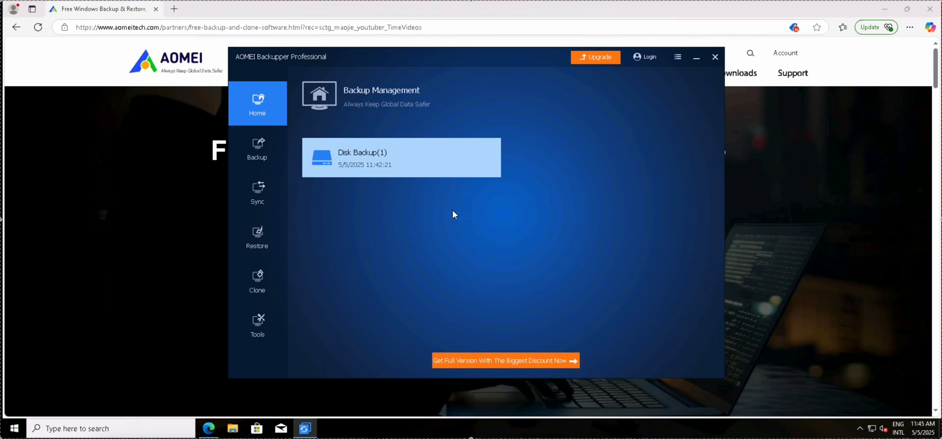
# - Via Tools > Explore Image, select virtual partition P and detach it
pyautogui.click(257, 324)
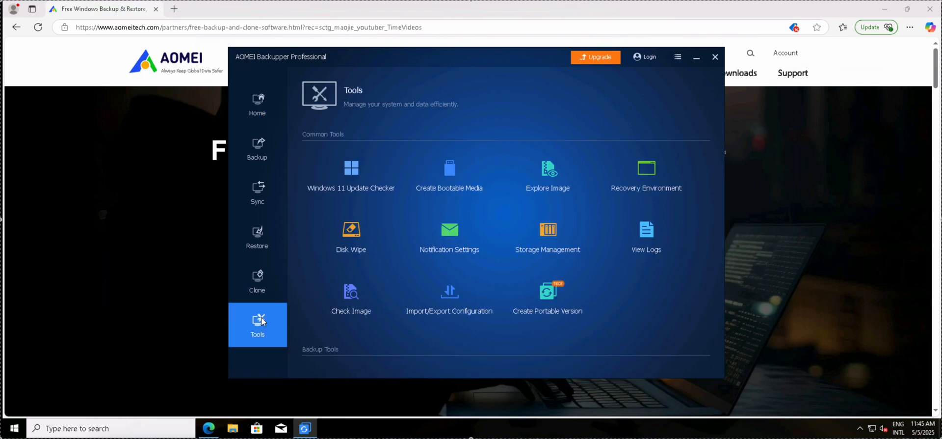
pyautogui.click(548, 168)
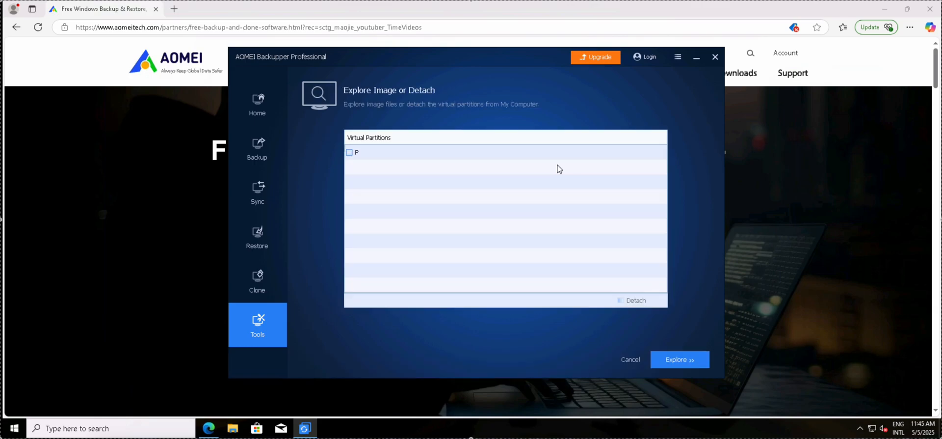
pyautogui.click(352, 153)
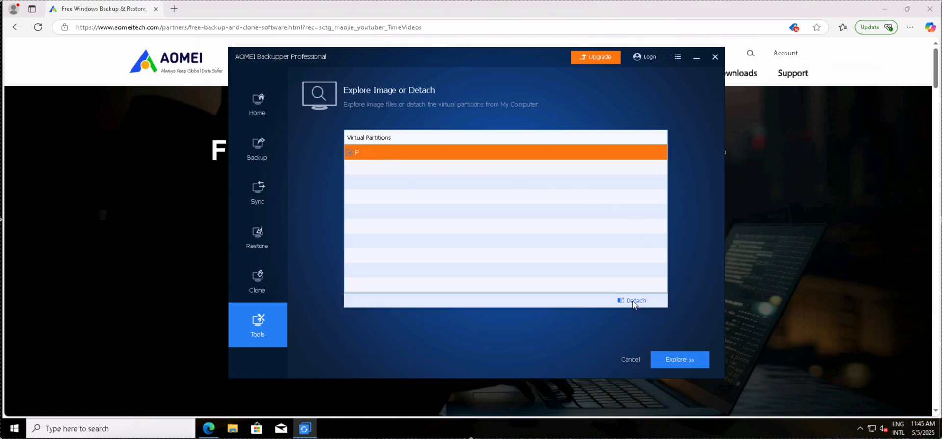
pyautogui.click(632, 300)
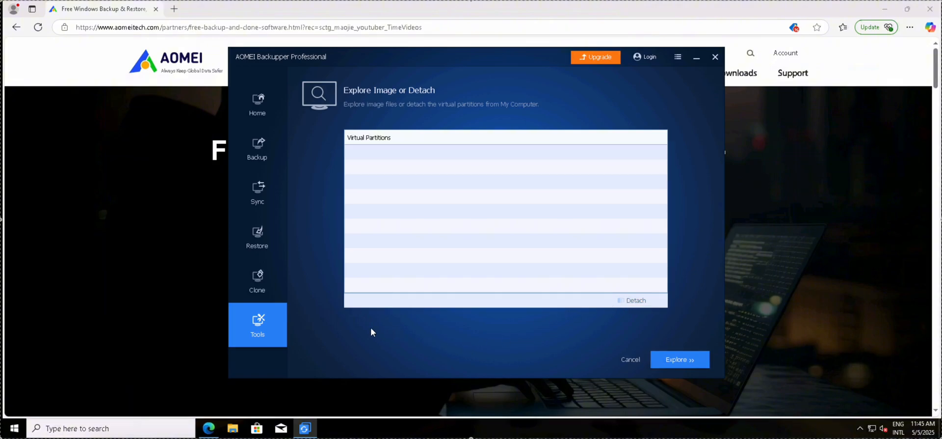
pyautogui.moveTo(369, 206)
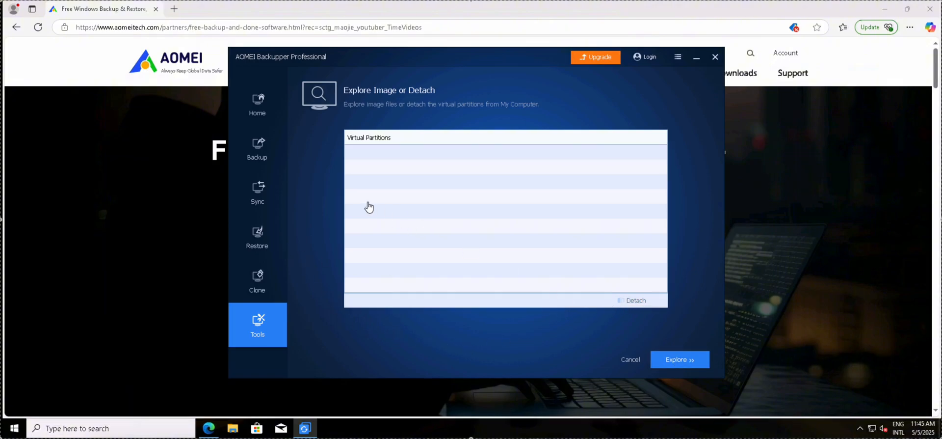
pyautogui.moveTo(232, 427)
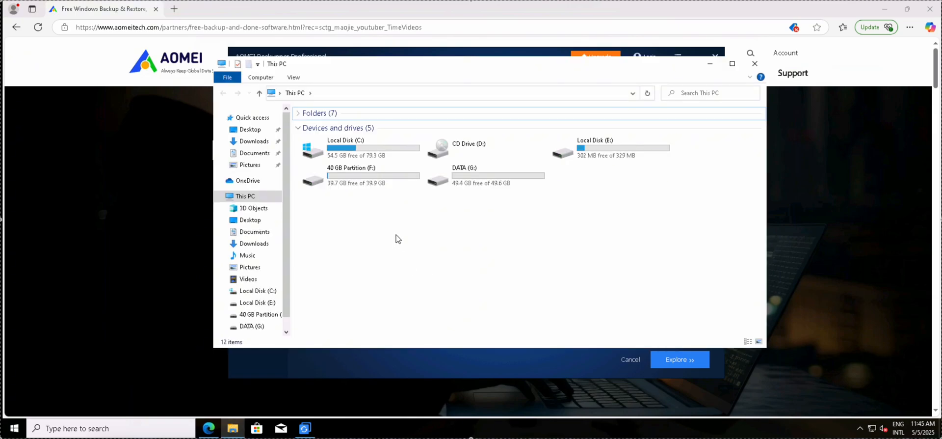
pyautogui.moveTo(619, 192)
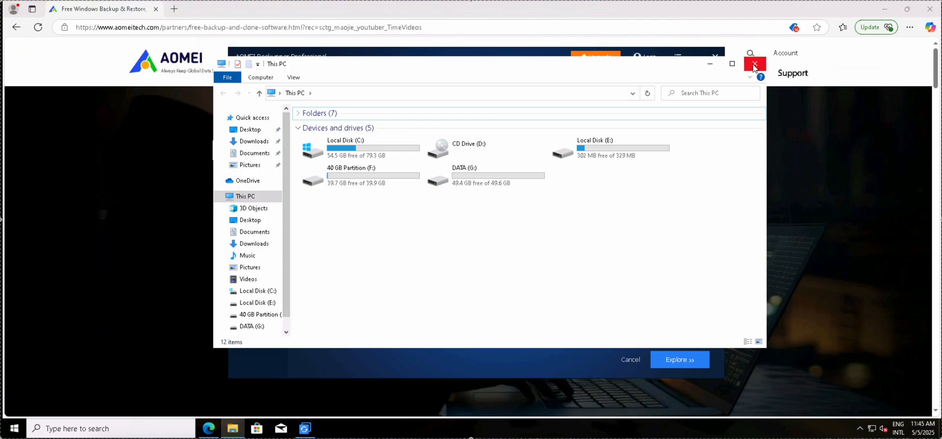
# - Close the drive list, then view the folders on 40 GB Partition (F:)
pyautogui.click(755, 63)
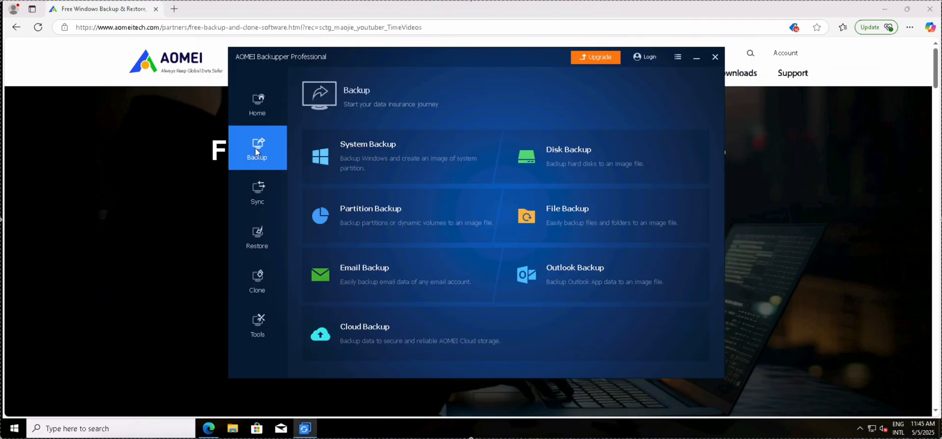
pyautogui.moveTo(236, 426)
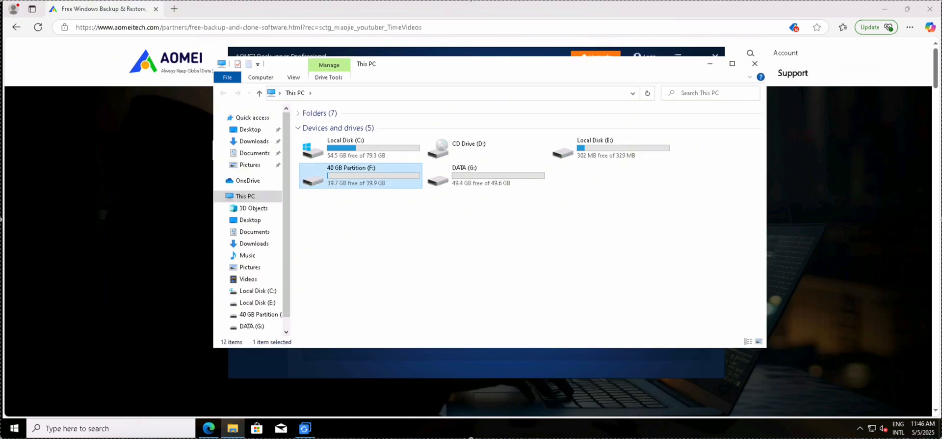
pyautogui.doubleClick(353, 174)
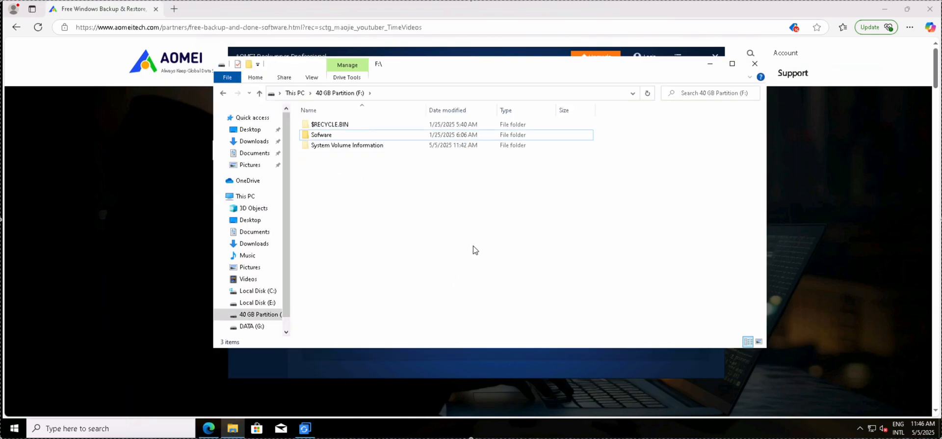
pyautogui.moveTo(730, 78)
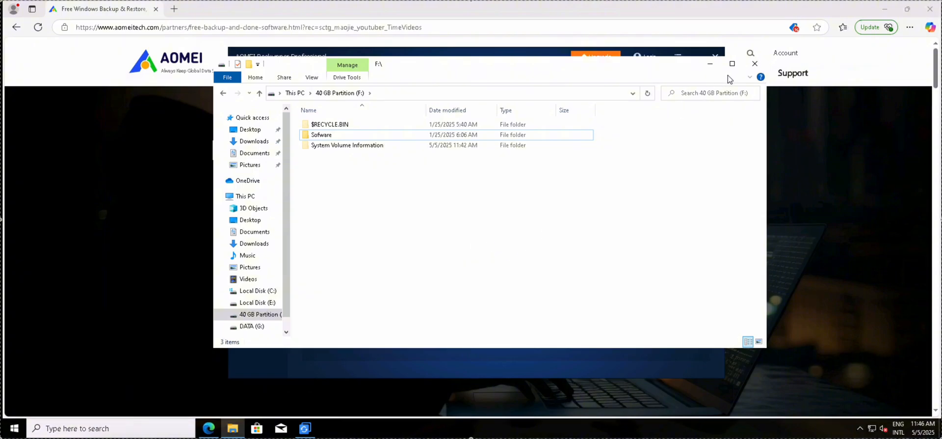
pyautogui.moveTo(754, 64)
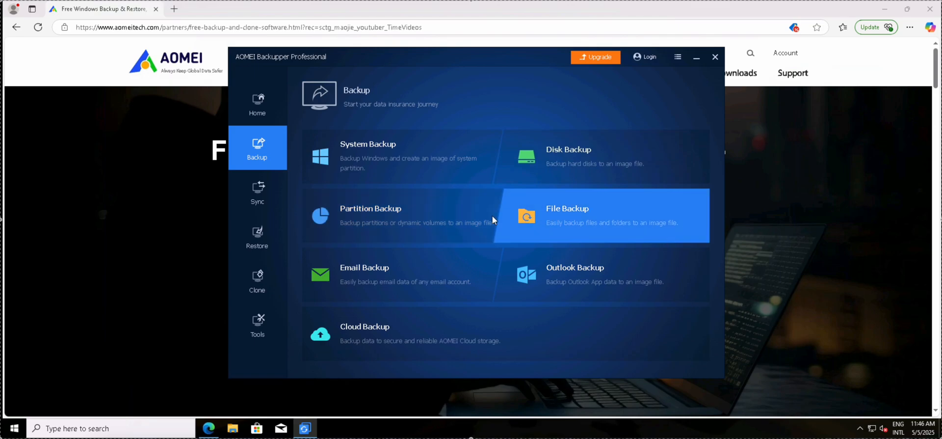
# - In Restore, load G:\Disk Backup(1) image for an entire-disk restore and continue to destination choice
pyautogui.click(257, 237)
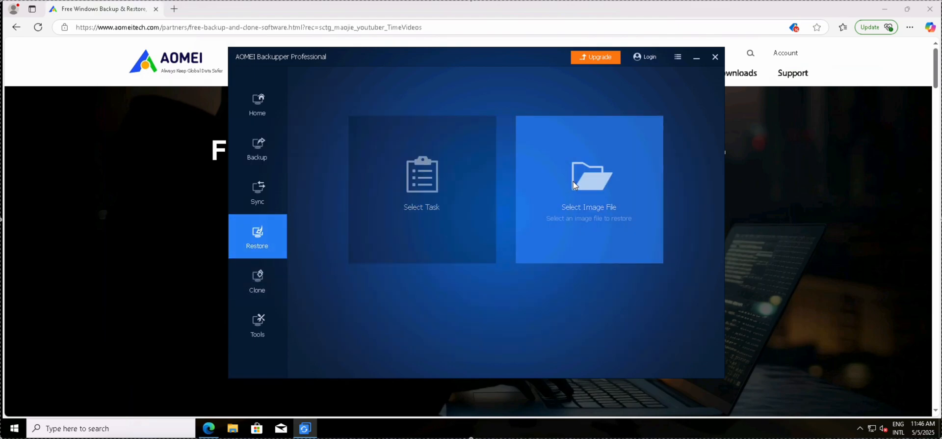
pyautogui.click(588, 180)
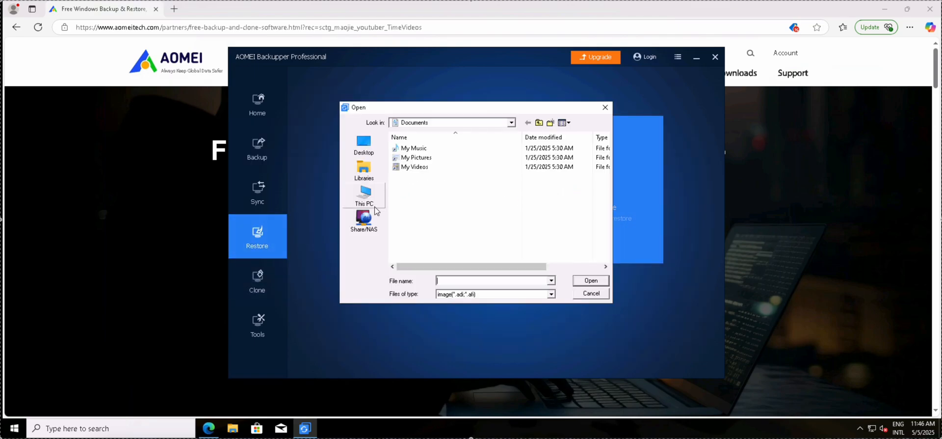
pyautogui.click(363, 194)
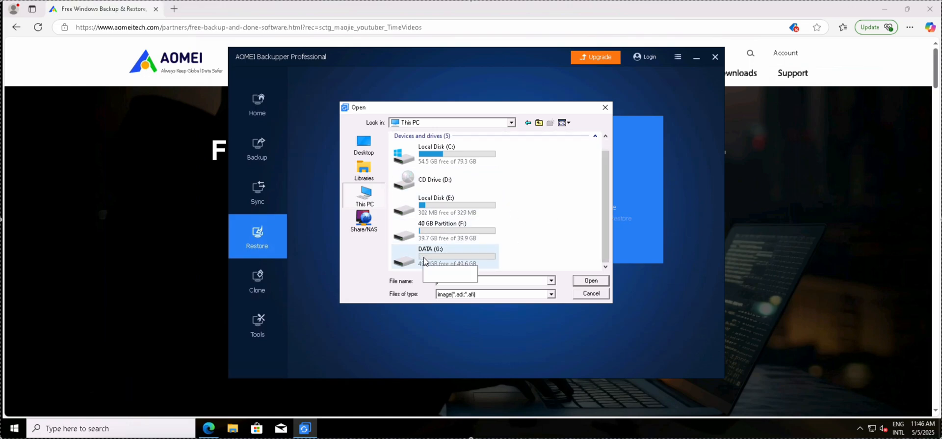
pyautogui.doubleClick(430, 255)
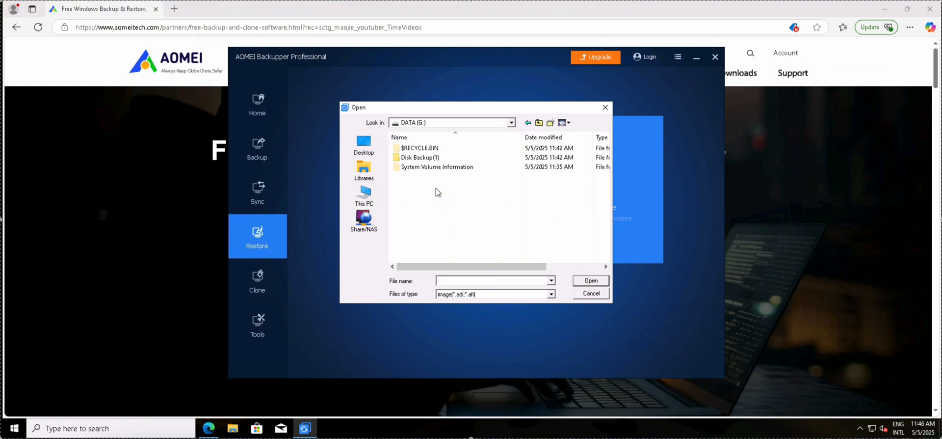
pyautogui.doubleClick(420, 157)
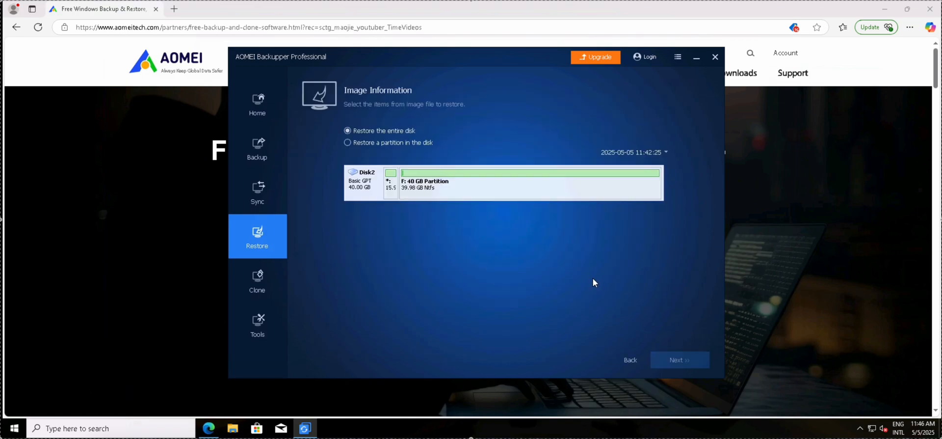
pyautogui.moveTo(680, 362)
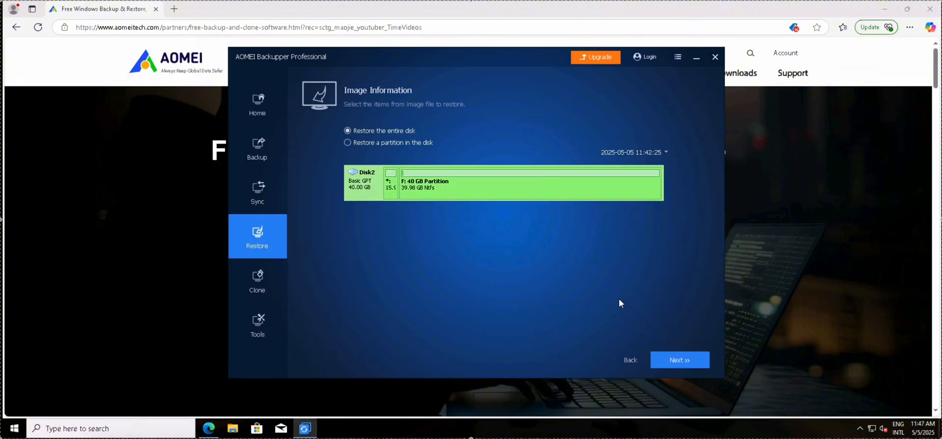
pyautogui.click(680, 359)
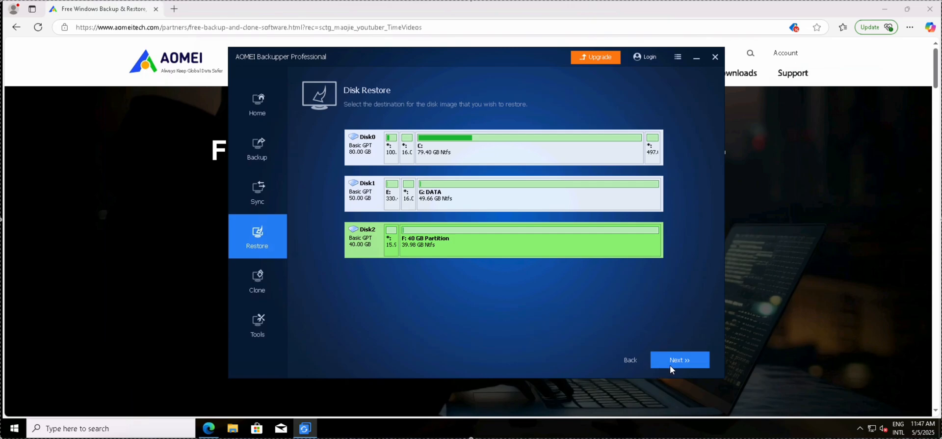
# - Run the restore onto Disk2, accepting the overwrite warning, and finish when complete
pyautogui.click(680, 359)
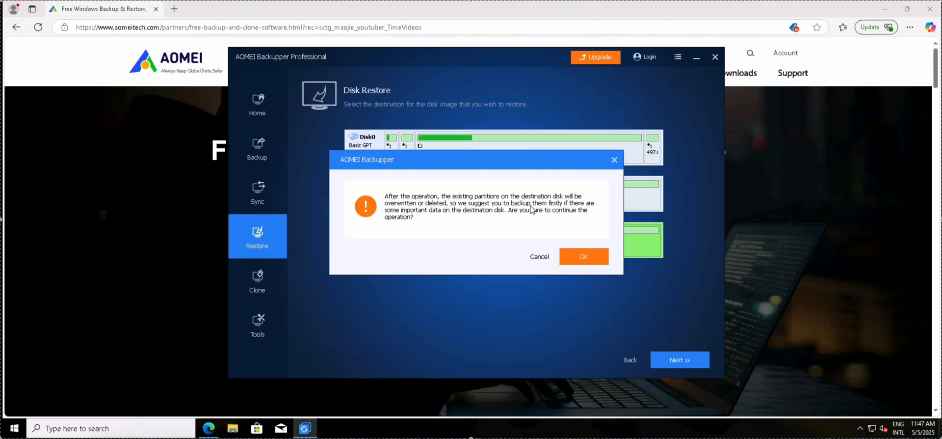
pyautogui.click(583, 256)
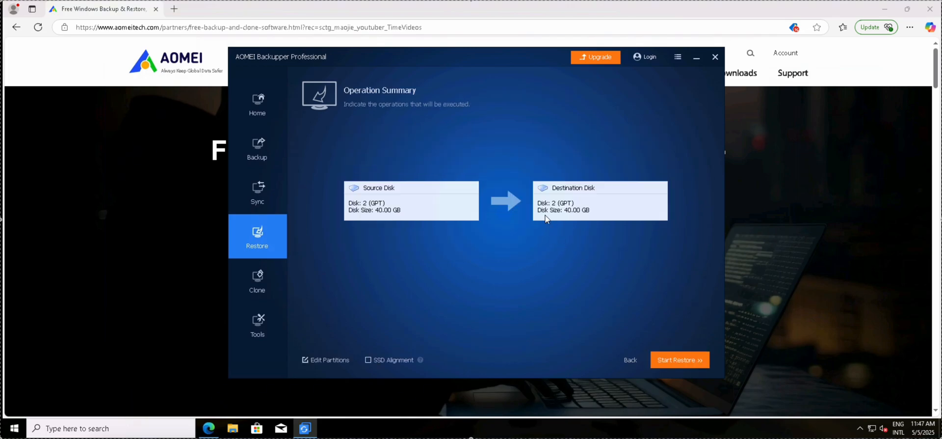
pyautogui.click(679, 359)
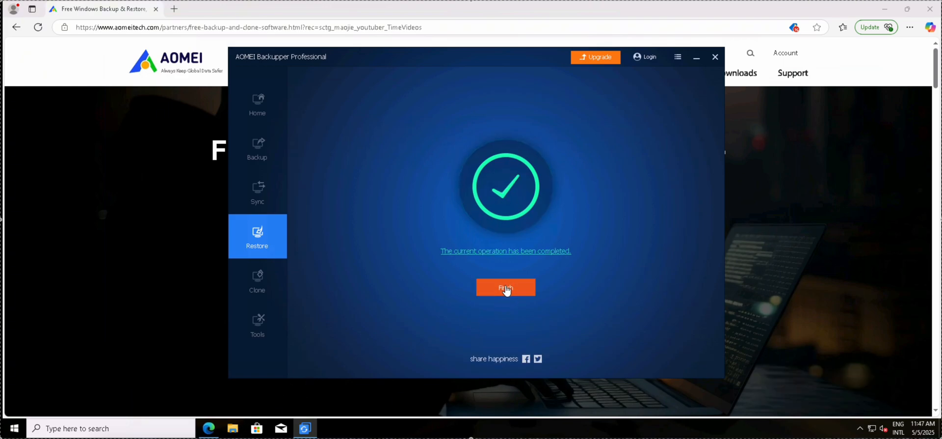
pyautogui.click(506, 287)
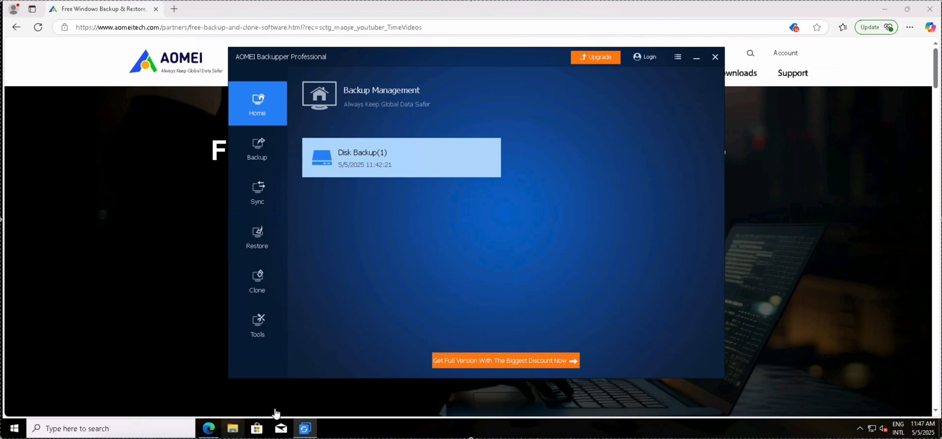
# - Browse 40 GB Partition (F:) and look inside the restored Pictures folder
pyautogui.click(232, 427)
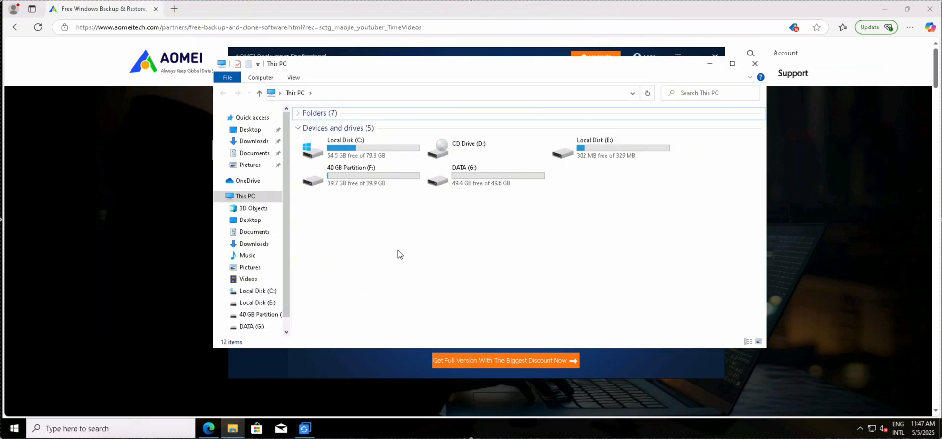
pyautogui.click(355, 175)
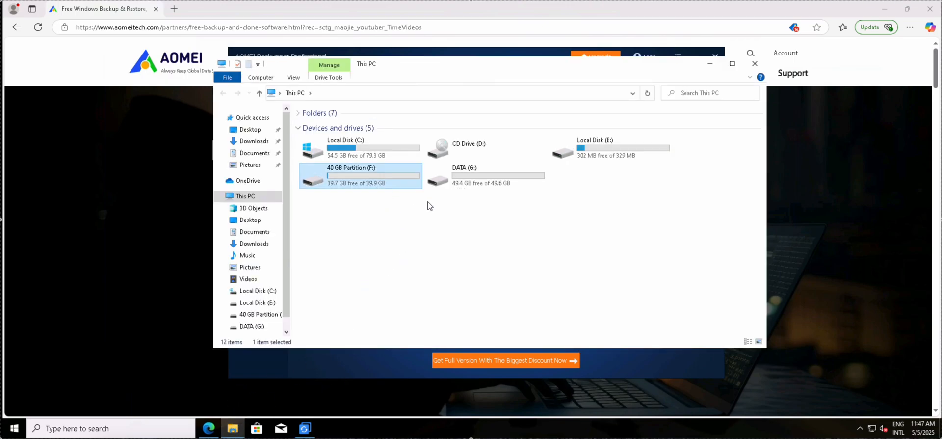
pyautogui.doubleClick(360, 175)
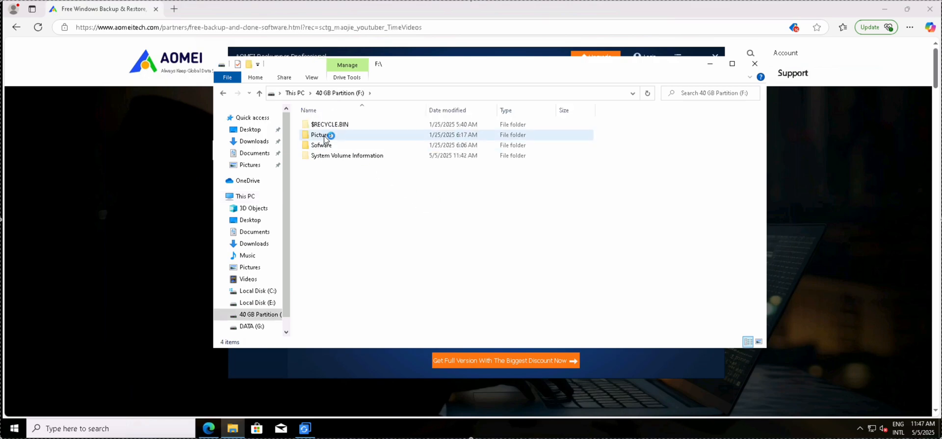
pyautogui.doubleClick(320, 135)
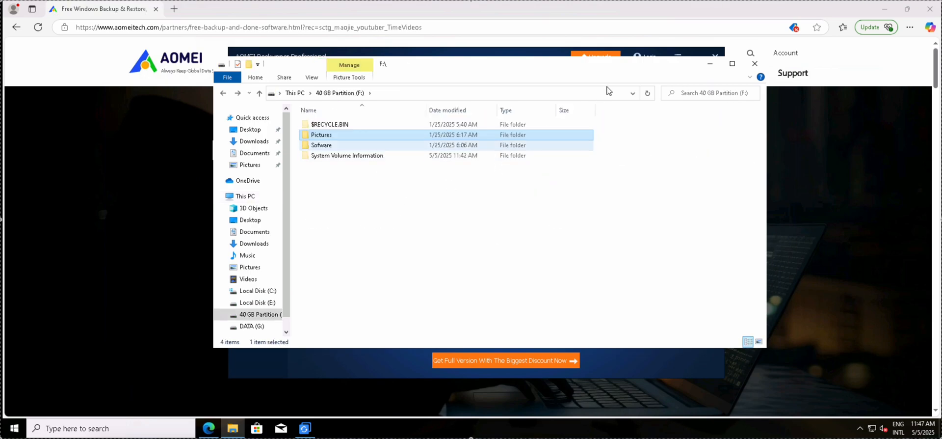
# - Start a new File Backup task and begin adding a source folder
pyautogui.click(305, 427)
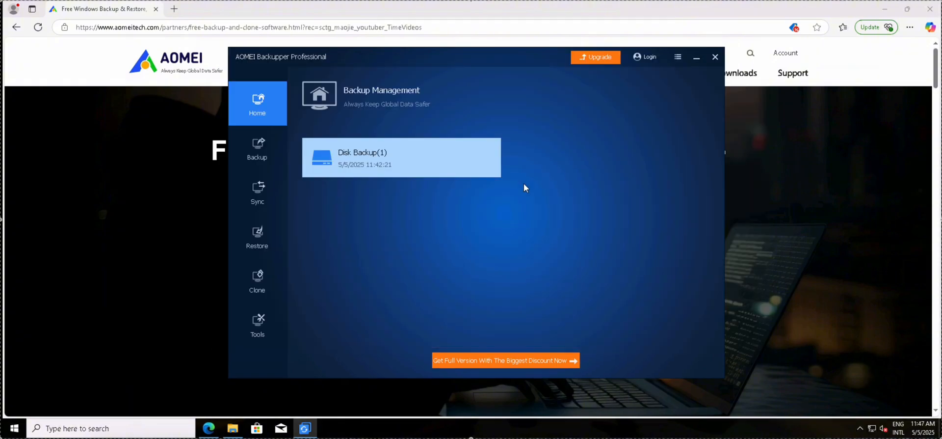
pyautogui.moveTo(355, 260)
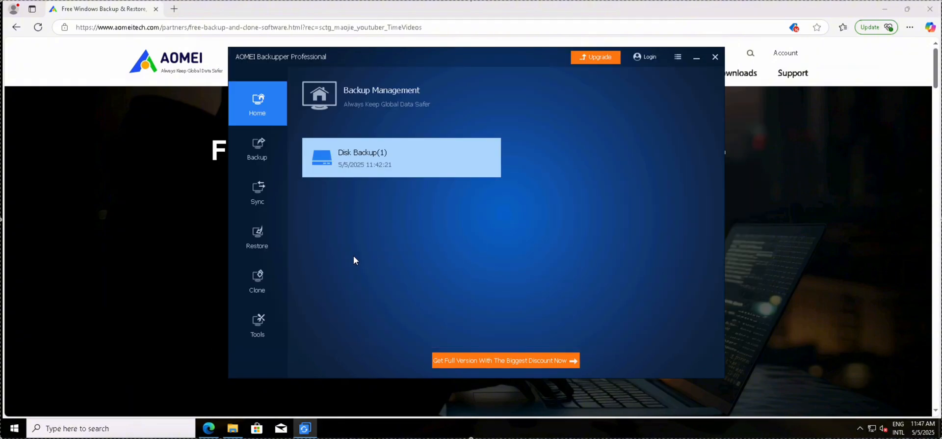
pyautogui.click(257, 147)
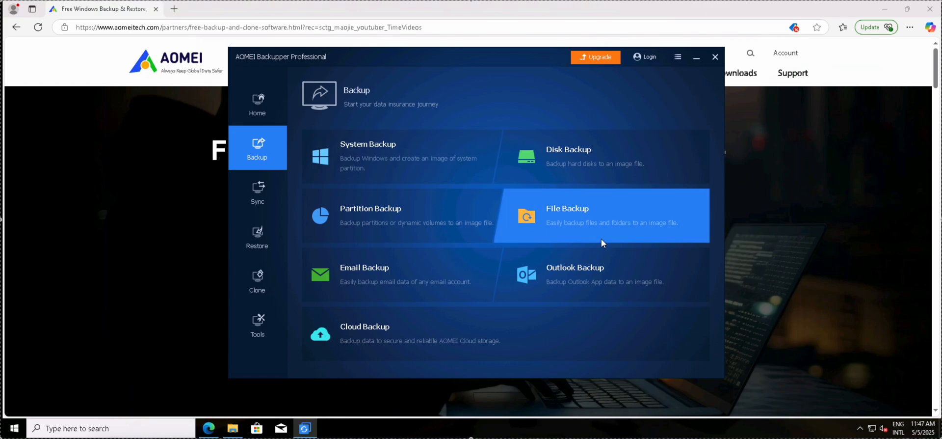
pyautogui.click(601, 215)
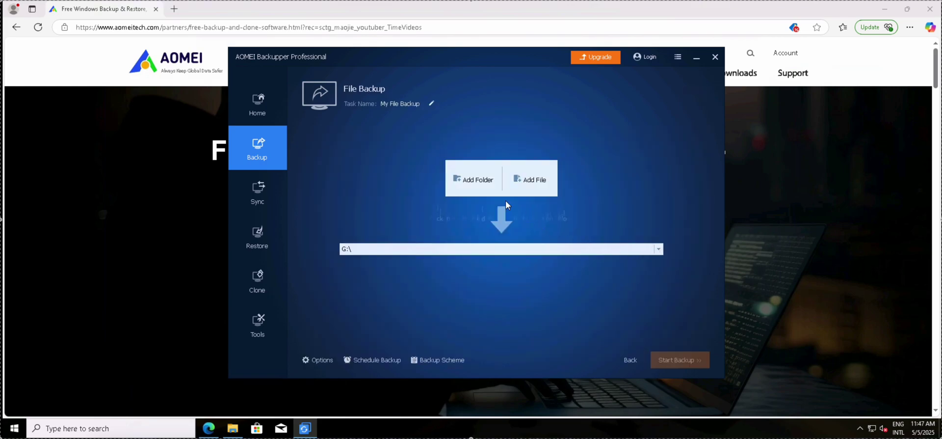
pyautogui.click(473, 179)
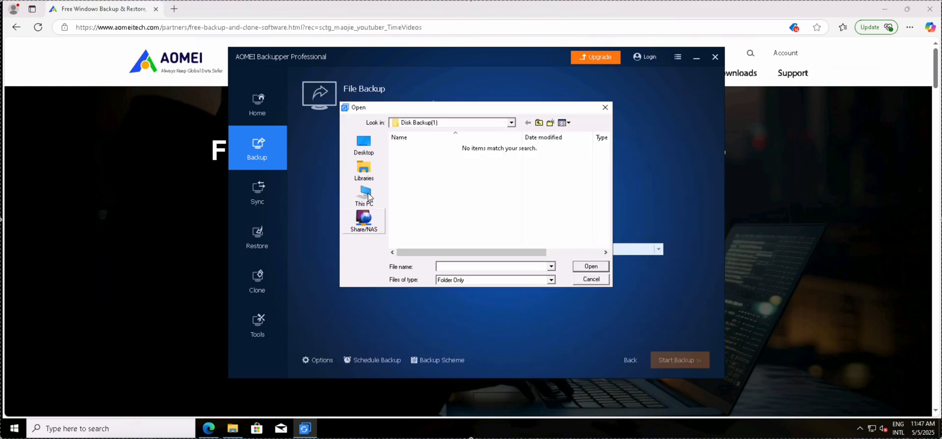
# - Add F:\Sofware as the backup source folder
pyautogui.click(364, 195)
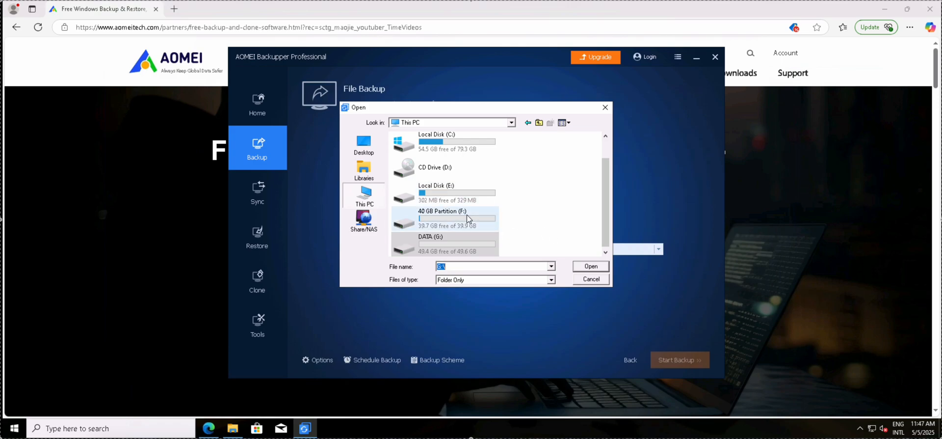
pyautogui.doubleClick(442, 218)
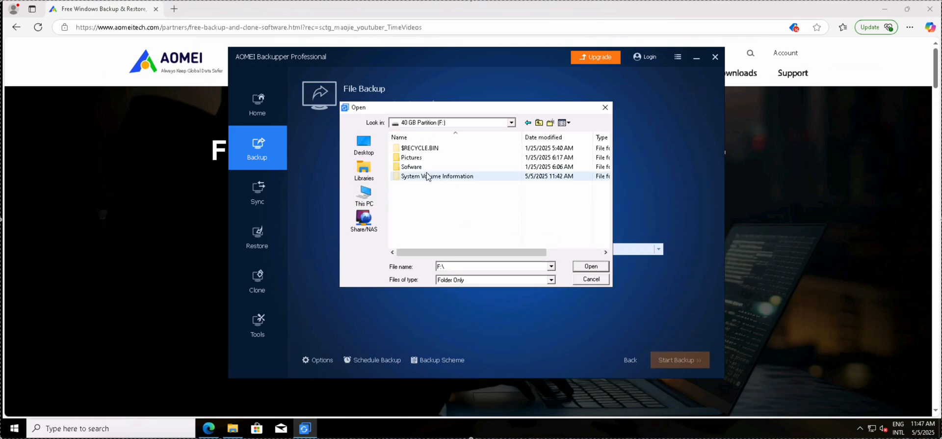
pyautogui.click(590, 266)
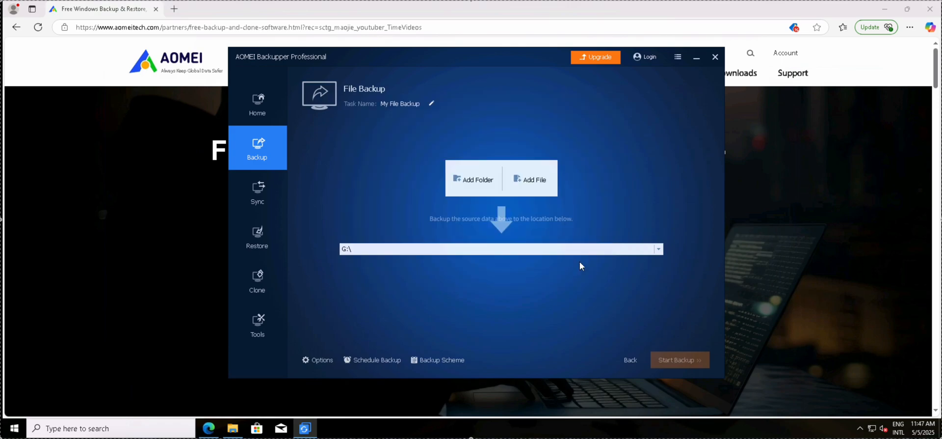
pyautogui.click(478, 179)
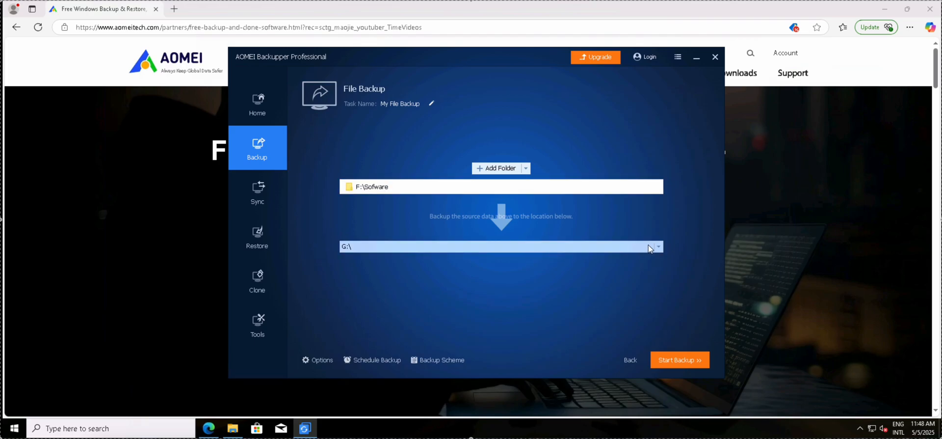
pyautogui.moveTo(658, 365)
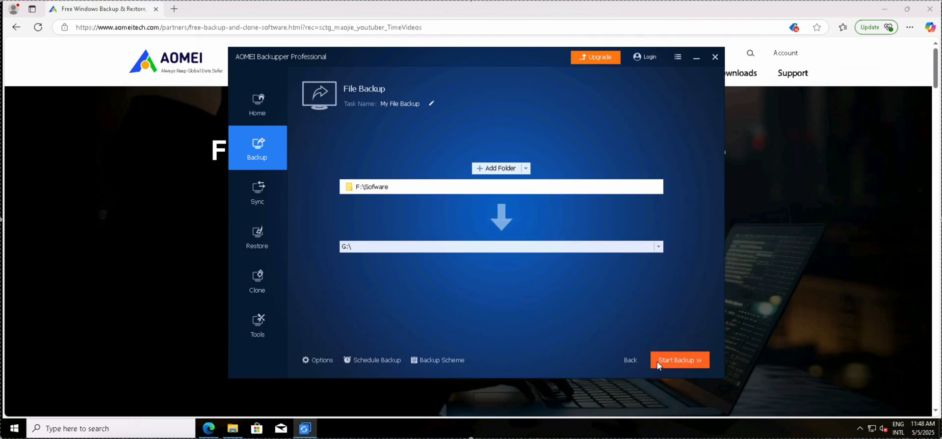
# - Review Command and Advanced options, keeping Normal compression and automatic splitting
pyautogui.click(317, 360)
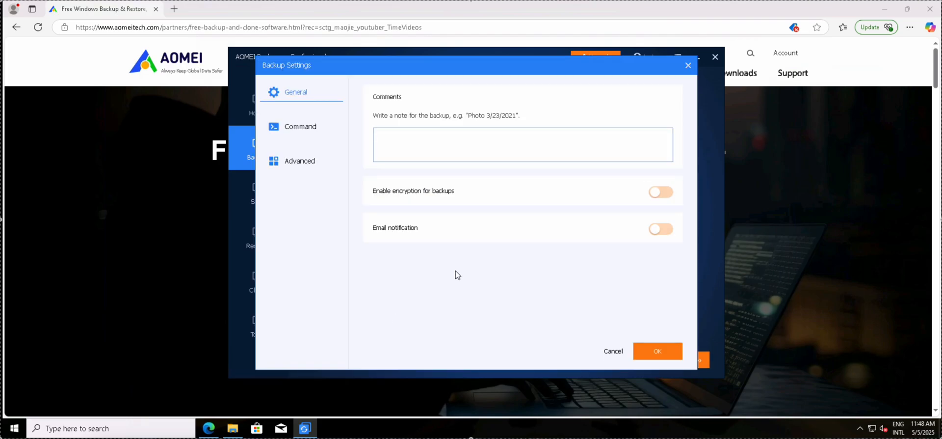
pyautogui.moveTo(604, 206)
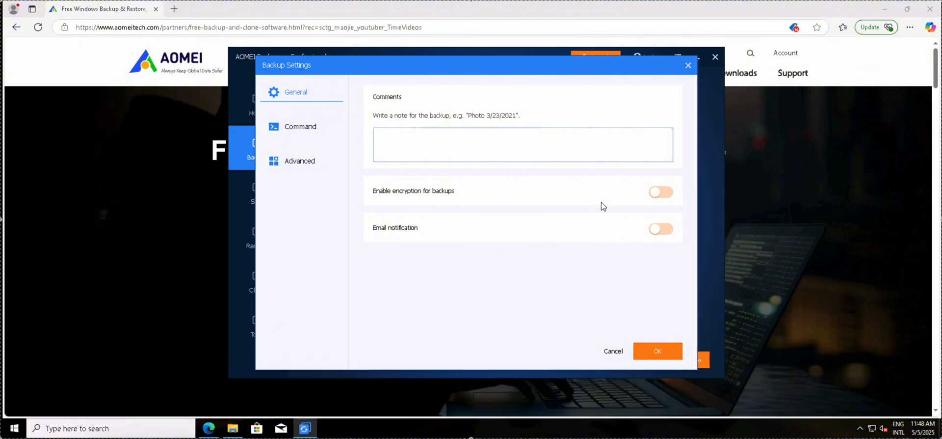
pyautogui.click(300, 126)
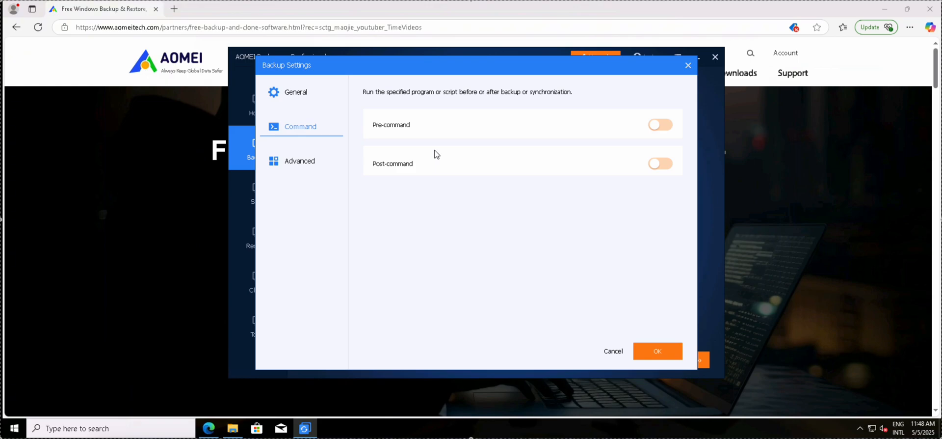
pyautogui.moveTo(531, 177)
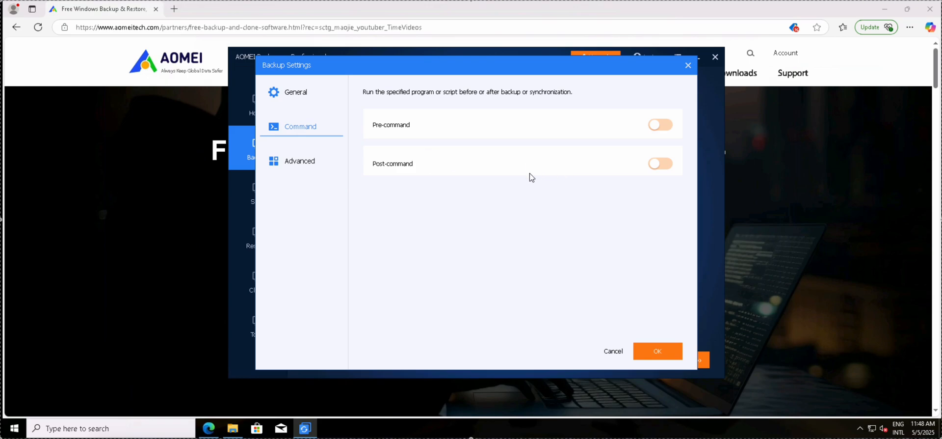
pyautogui.click(299, 160)
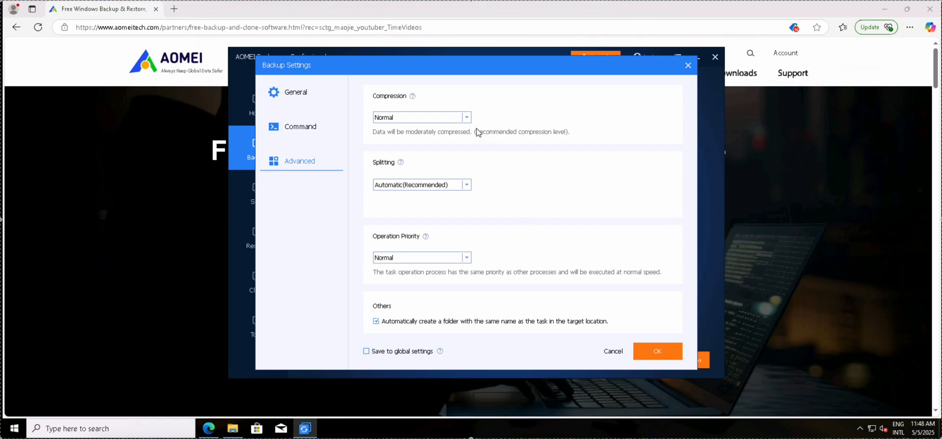
pyautogui.click(466, 118)
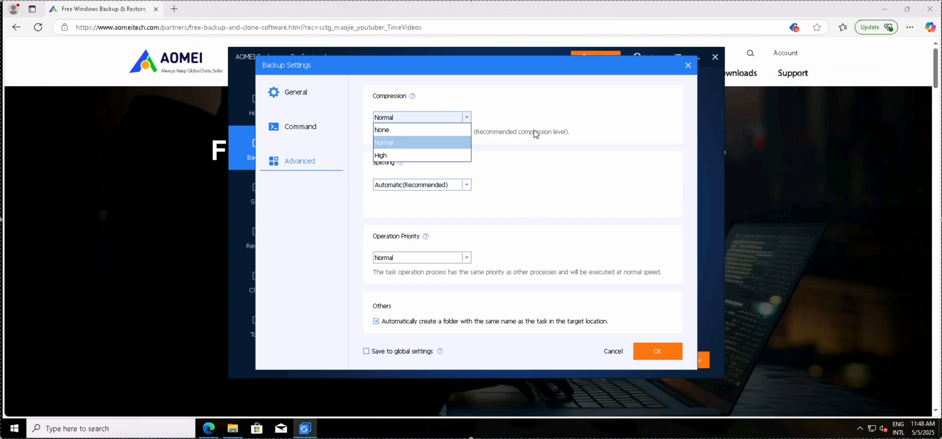
pyautogui.click(384, 142)
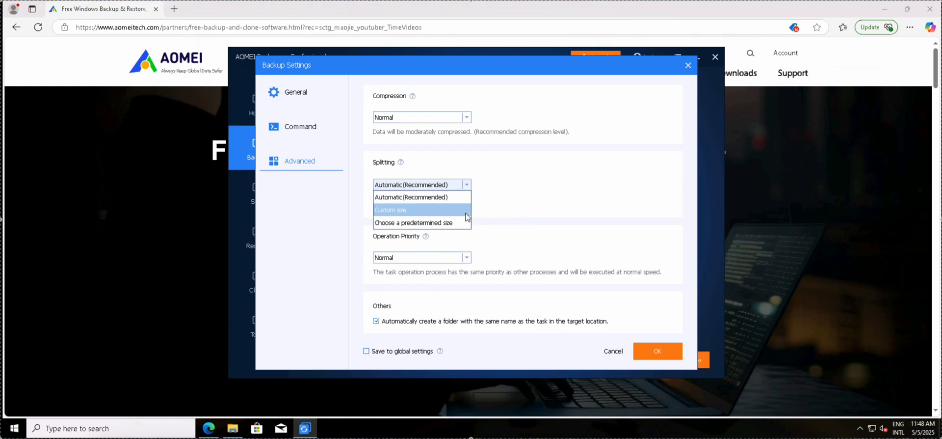
pyautogui.click(420, 197)
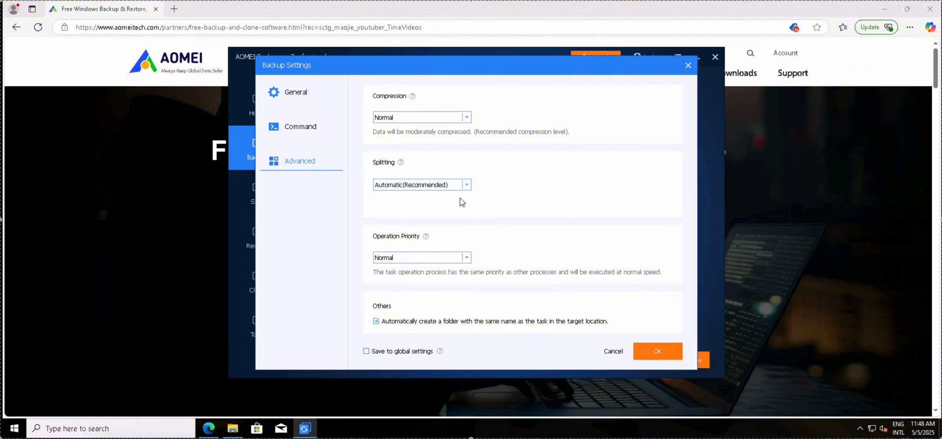
pyautogui.moveTo(436, 191)
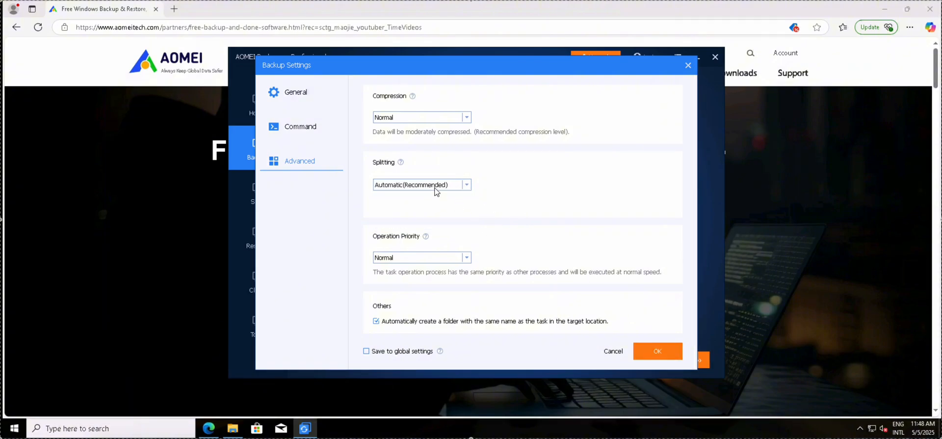
pyautogui.moveTo(538, 203)
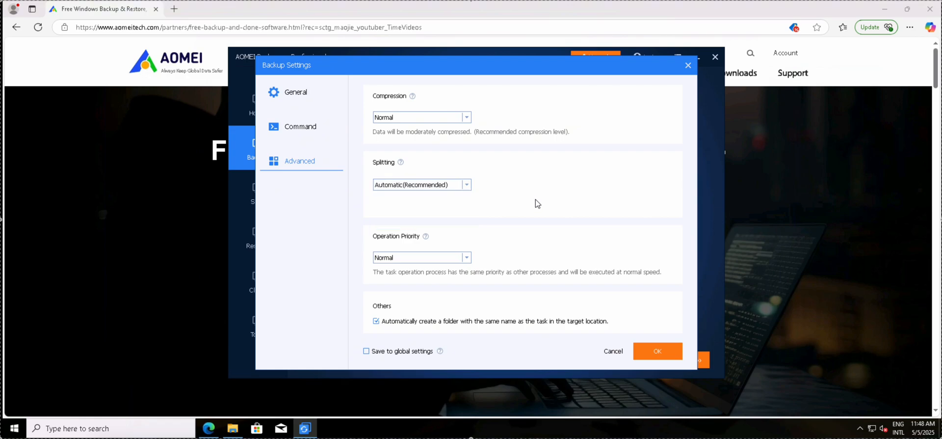
pyautogui.moveTo(471, 258)
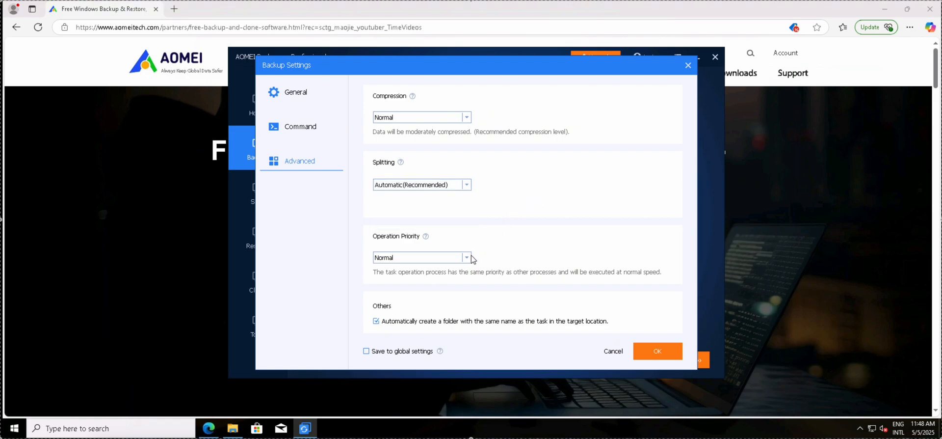
# - Keep operation priority at Normal and confirm the backup settings
pyautogui.click(466, 258)
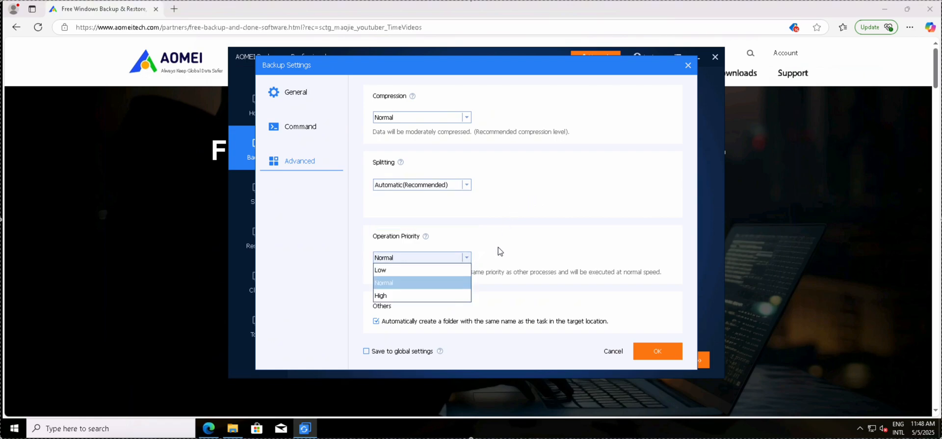
pyautogui.click(384, 282)
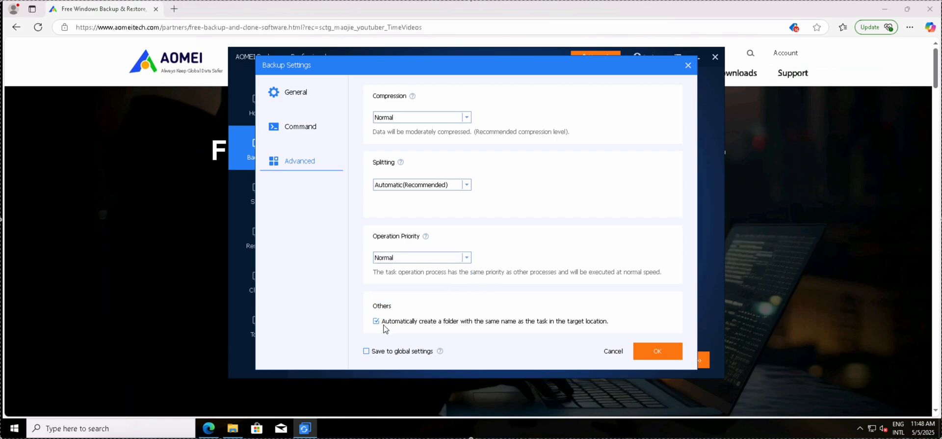
pyautogui.moveTo(524, 337)
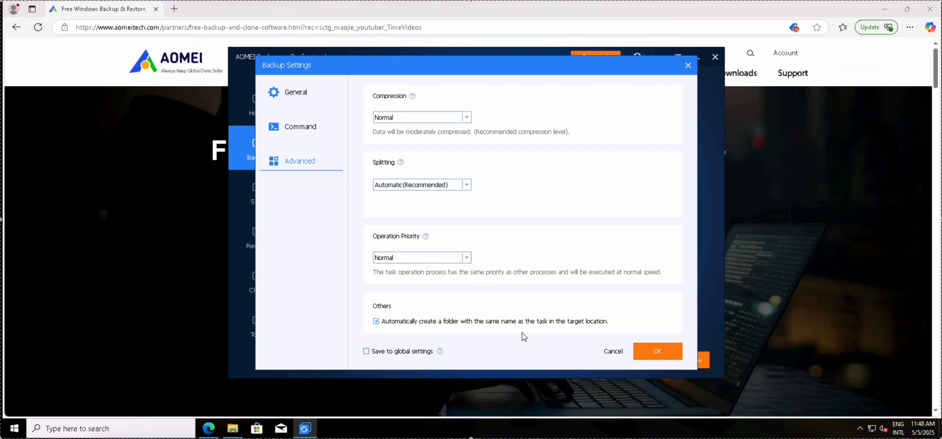
pyautogui.click(657, 351)
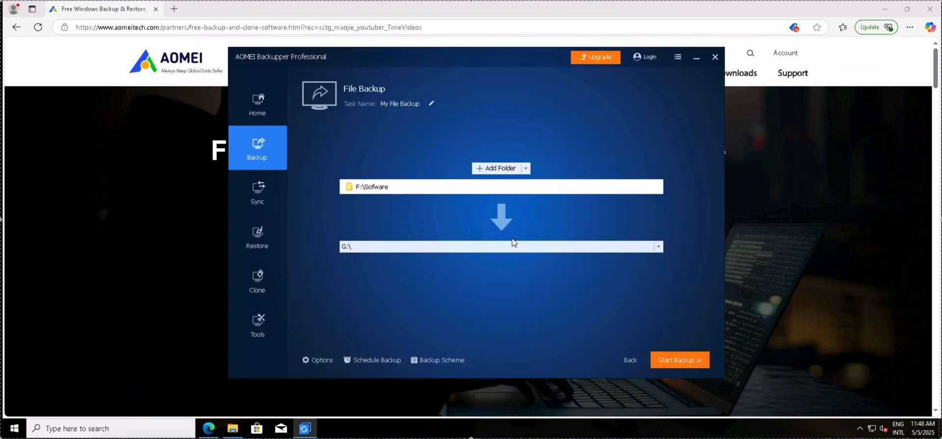
# - Start the backup, then browse DATA (G:) into the new My File Backup folder
pyautogui.click(680, 359)
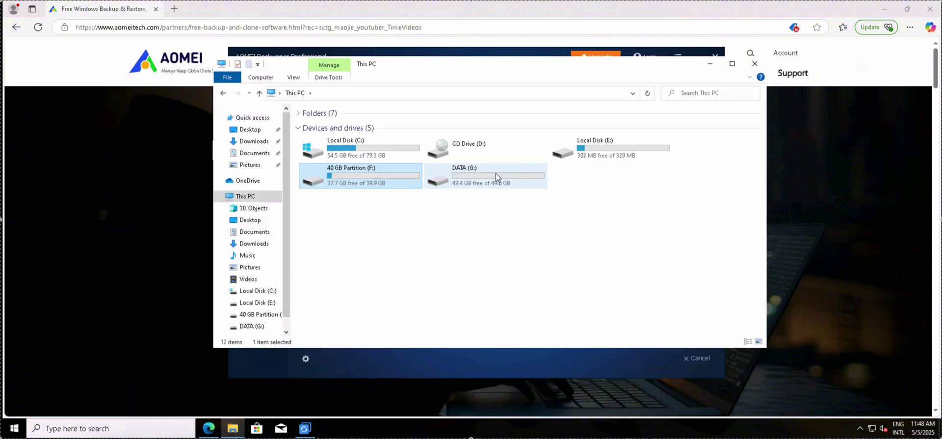
pyautogui.doubleClick(484, 175)
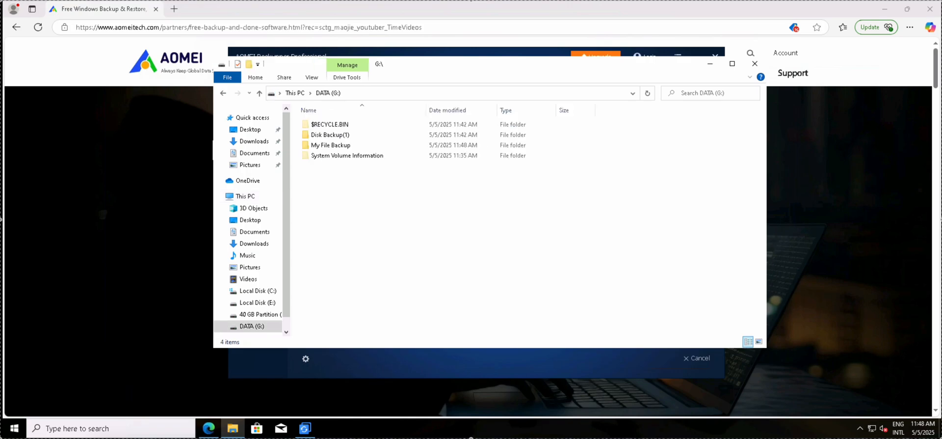
pyautogui.click(330, 144)
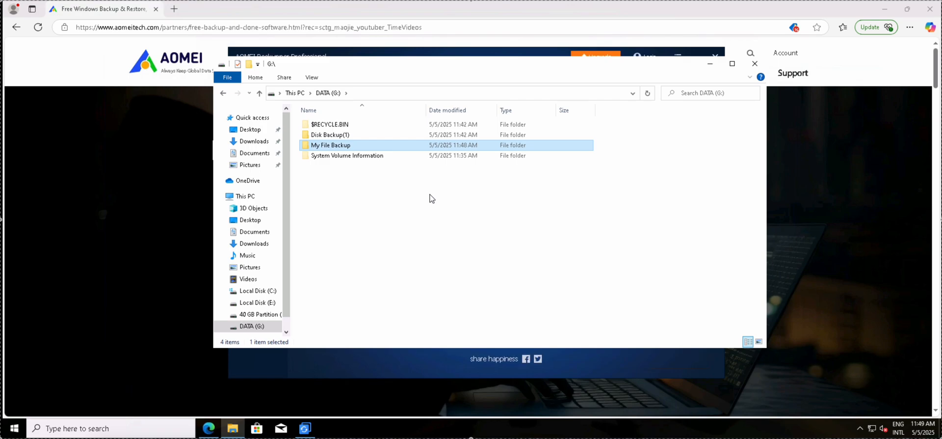
pyautogui.doubleClick(330, 145)
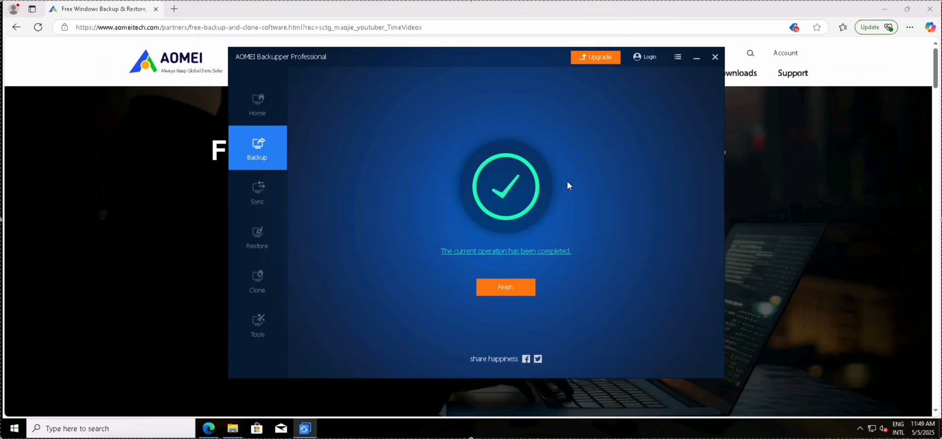
# - View the 137 MB My File Backup.afi in G:\My File Backup, then browse back to 40 GB Partition (F:)
pyautogui.click(506, 287)
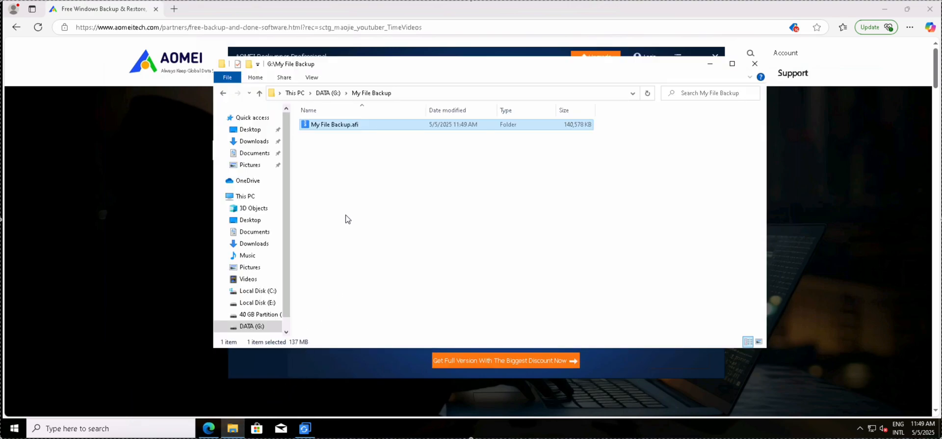
pyautogui.click(244, 195)
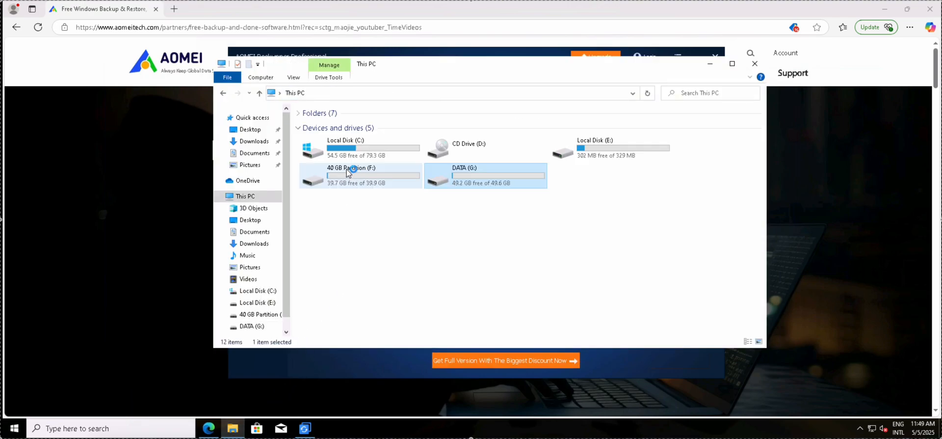
pyautogui.doubleClick(360, 175)
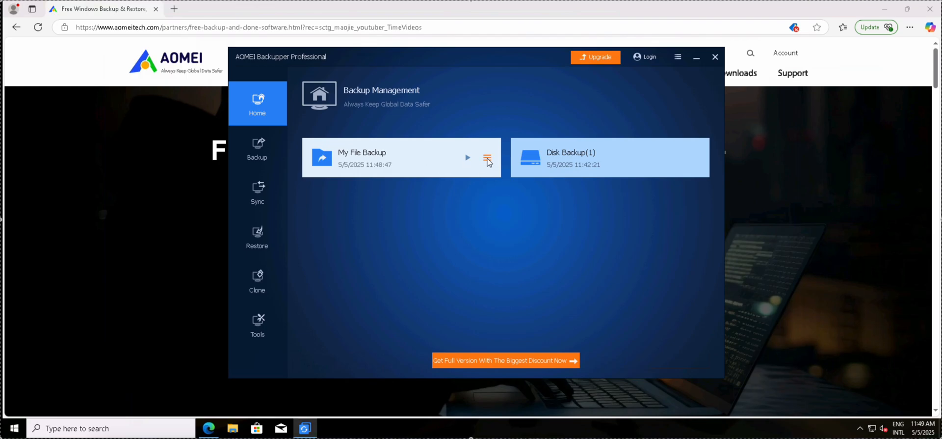
# - Start a restore from My File Backup with ChromeSetup.exe and MicrosoftEdgeSetup.exe ticked in F:\Software
pyautogui.click(486, 158)
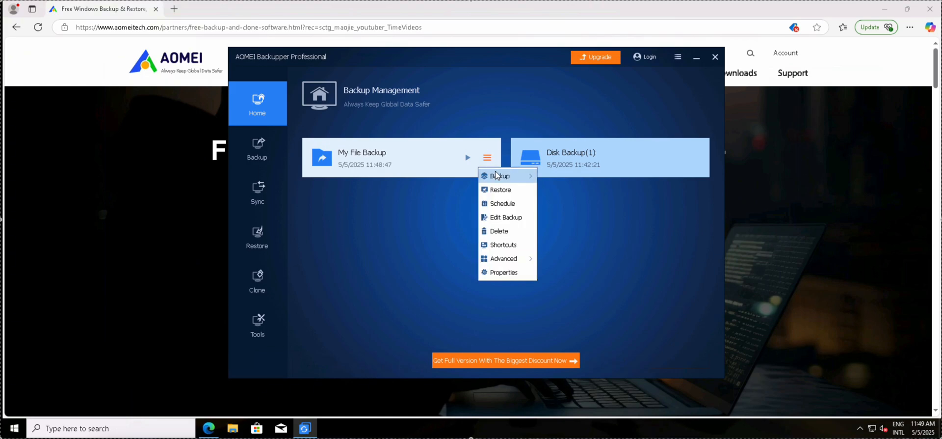
pyautogui.moveTo(501, 192)
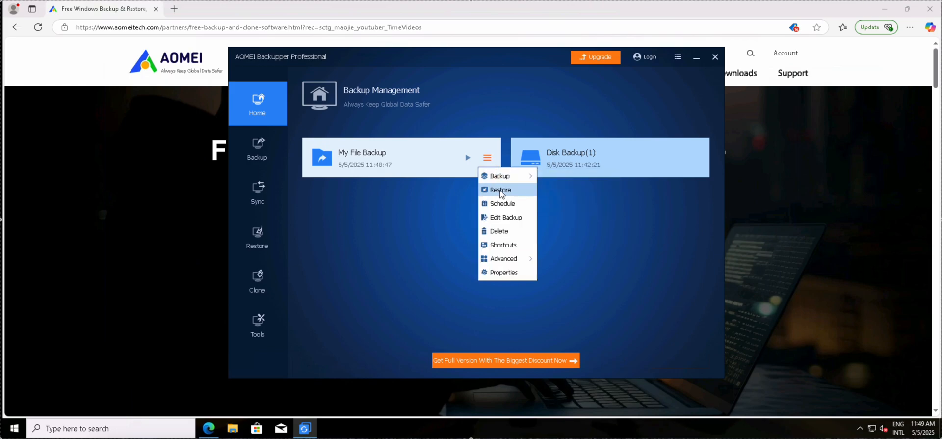
pyautogui.click(500, 189)
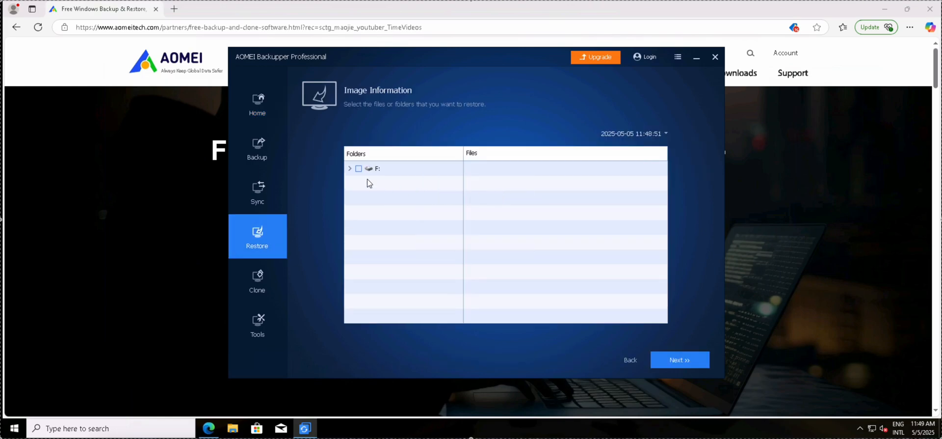
pyautogui.click(350, 168)
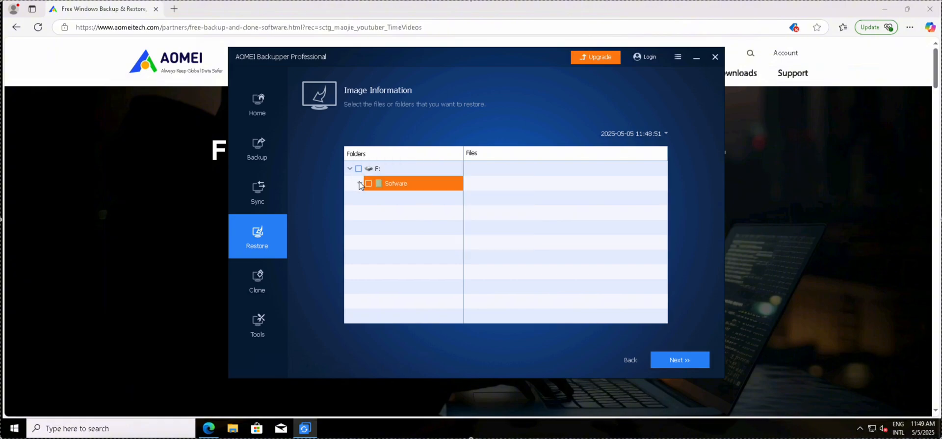
pyautogui.click(396, 183)
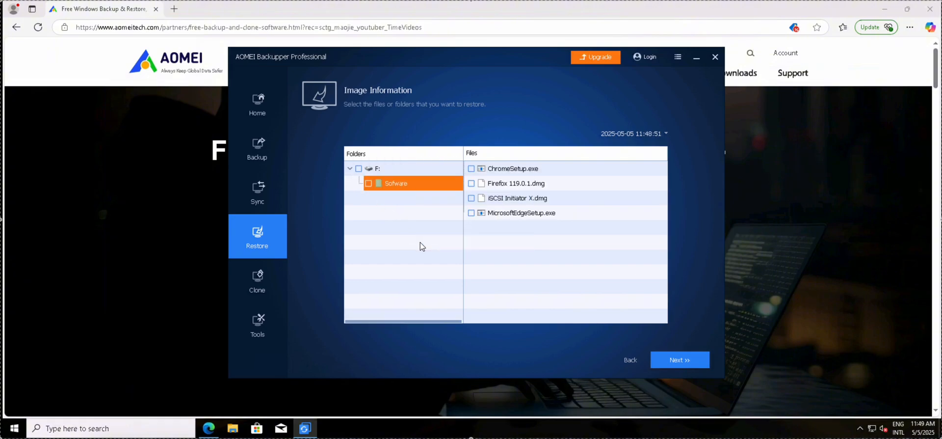
pyautogui.moveTo(426, 183)
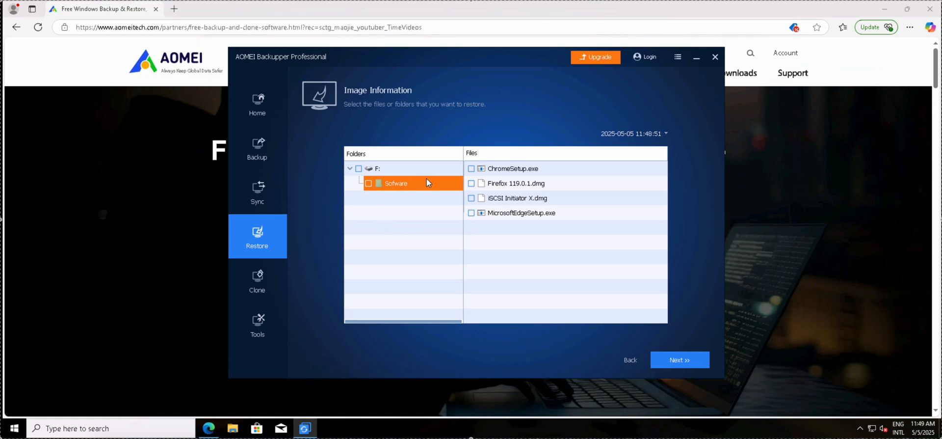
pyautogui.moveTo(548, 252)
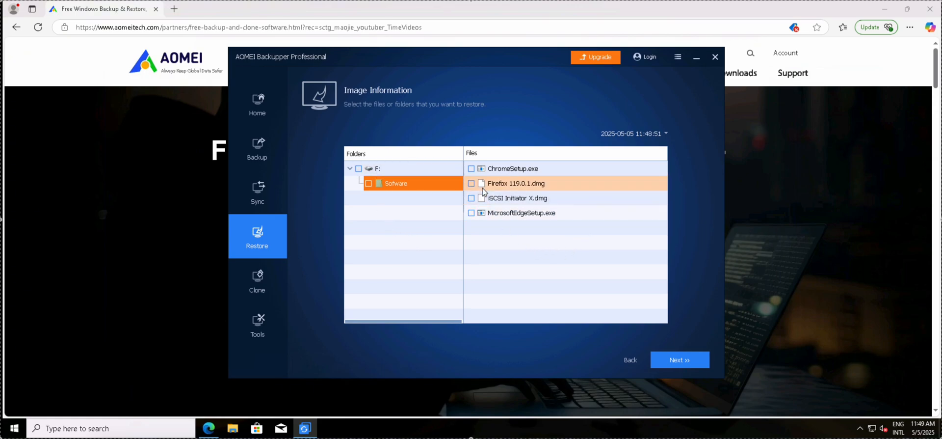
pyautogui.click(471, 168)
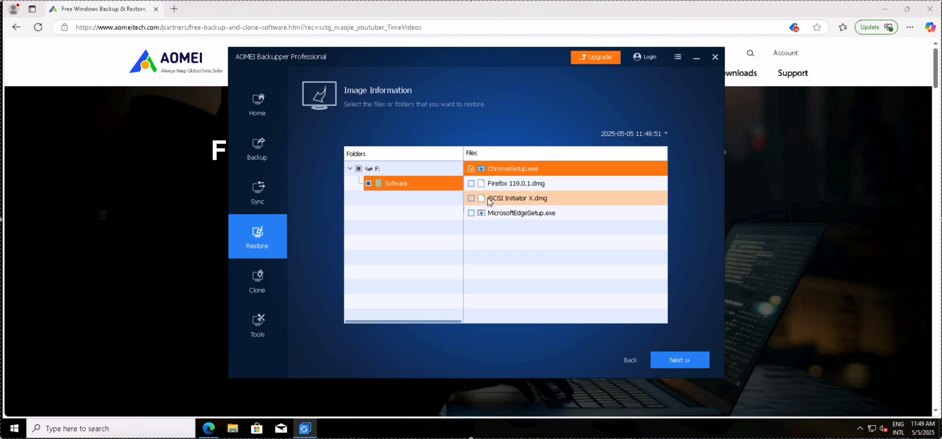
pyautogui.click(470, 212)
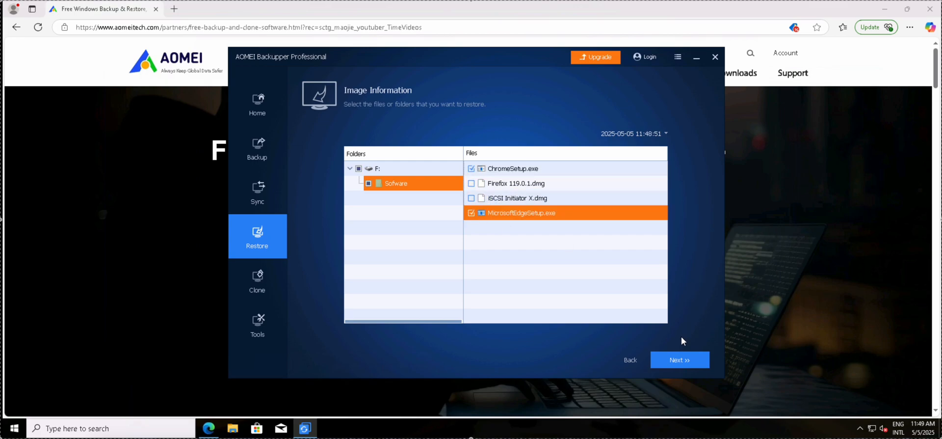
# - Launch the restore of the two selected files to their original location
pyautogui.click(680, 359)
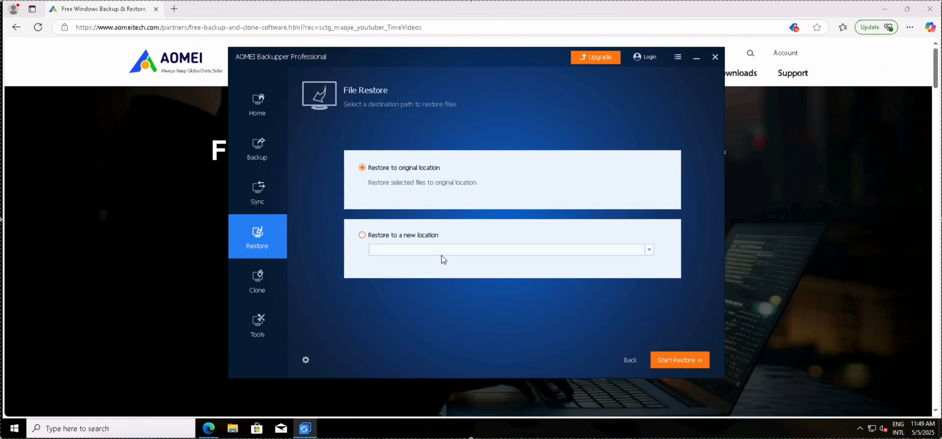
pyautogui.moveTo(650, 251)
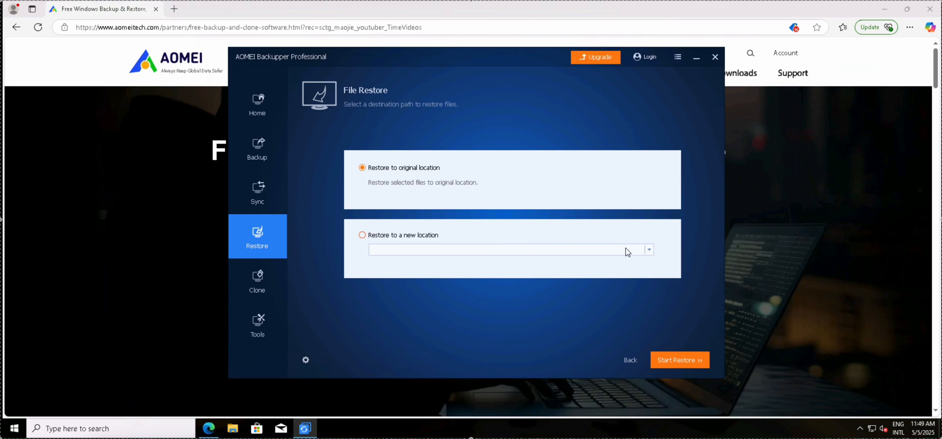
pyautogui.moveTo(443, 238)
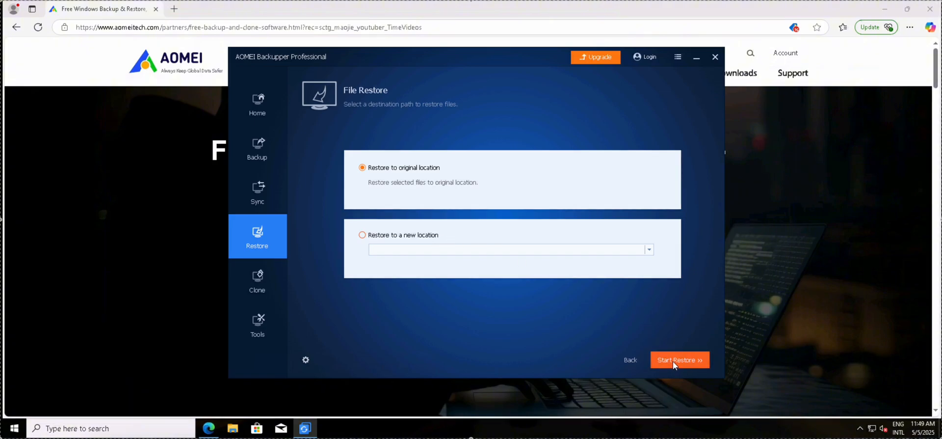
pyautogui.click(679, 359)
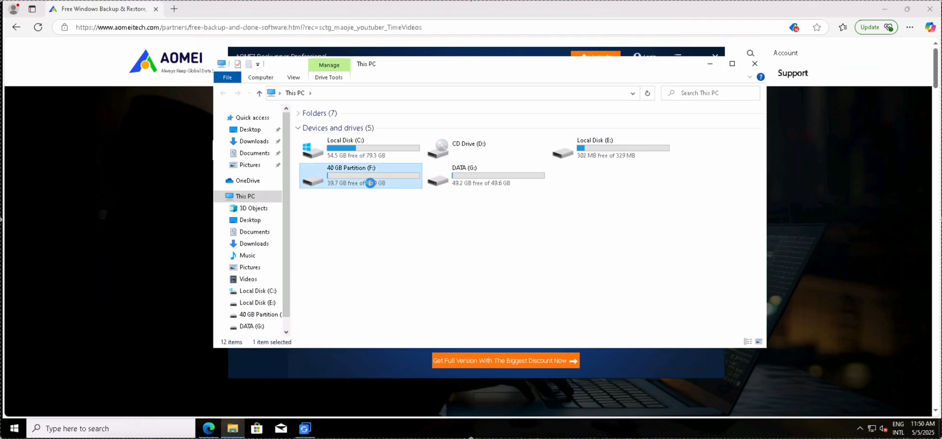
# - Browse to F:\Software to confirm ChromeSetup.exe and MicrosoftEdgeSetup.exe were restored
pyautogui.doubleClick(360, 175)
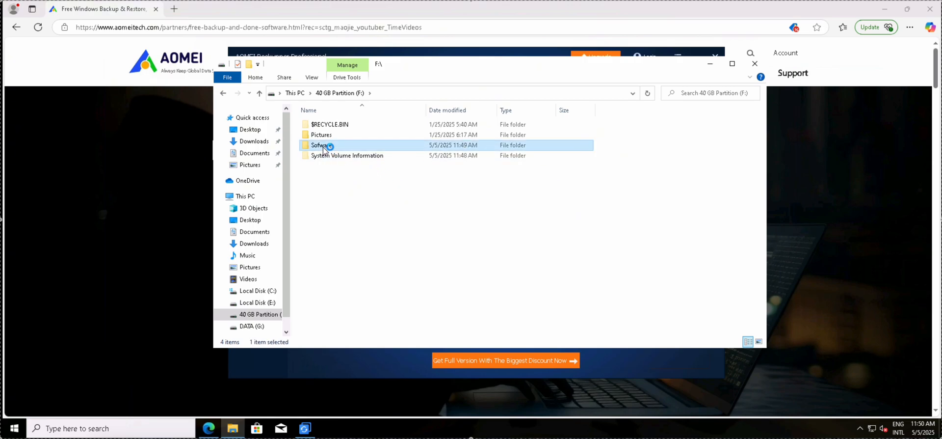
pyautogui.doubleClick(319, 145)
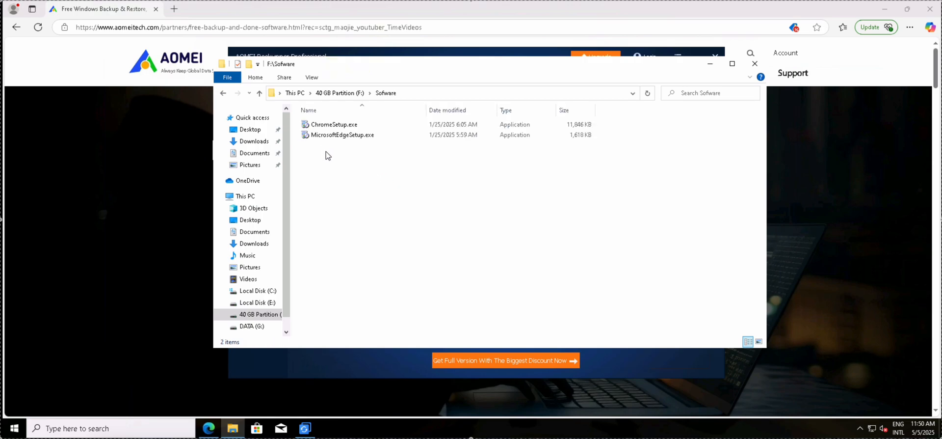
pyautogui.moveTo(689, 74)
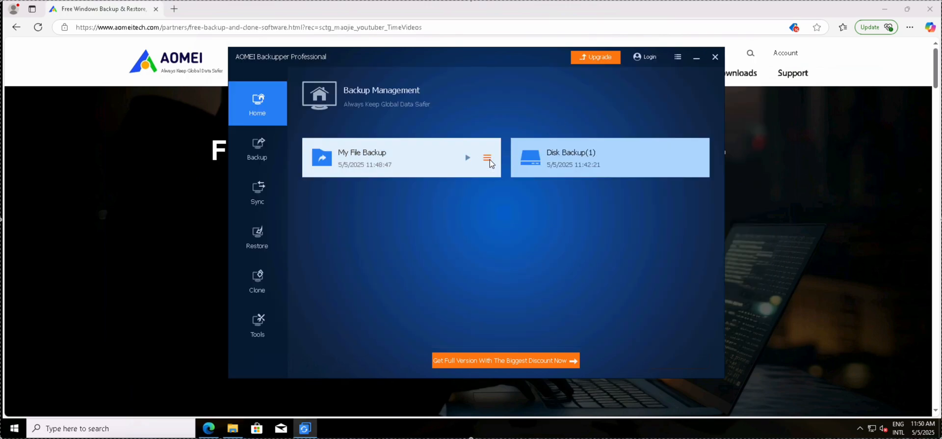
# - Restore the whole Software folder with all four files from My File Backup to its original F: location
pyautogui.click(487, 157)
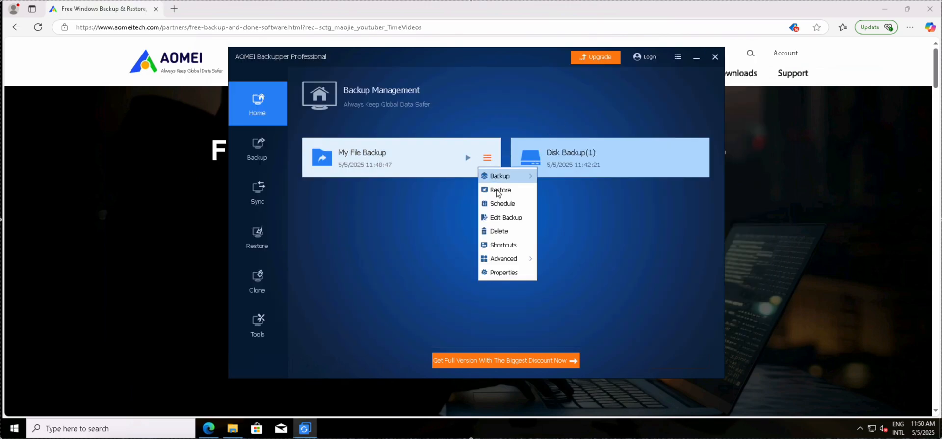
pyautogui.click(501, 190)
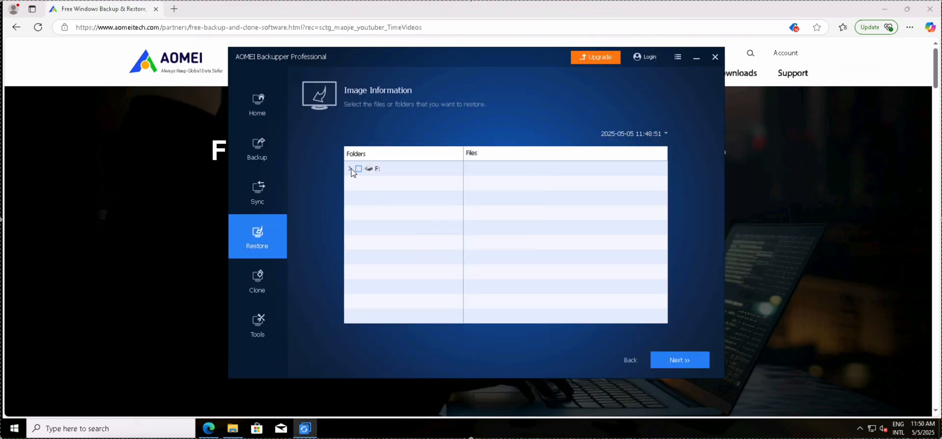
pyautogui.click(350, 168)
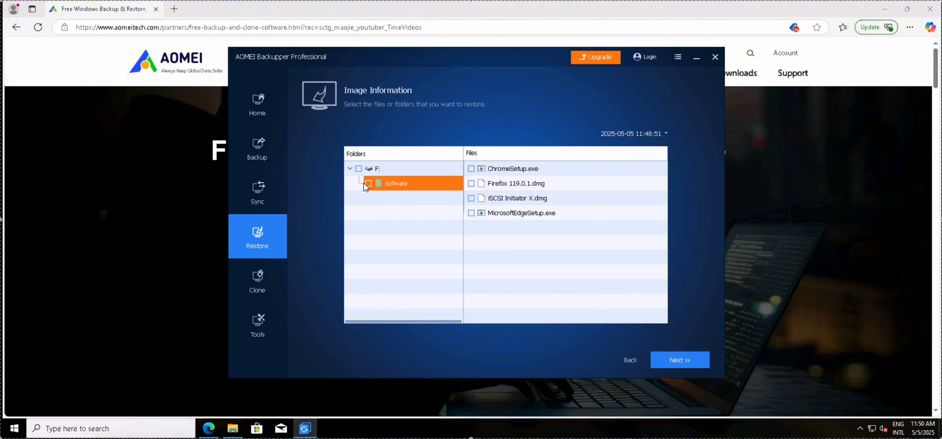
pyautogui.click(367, 183)
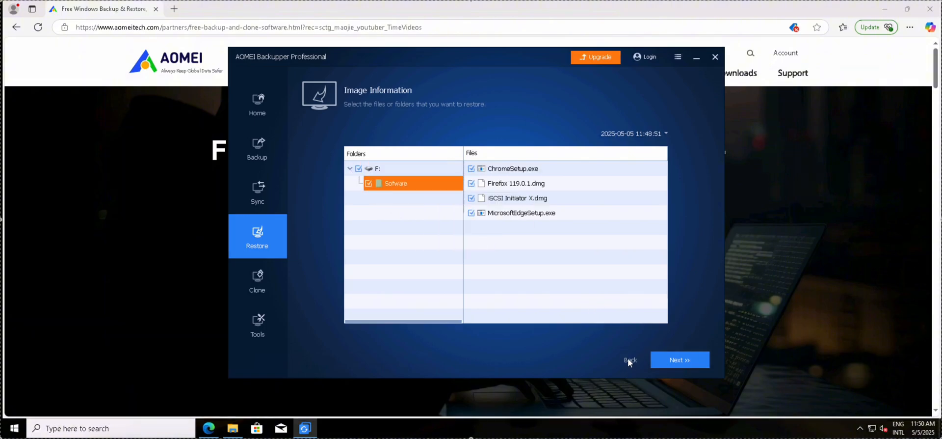
pyautogui.click(680, 359)
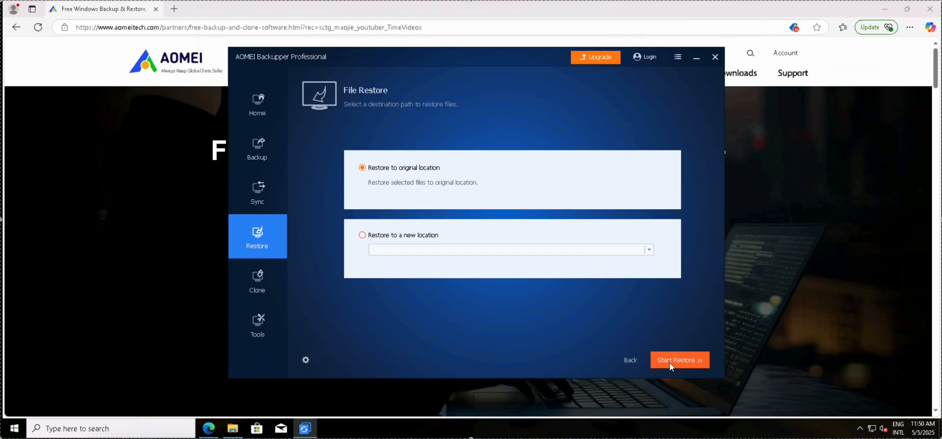
pyautogui.moveTo(678, 364)
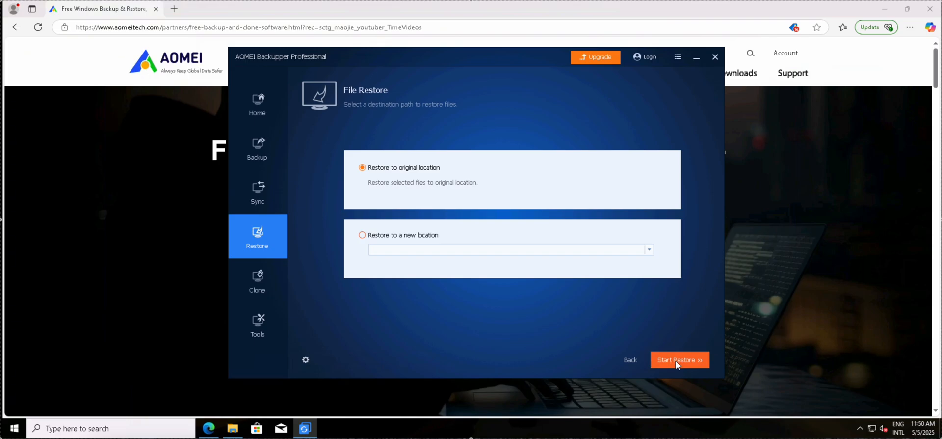
pyautogui.click(679, 359)
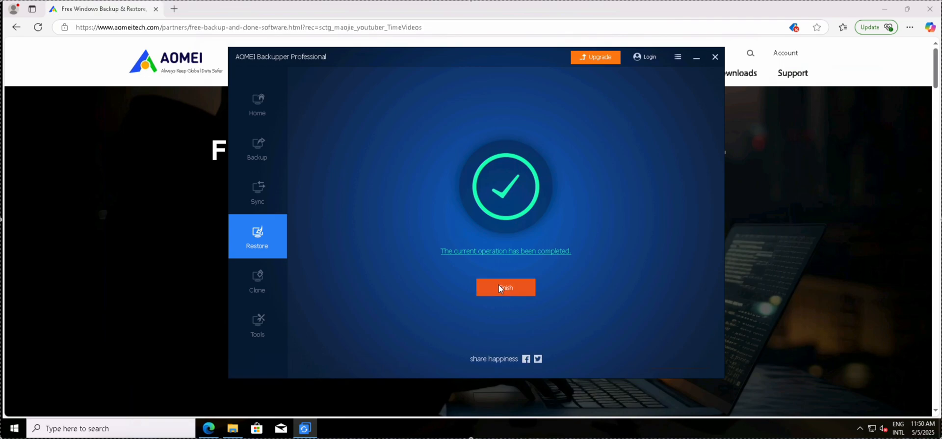
# - Finish the restore and confirm F:\Software holds all four files including the Firefox and iSCSI .dmg images
pyautogui.click(505, 287)
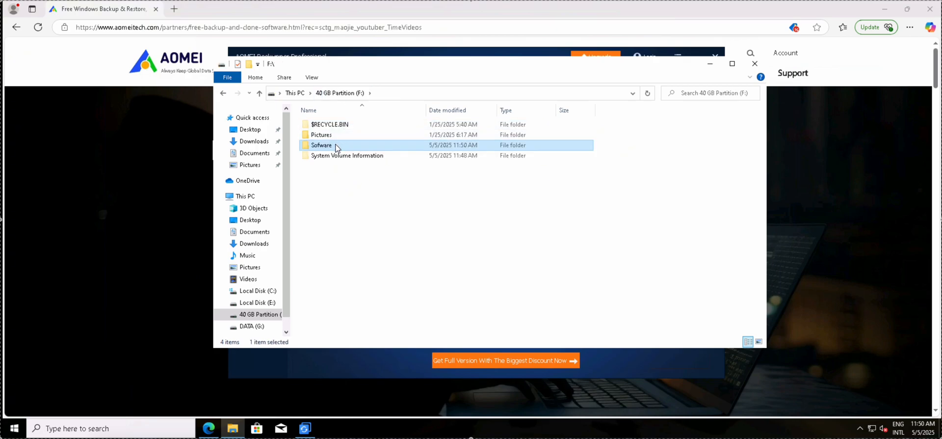
pyautogui.doubleClick(321, 145)
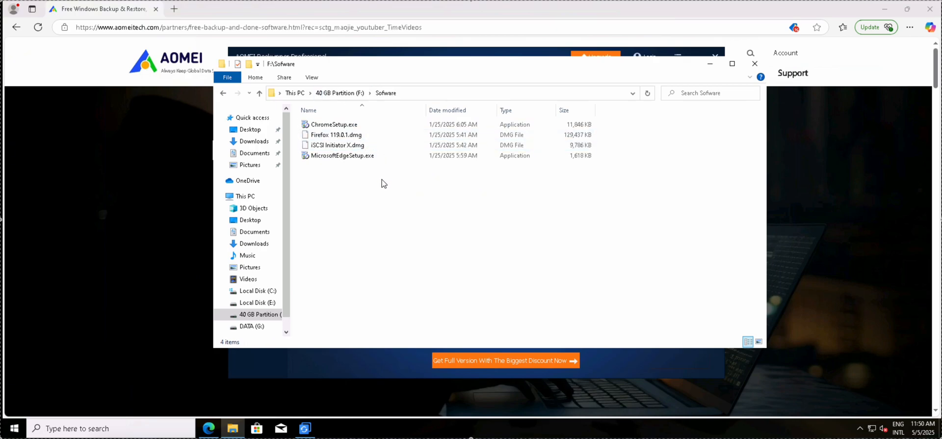
pyautogui.moveTo(671, 114)
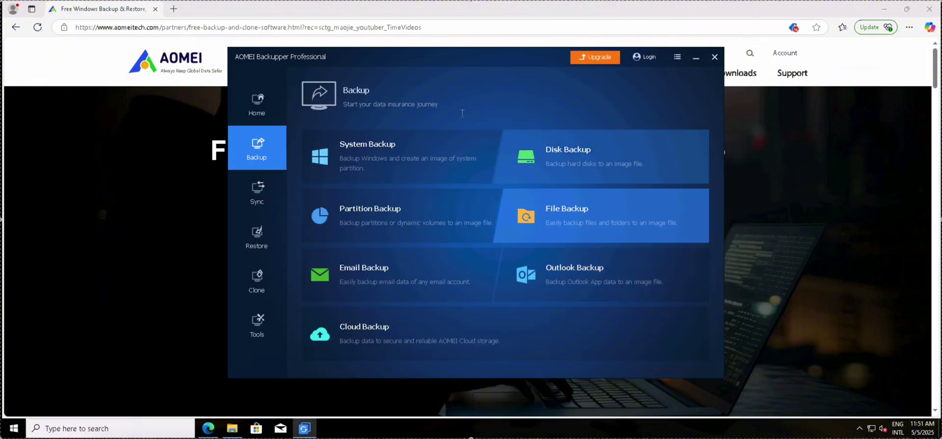
# - Create and start a Mirror Sync with source F:\Pictures and destination G:\
pyautogui.click(257, 192)
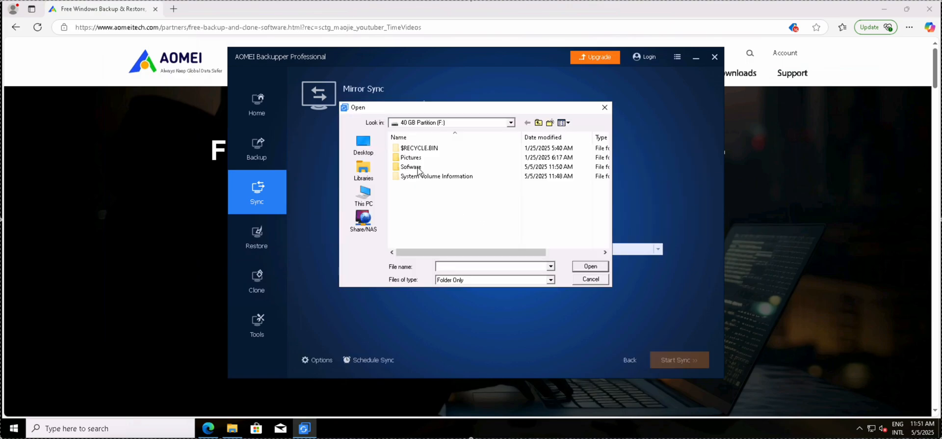
pyautogui.click(411, 157)
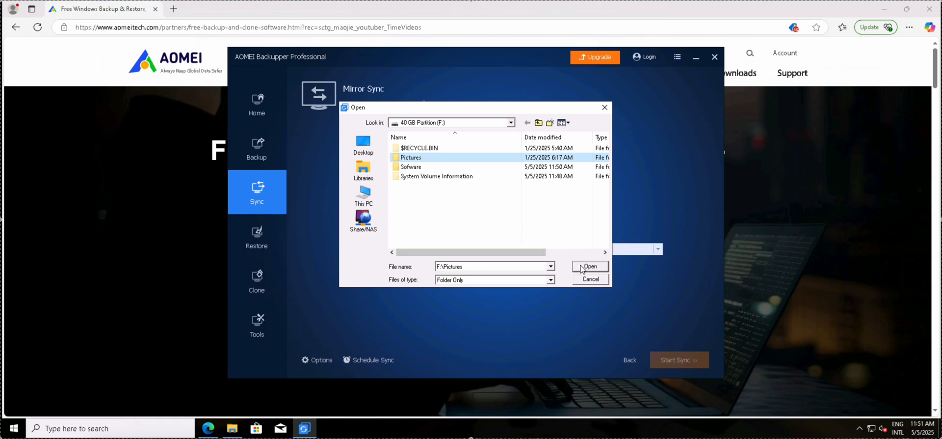
pyautogui.click(590, 266)
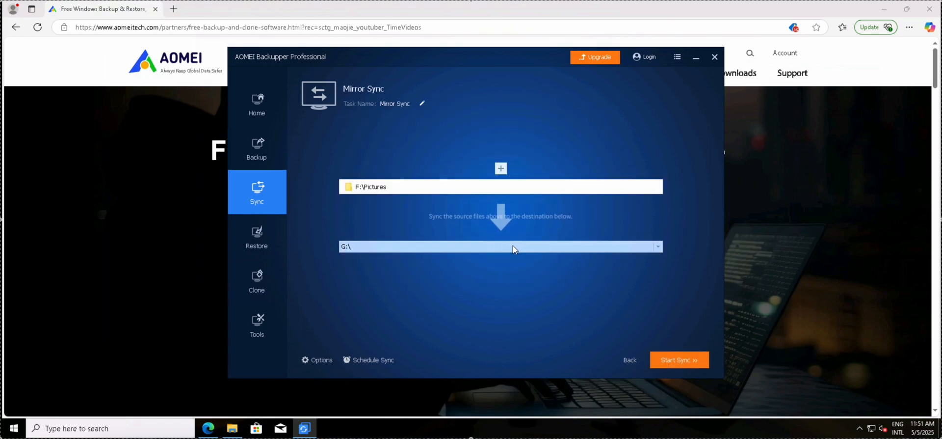
pyautogui.click(679, 359)
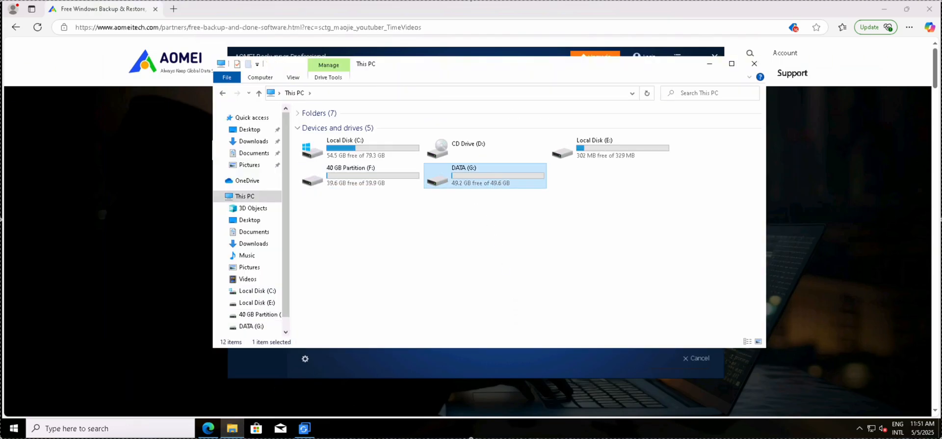
# - Browse to G:\Pictures on DATA to confirm the 13 synced images
pyautogui.doubleClick(485, 175)
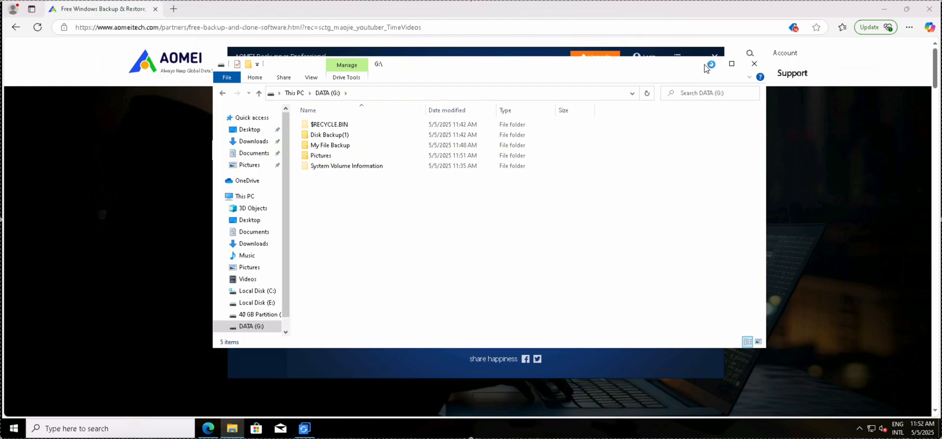
pyautogui.click(304, 428)
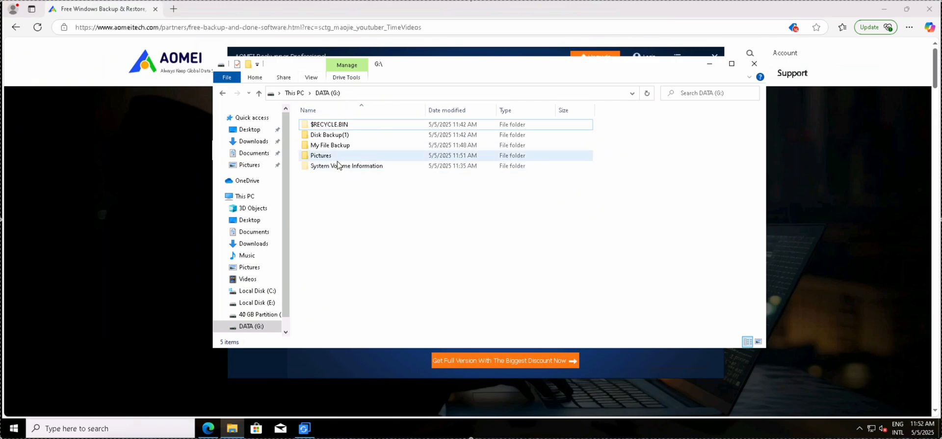
pyautogui.doubleClick(320, 155)
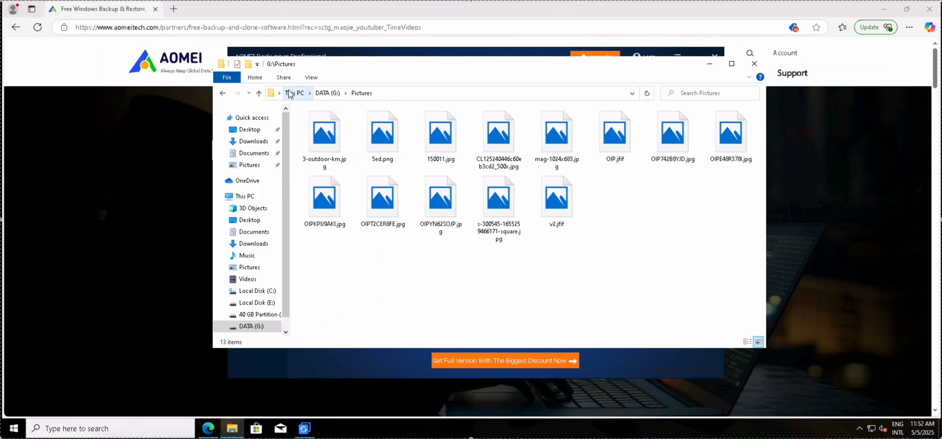
# - Copy and paste the last five images in F:\Pictures, bringing it to 18 items, then return to This PC
pyautogui.click(294, 93)
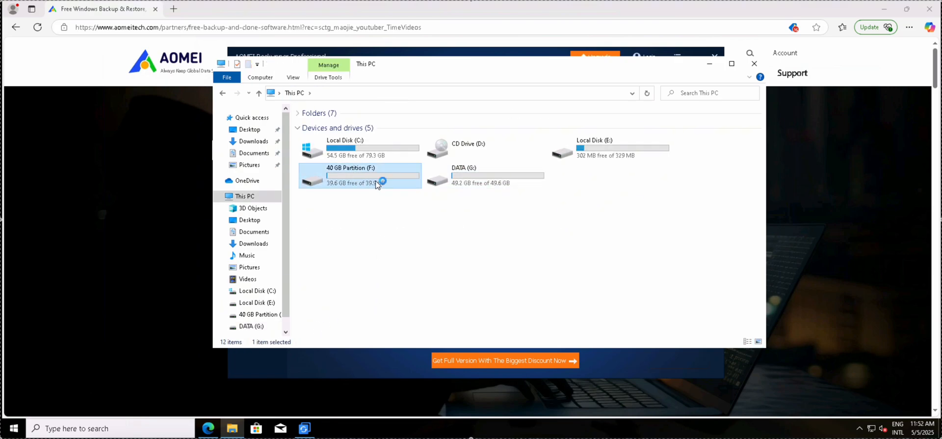
pyautogui.doubleClick(358, 175)
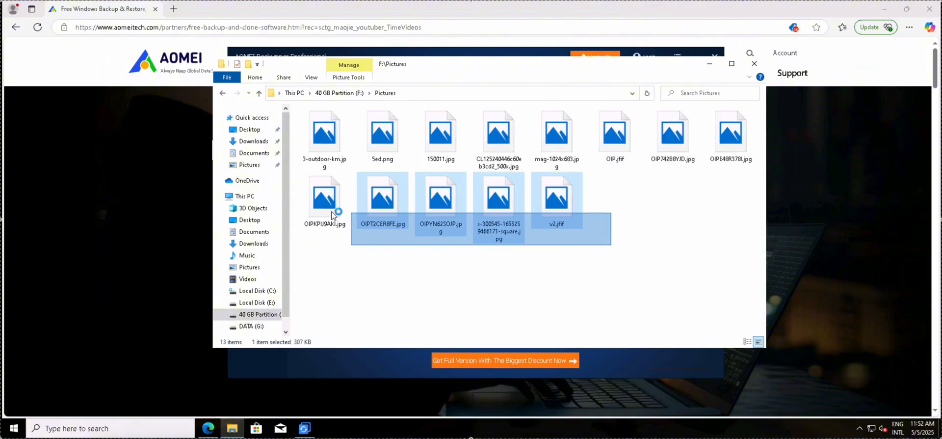
pyautogui.rightClick(324, 198)
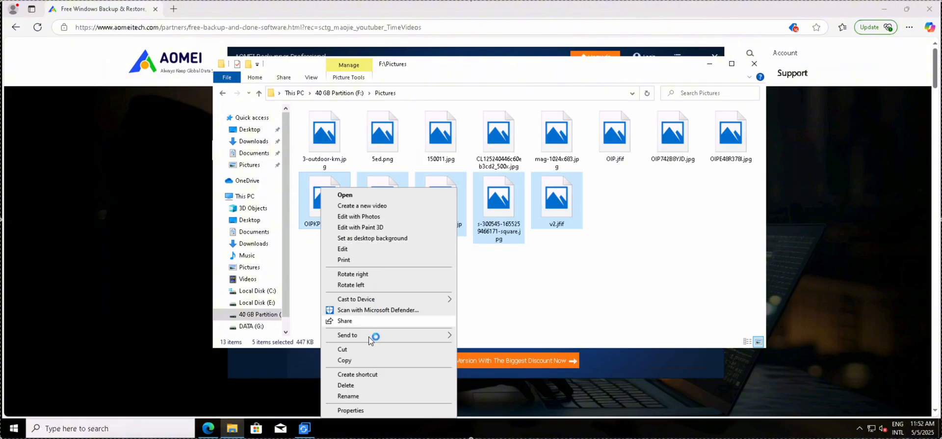
pyautogui.click(628, 232)
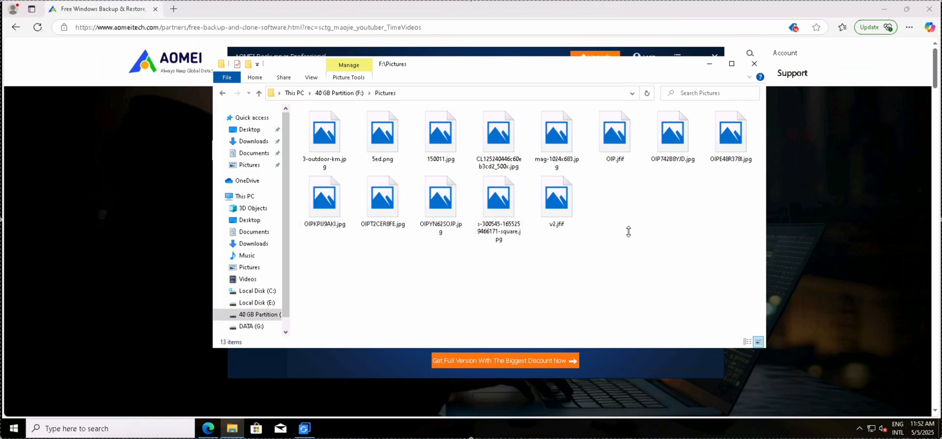
pyautogui.rightClick(628, 232)
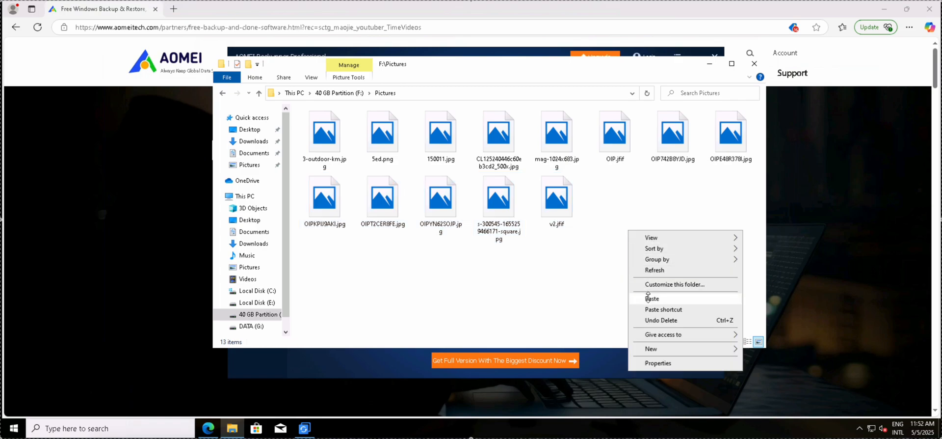
pyautogui.click(651, 298)
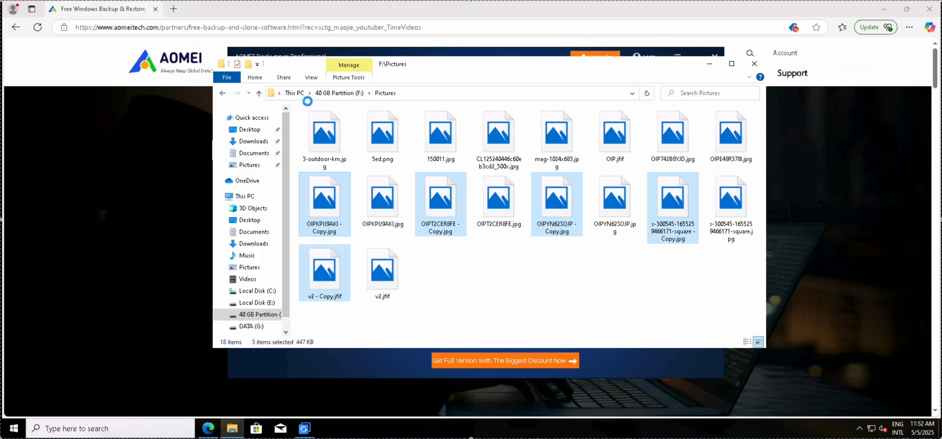
pyautogui.click(243, 196)
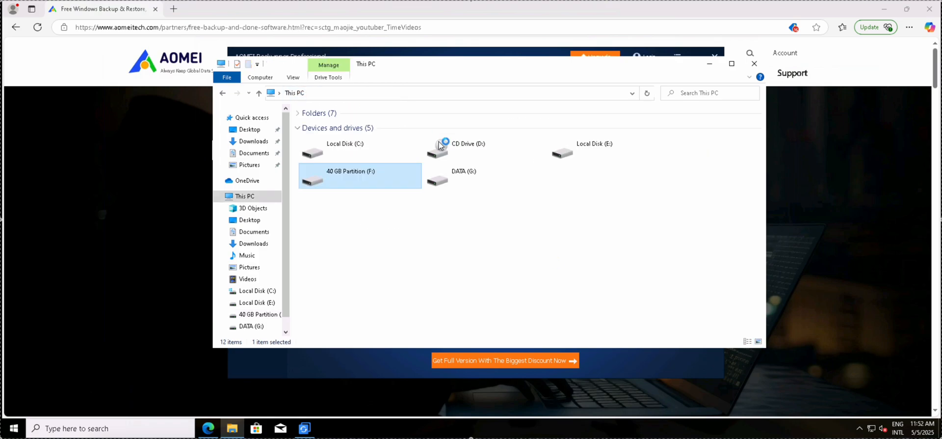
# - Check DATA (G:), then run Sync Now on the Mirror Sync task from the Home card
pyautogui.click(472, 174)
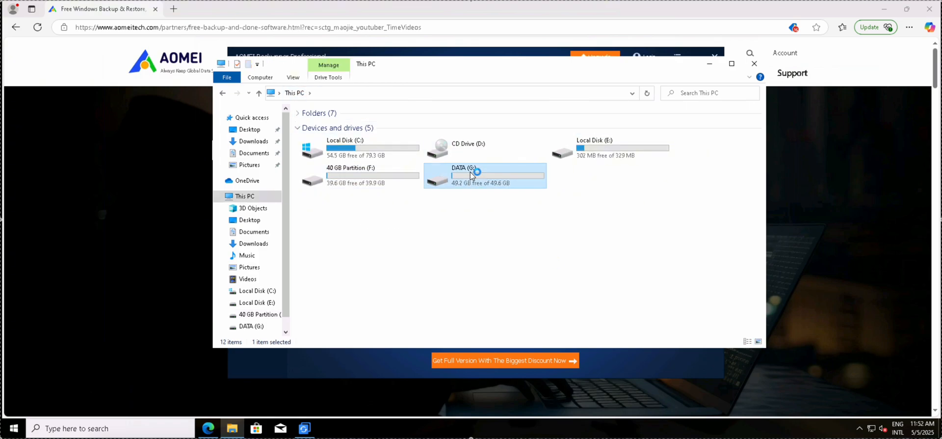
pyautogui.doubleClick(472, 172)
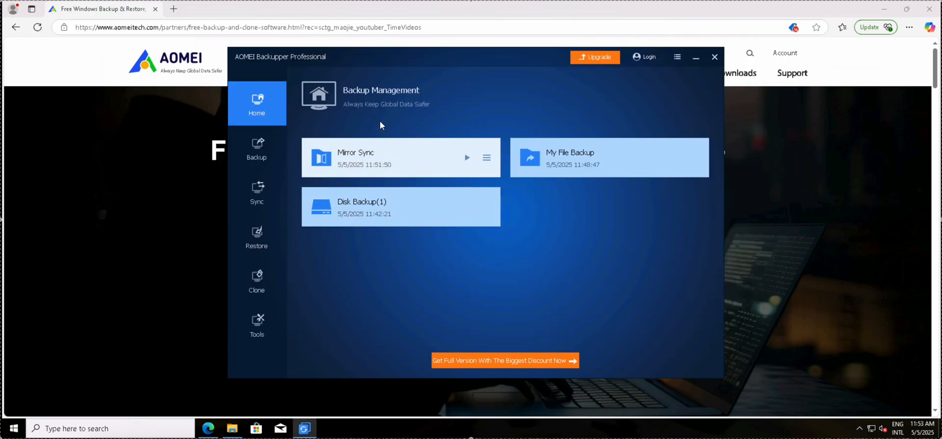
pyautogui.moveTo(444, 165)
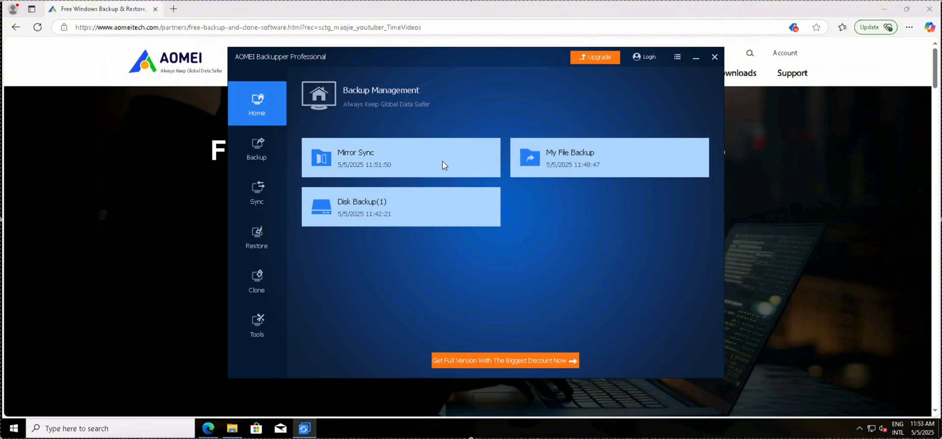
pyautogui.click(486, 157)
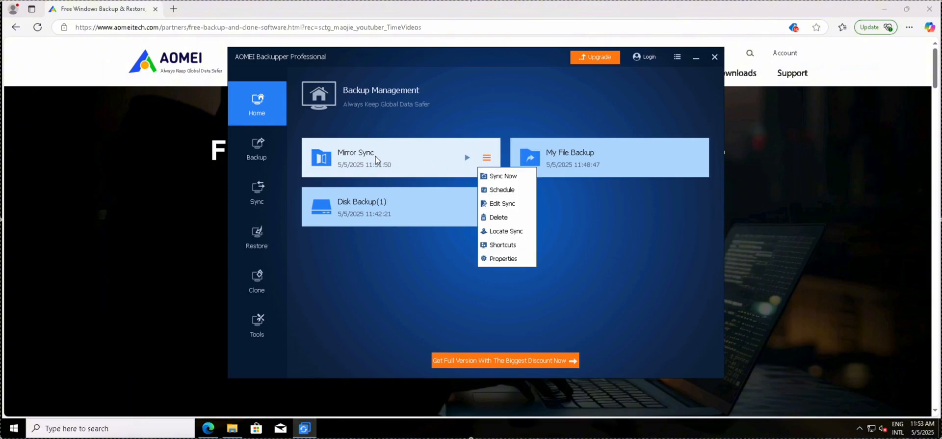
pyautogui.click(510, 178)
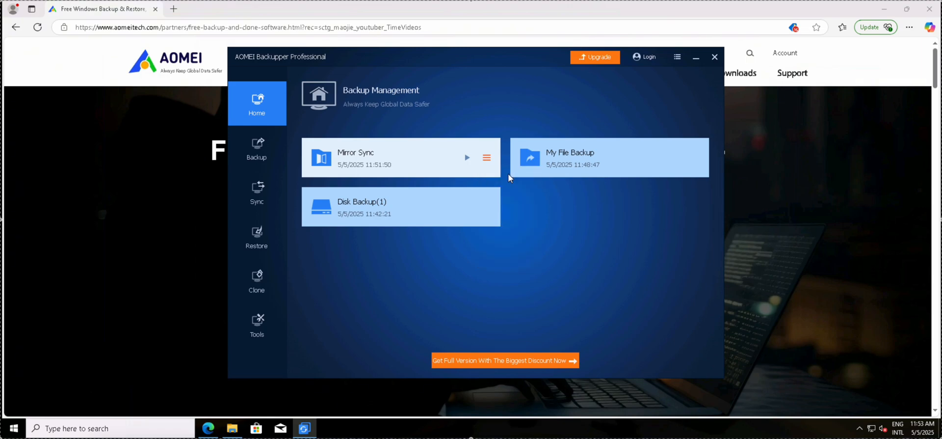
pyautogui.click(467, 157)
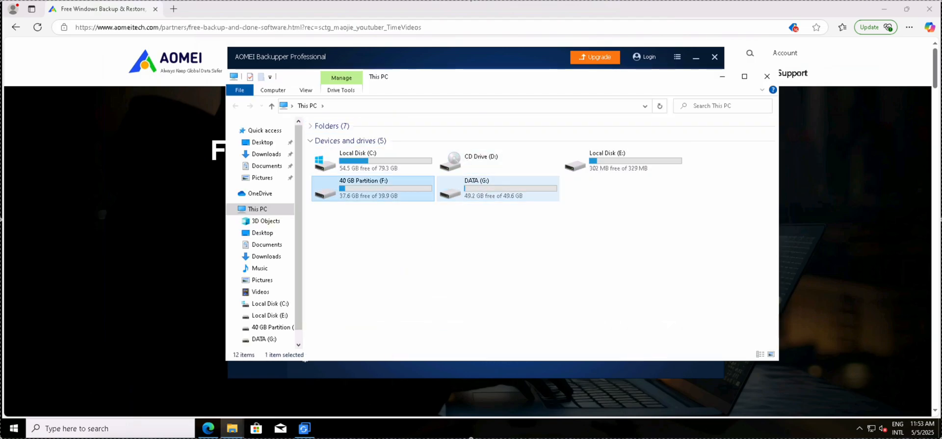
# - Browse G:\Pictures then F:\Pictures to compare contents, and finish the completed sync
pyautogui.doubleClick(498, 188)
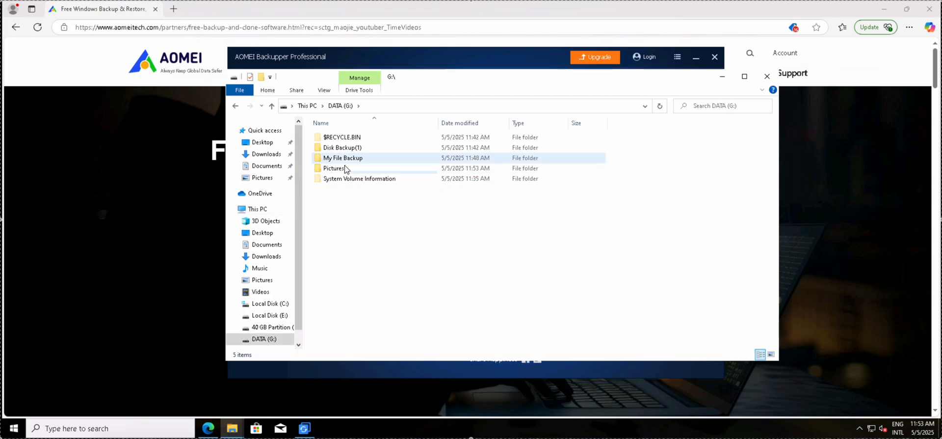
pyautogui.doubleClick(333, 168)
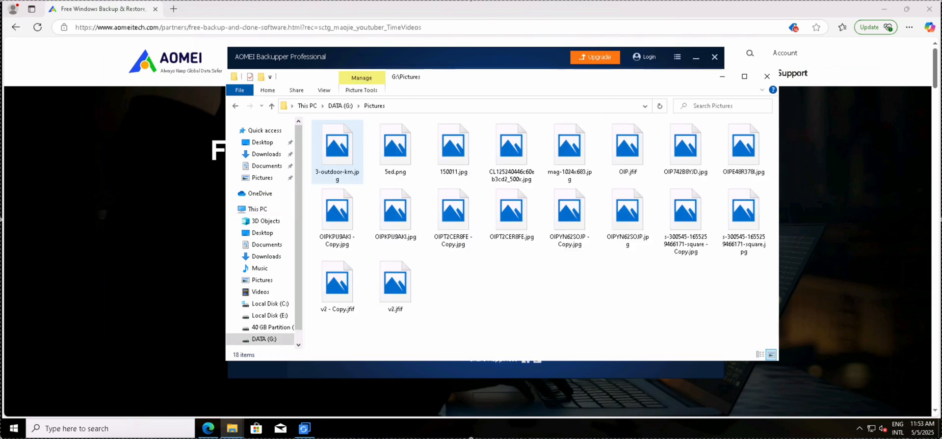
pyautogui.click(413, 337)
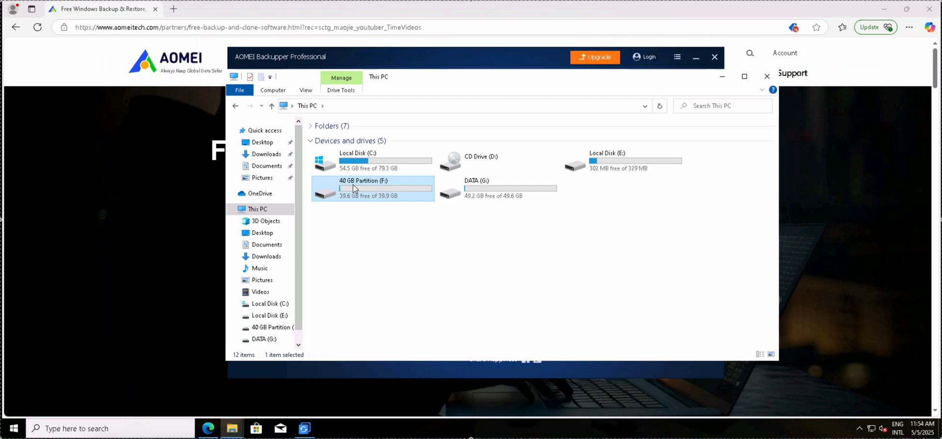
pyautogui.doubleClick(363, 188)
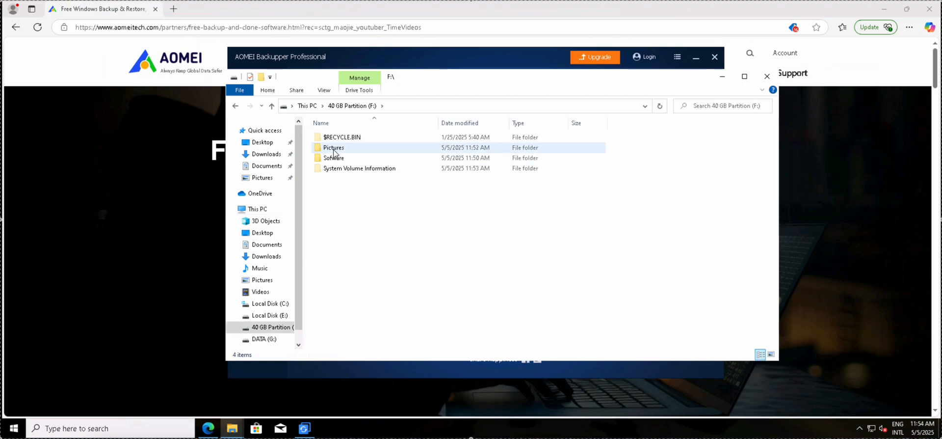
pyautogui.doubleClick(333, 148)
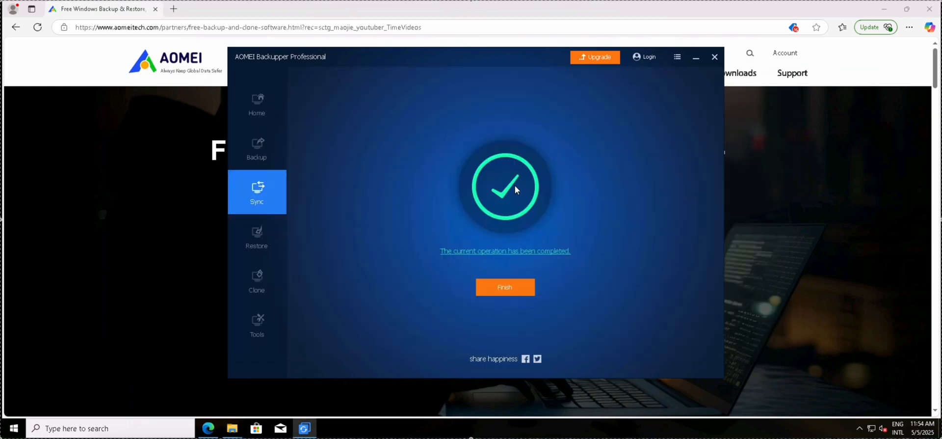
pyautogui.click(505, 287)
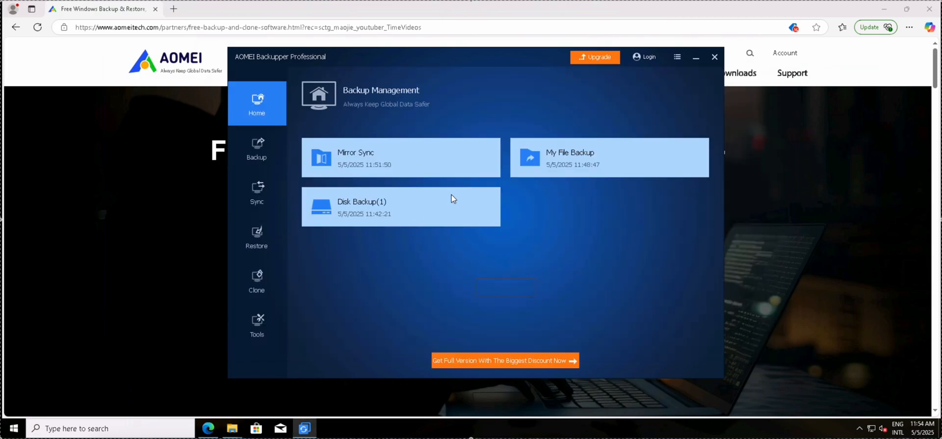
# - View the Mirror Sync task's General properties showing destination G:\ and last sync 11:53:51, then close them
pyautogui.click(486, 157)
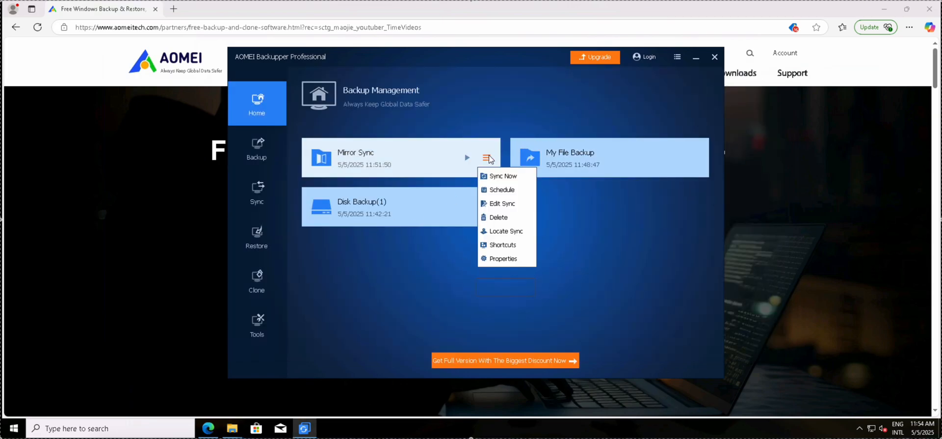
pyautogui.moveTo(525, 183)
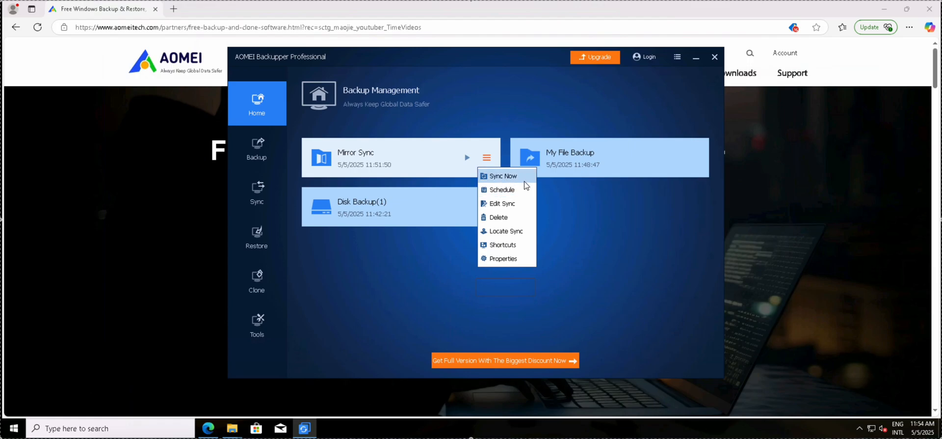
pyautogui.click(501, 203)
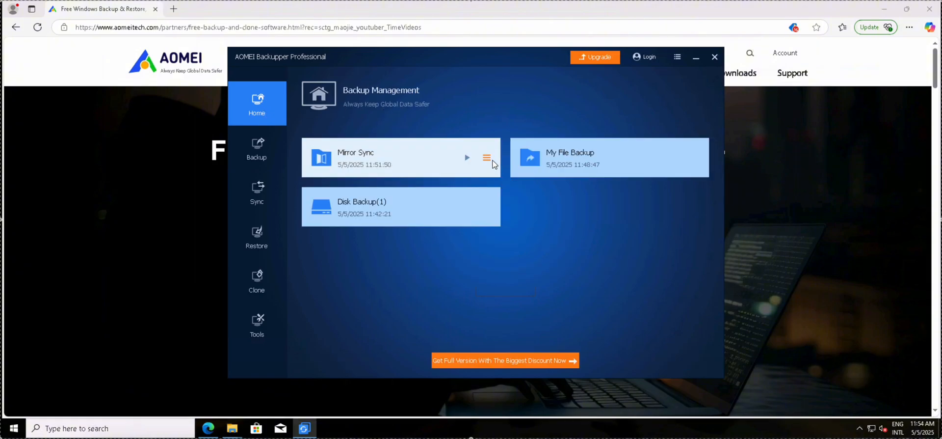
pyautogui.moveTo(512, 237)
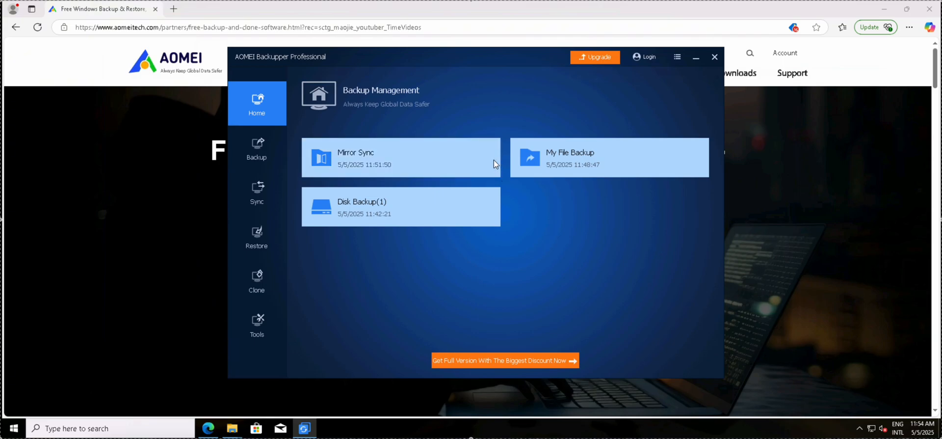
pyautogui.click(486, 157)
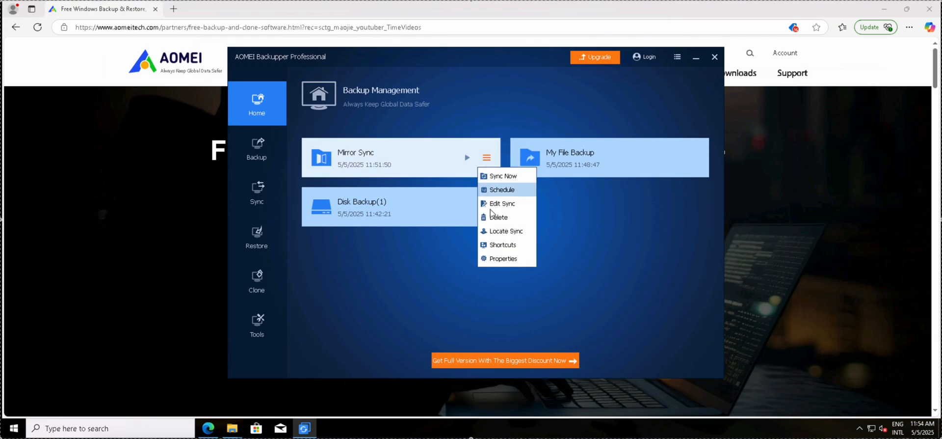
pyautogui.moveTo(503, 259)
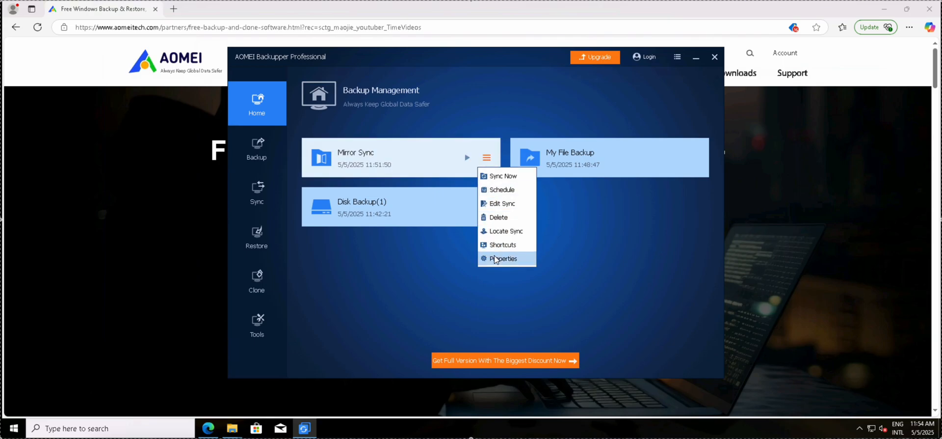
pyautogui.click(502, 258)
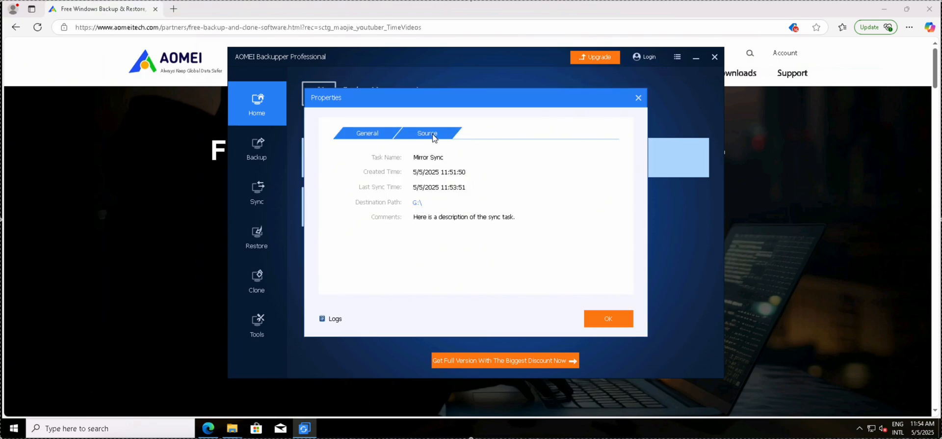
pyautogui.click(609, 318)
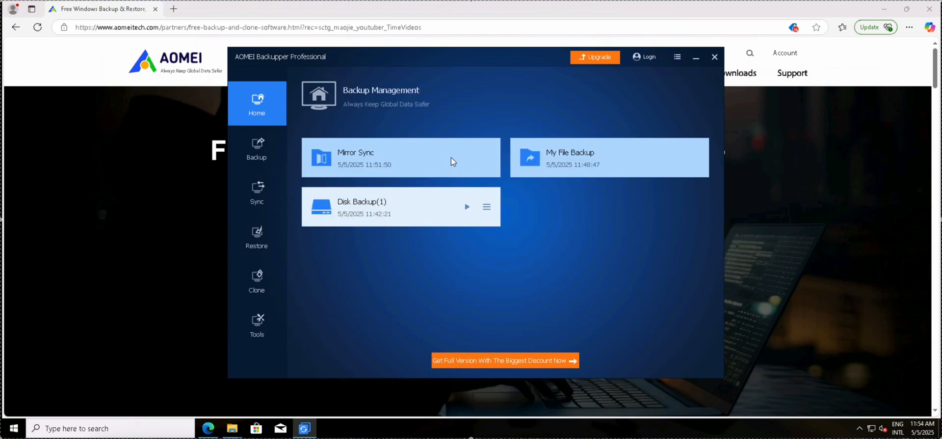
pyautogui.moveTo(467, 159)
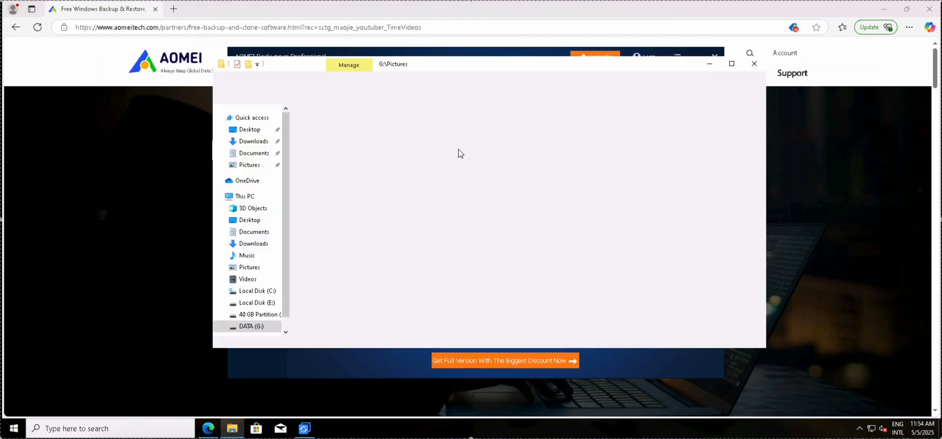
# - Copy the Software folder from the F: drive root into F:\Pictures
pyautogui.click(245, 196)
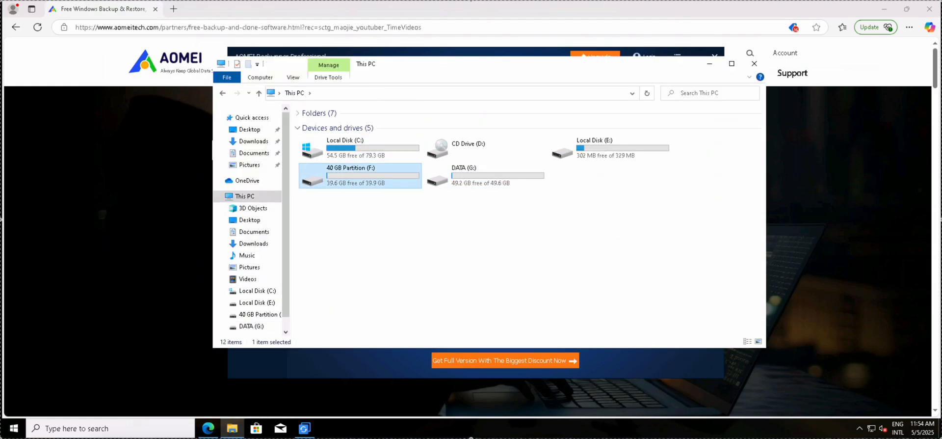
pyautogui.doubleClick(360, 175)
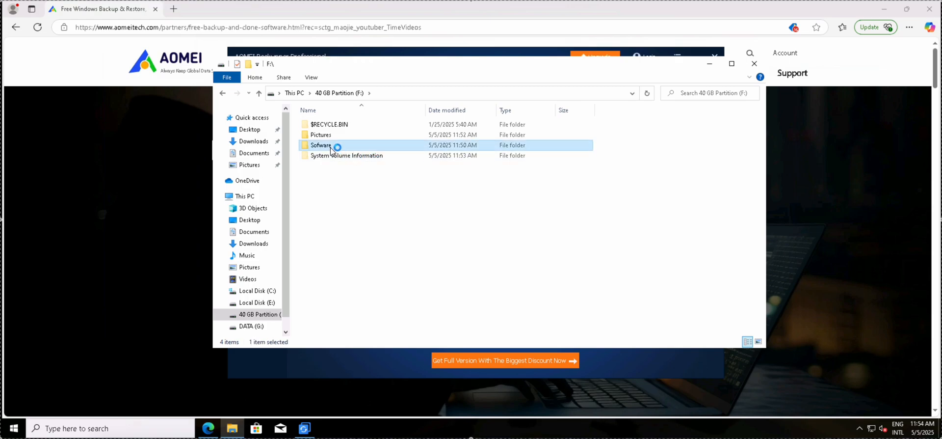
pyautogui.rightClick(334, 145)
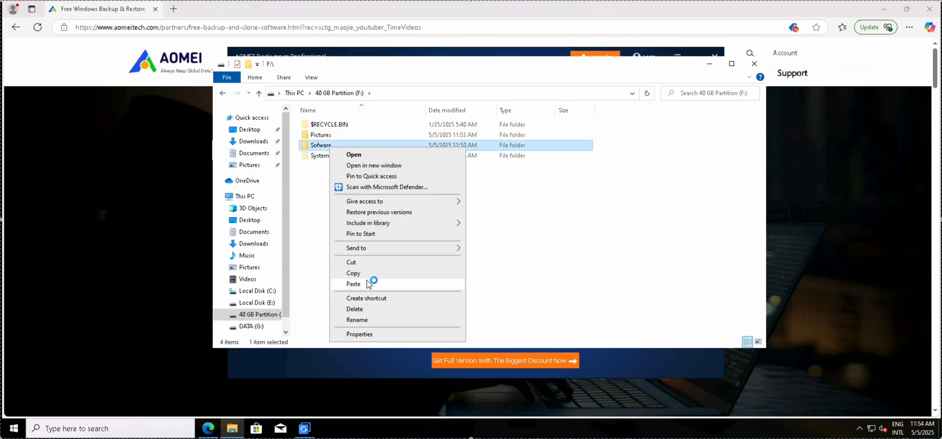
pyautogui.click(320, 134)
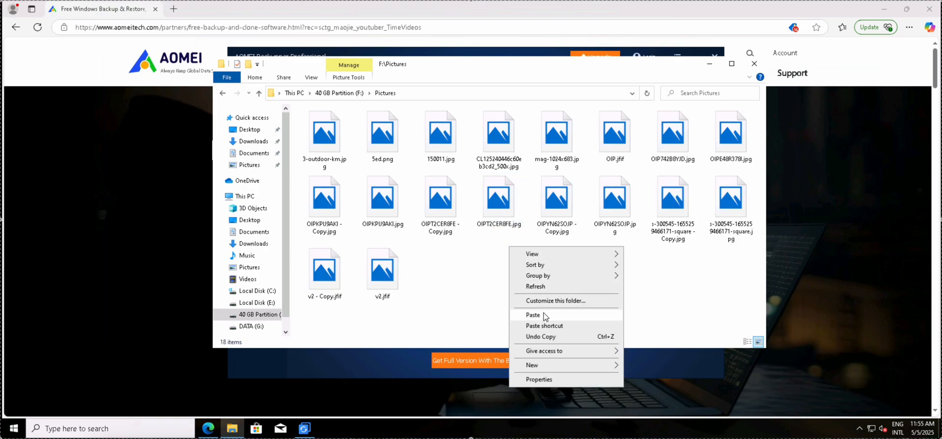
pyautogui.click(533, 314)
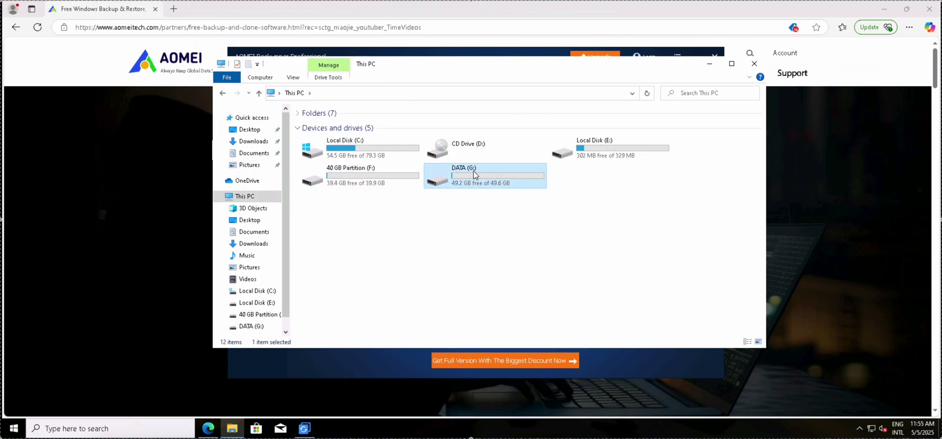
# - Browse into the Pictures folder on the DATA (G:) drive
pyautogui.doubleClick(475, 174)
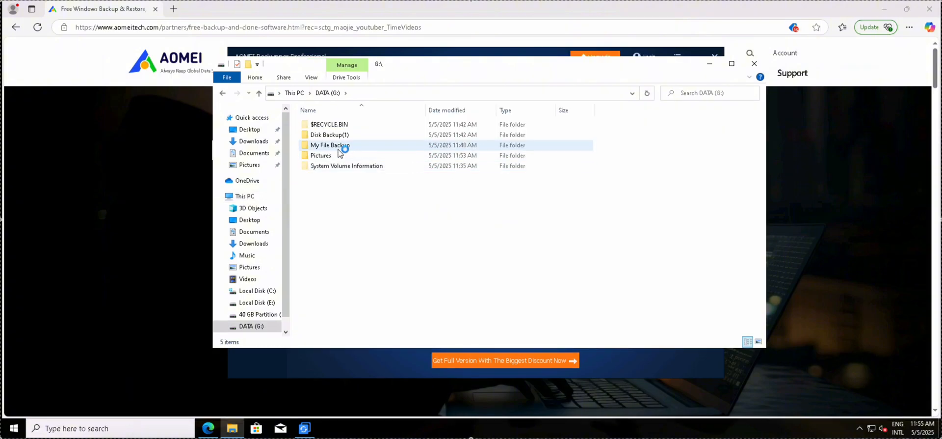
pyautogui.doubleClick(321, 155)
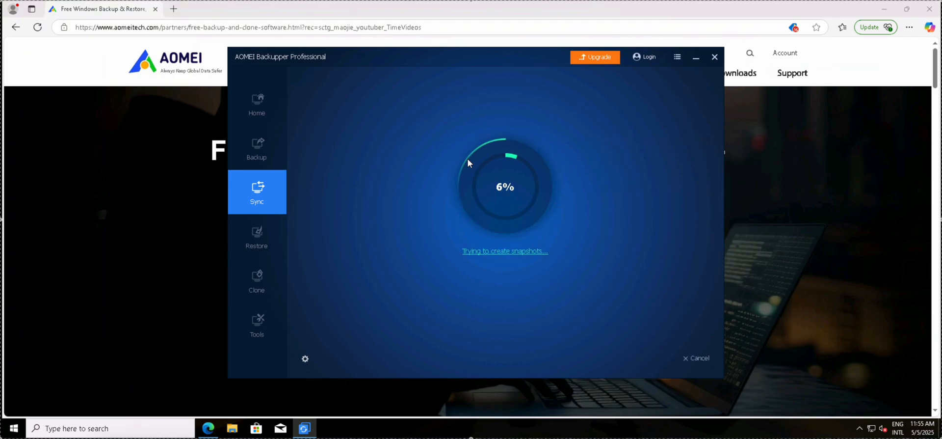
pyautogui.moveTo(370, 188)
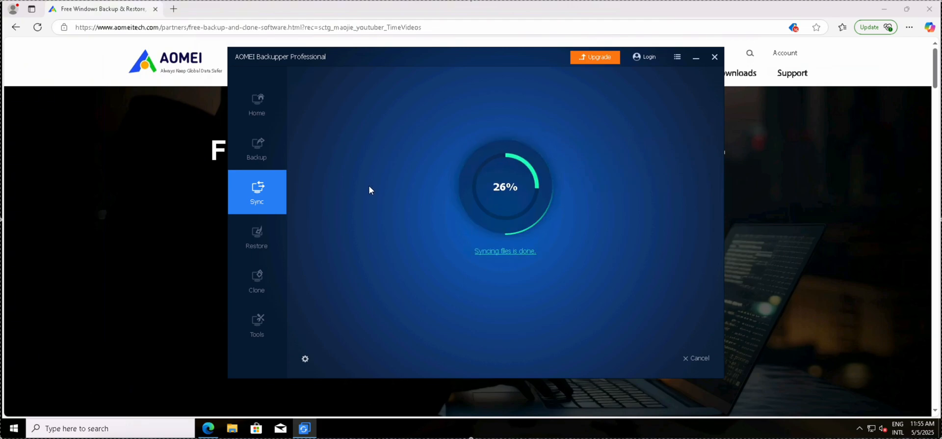
# - Run the Mirror Sync task so the updated F:\Pictures is synced to G:\Pictures
pyautogui.click(257, 103)
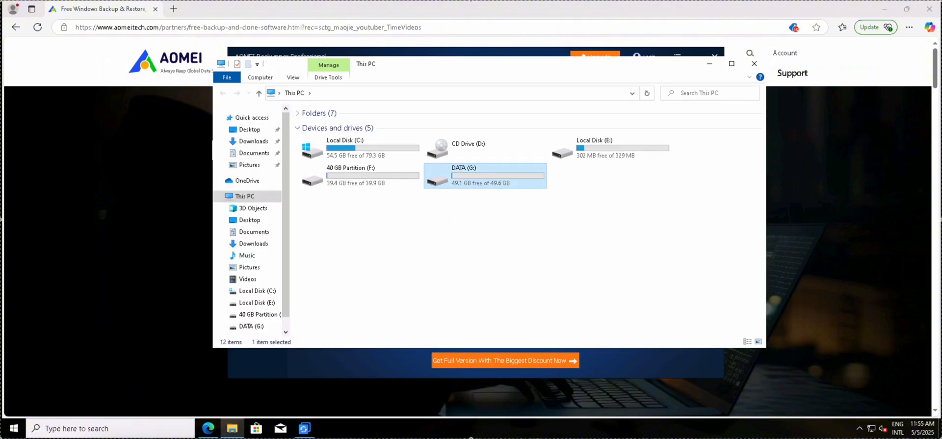
# - Check G:\Pictures and then F:\Pictures to confirm the synced contents match
pyautogui.doubleClick(481, 174)
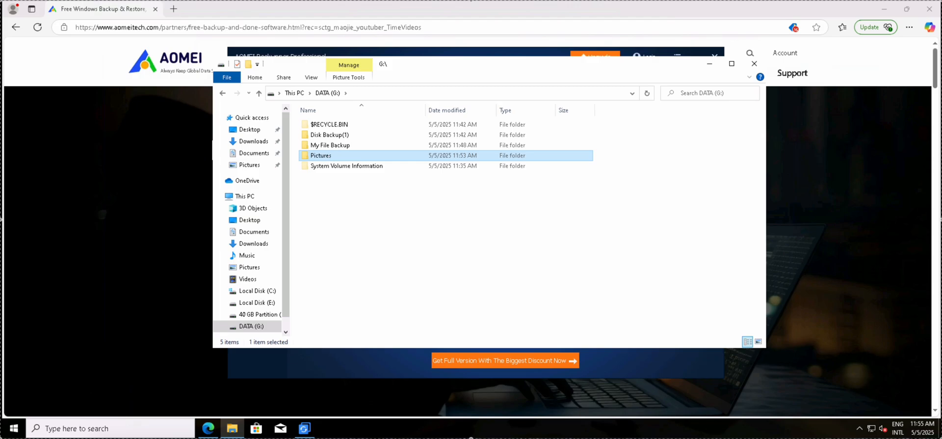
pyautogui.doubleClick(320, 155)
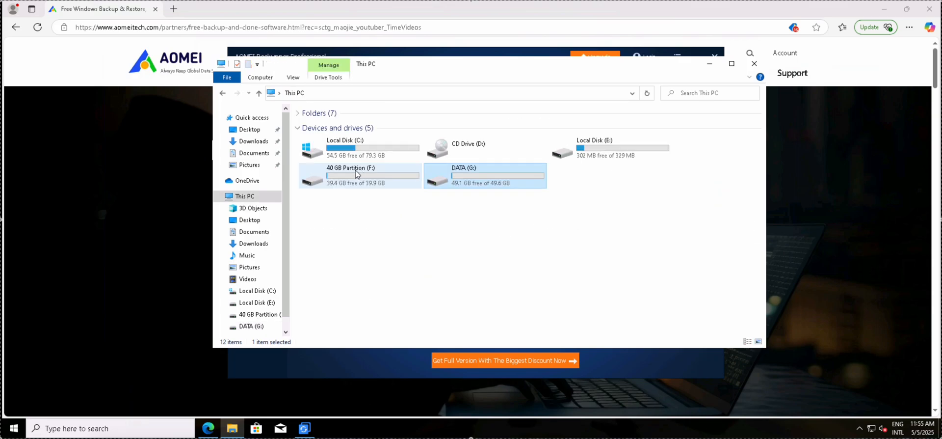
pyautogui.doubleClick(351, 174)
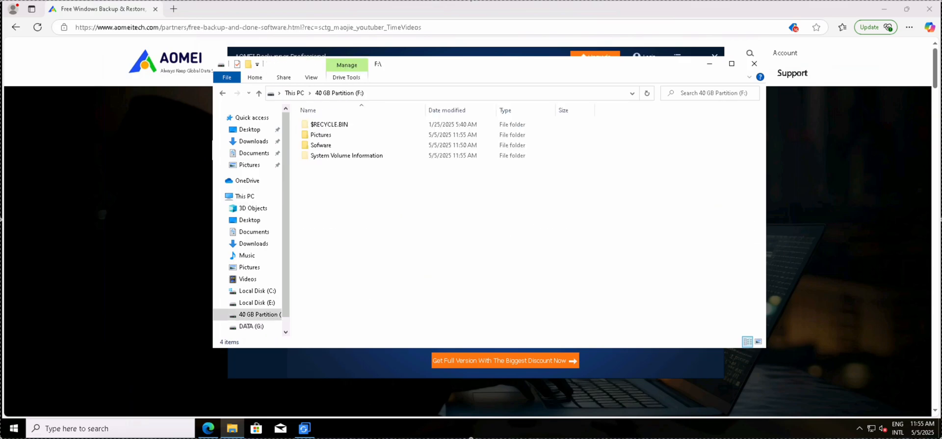
pyautogui.doubleClick(320, 135)
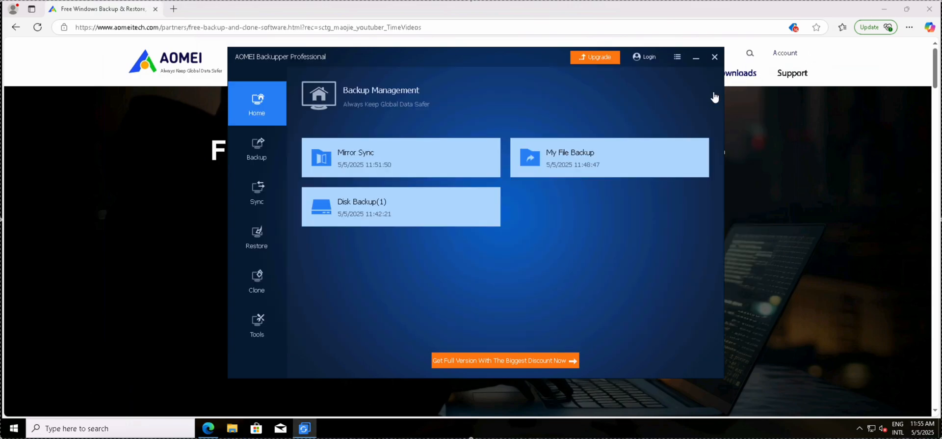
# - Visit the Backup, Sync, Clone and Tools pages in turn, scrolling the Tools list, then return to Home
pyautogui.click(257, 147)
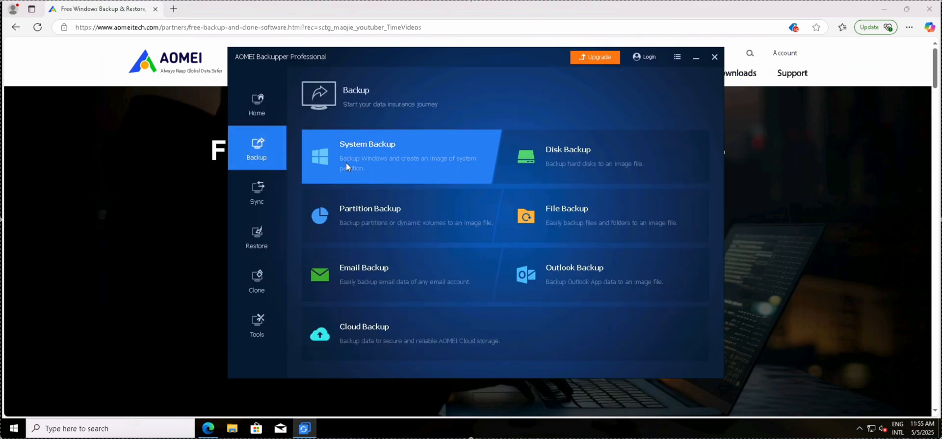
pyautogui.moveTo(586, 161)
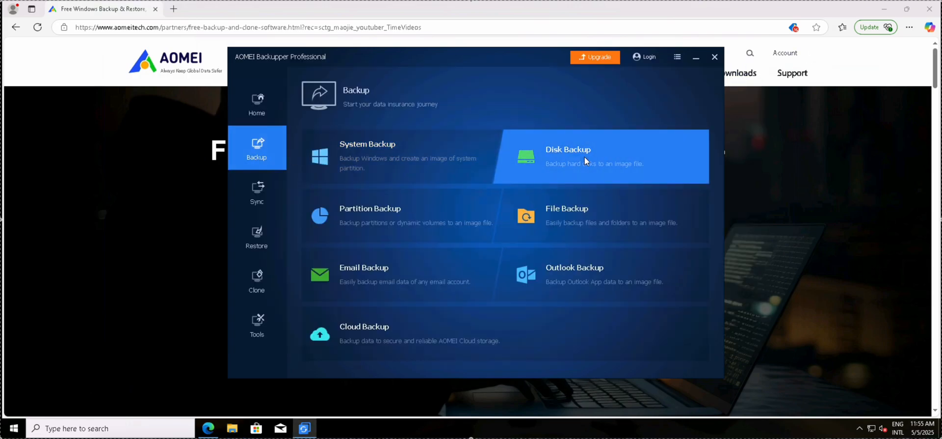
pyautogui.moveTo(403, 212)
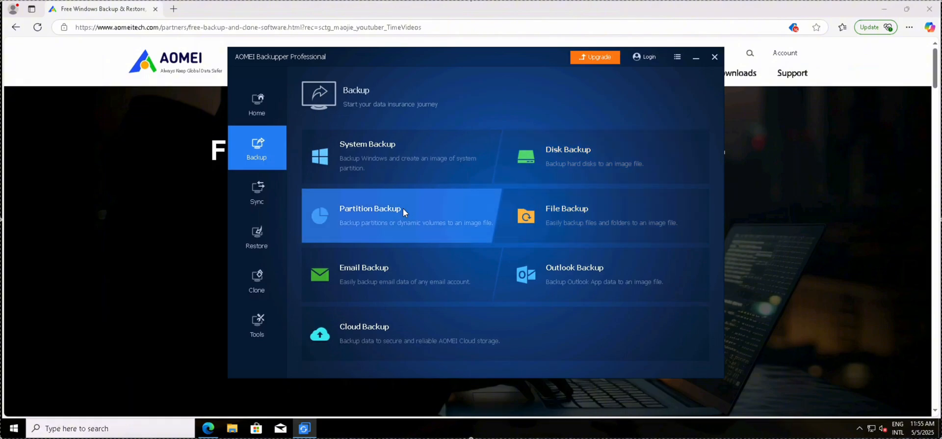
pyautogui.moveTo(583, 278)
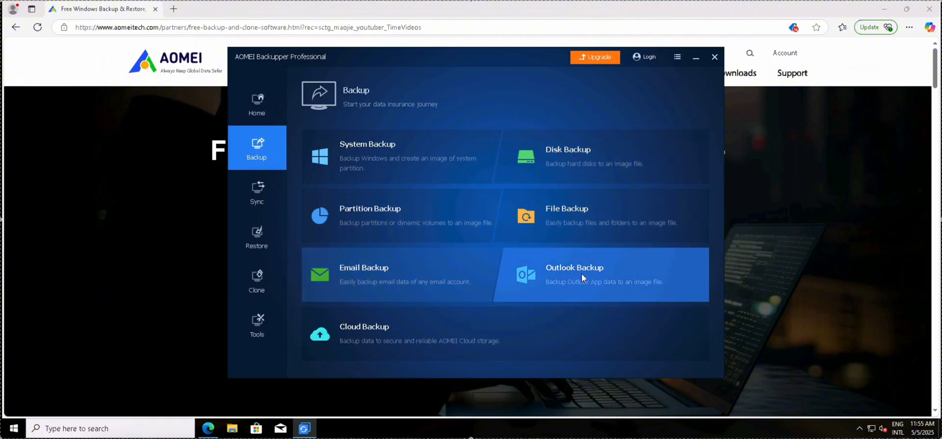
pyautogui.moveTo(401, 330)
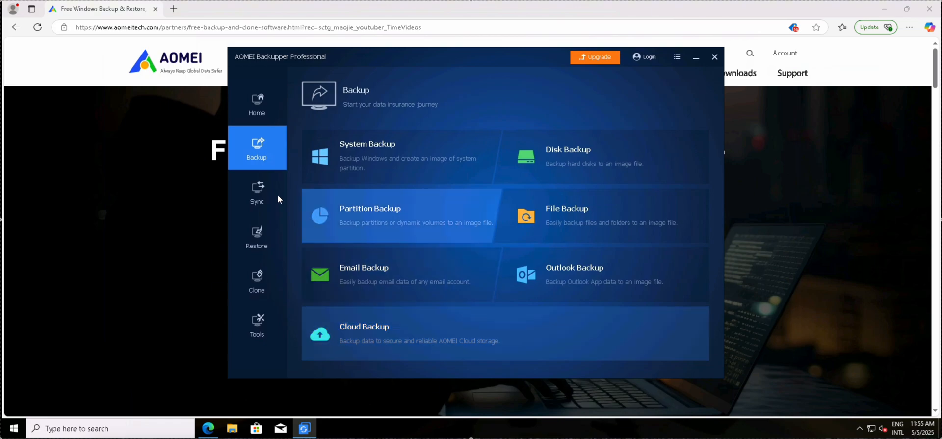
pyautogui.click(257, 192)
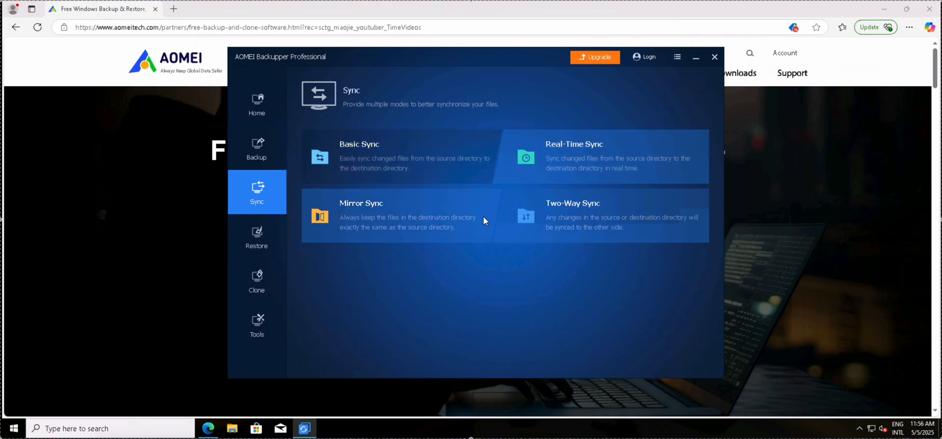
pyautogui.moveTo(398, 317)
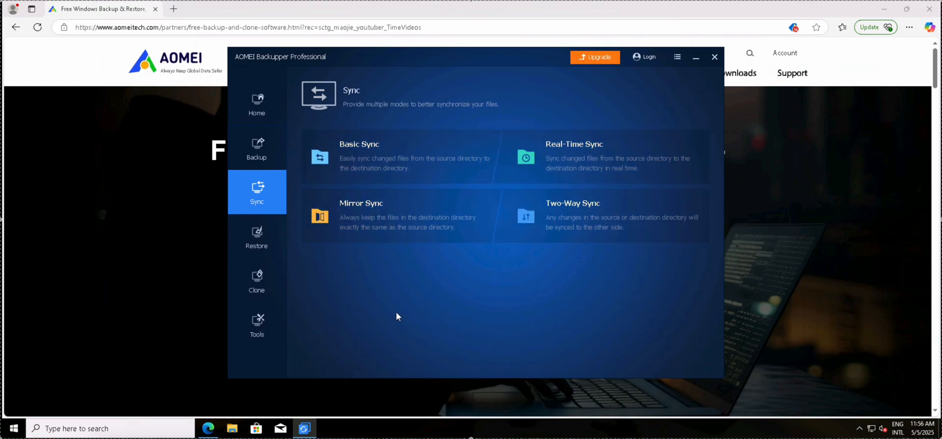
pyautogui.click(256, 281)
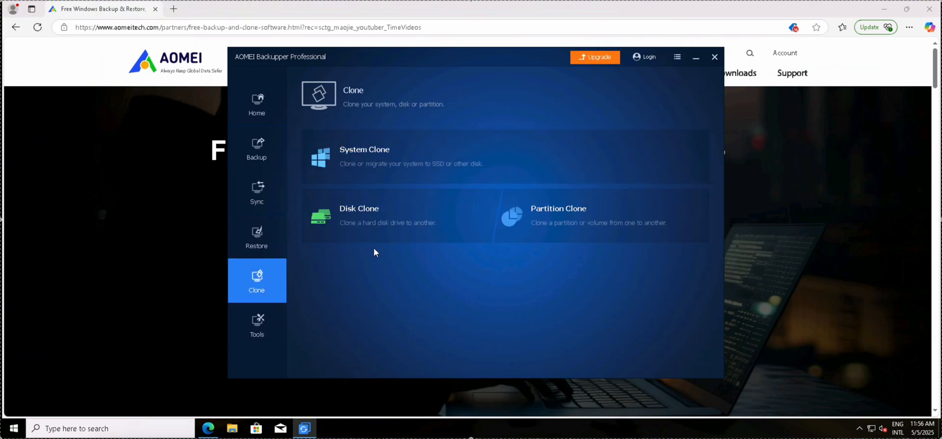
pyautogui.moveTo(377, 255)
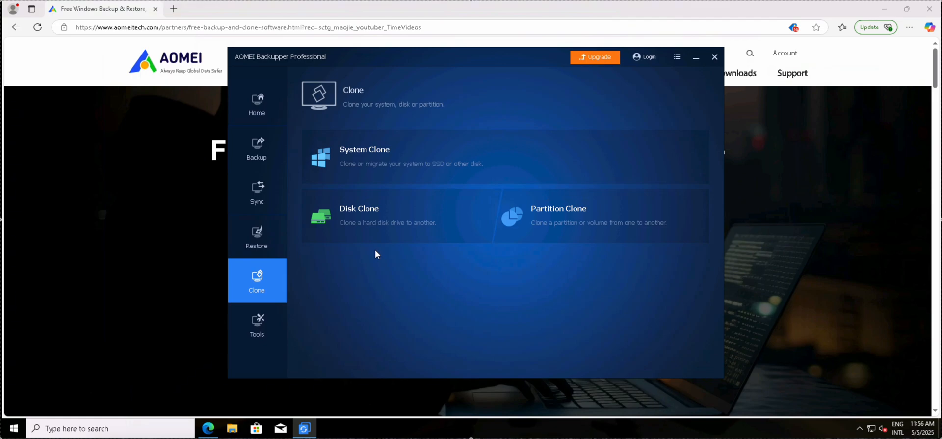
pyautogui.click(257, 324)
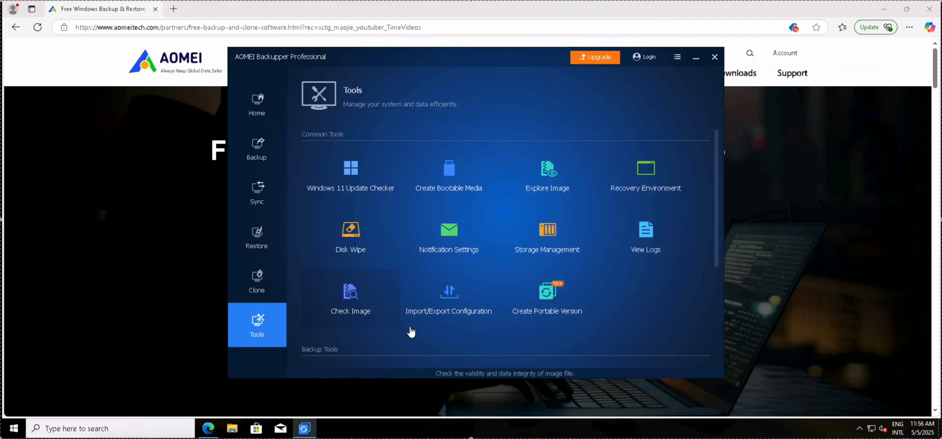
pyautogui.scroll(-3)
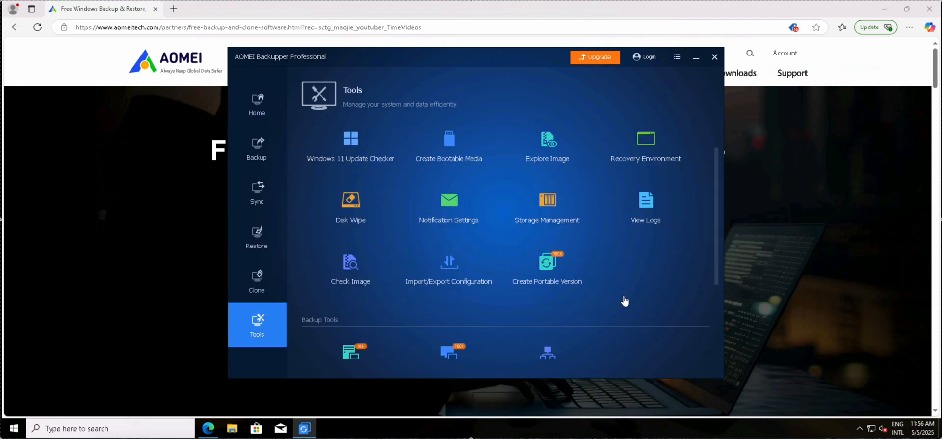
pyautogui.scroll(-3)
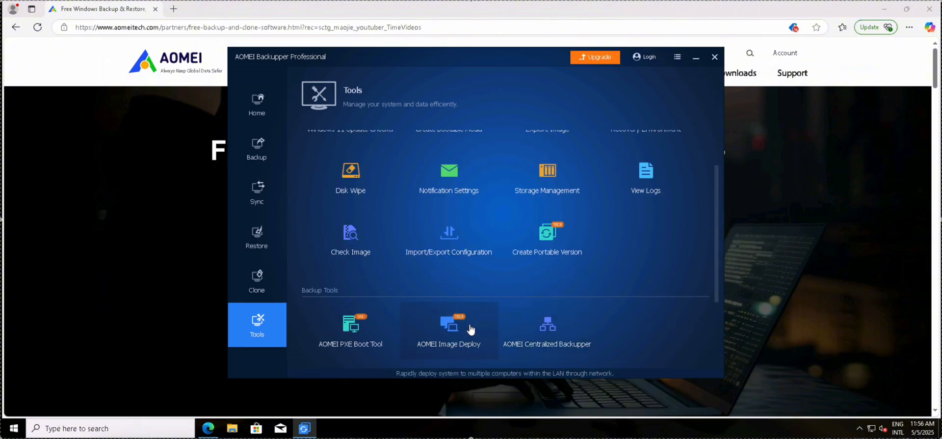
pyautogui.moveTo(549, 325)
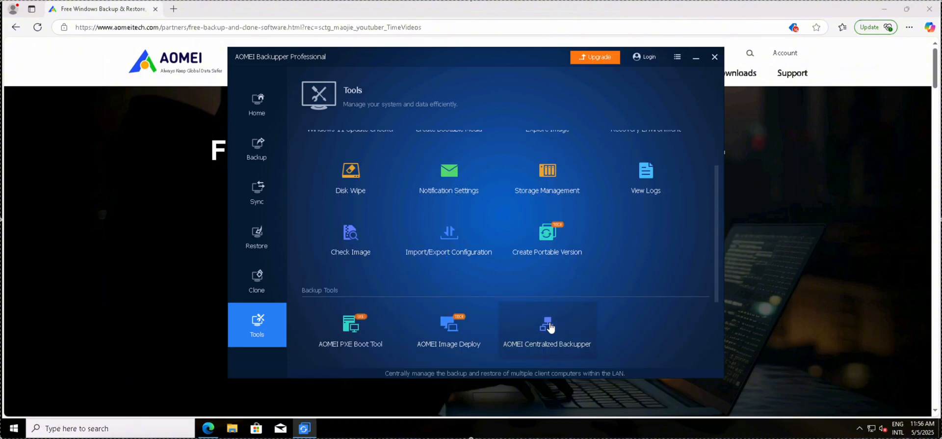
pyautogui.moveTo(599, 289)
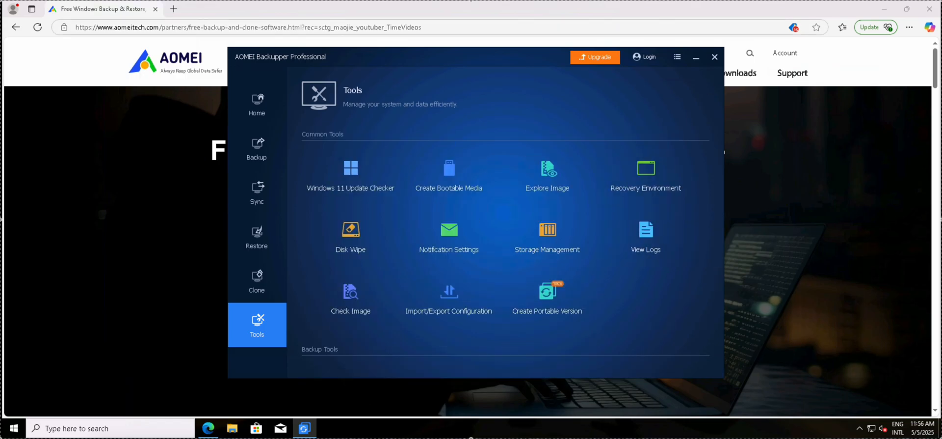
pyautogui.click(257, 103)
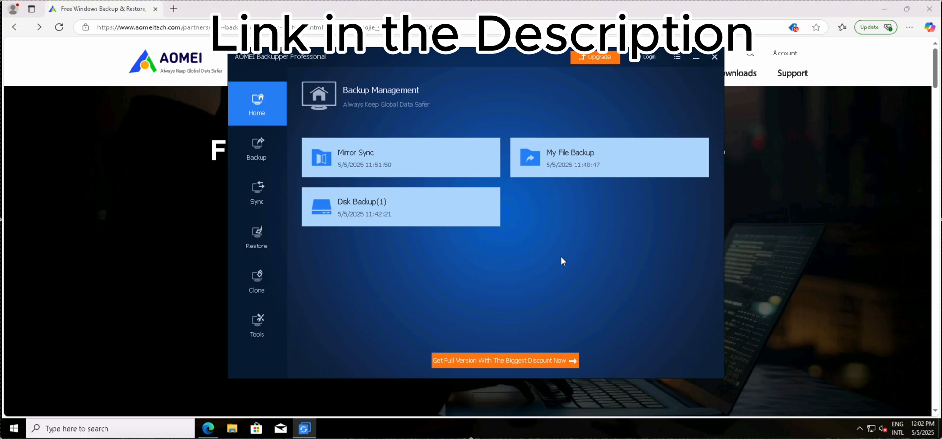
# - Follow the 'Get Full Version With The Biggest Discount Now' banner to AOMEI's 24 Hour Sale page in Edge
pyautogui.click(505, 360)
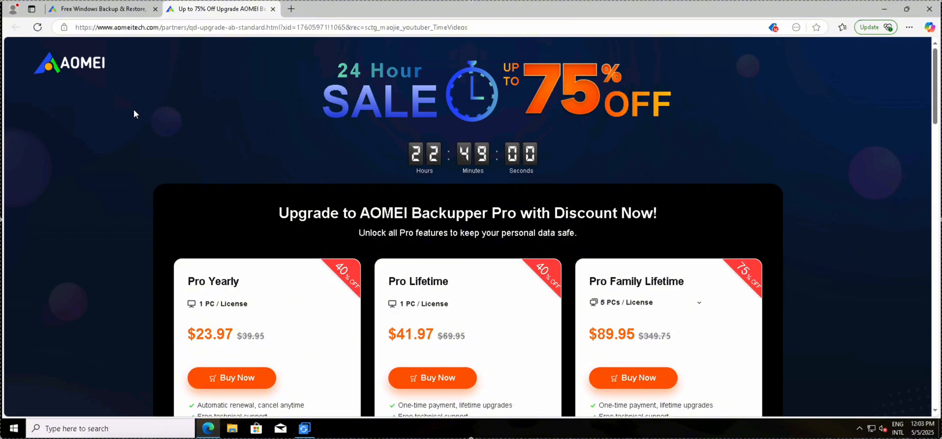
pyautogui.moveTo(704, 156)
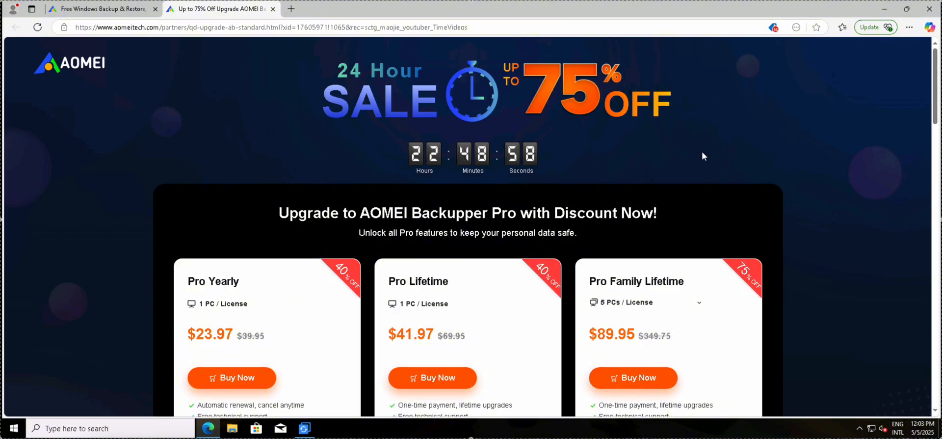
pyautogui.moveTo(835, 77)
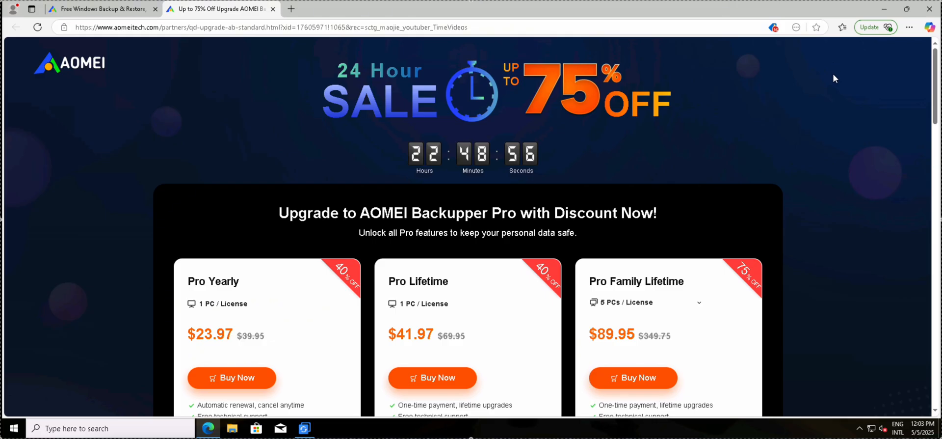